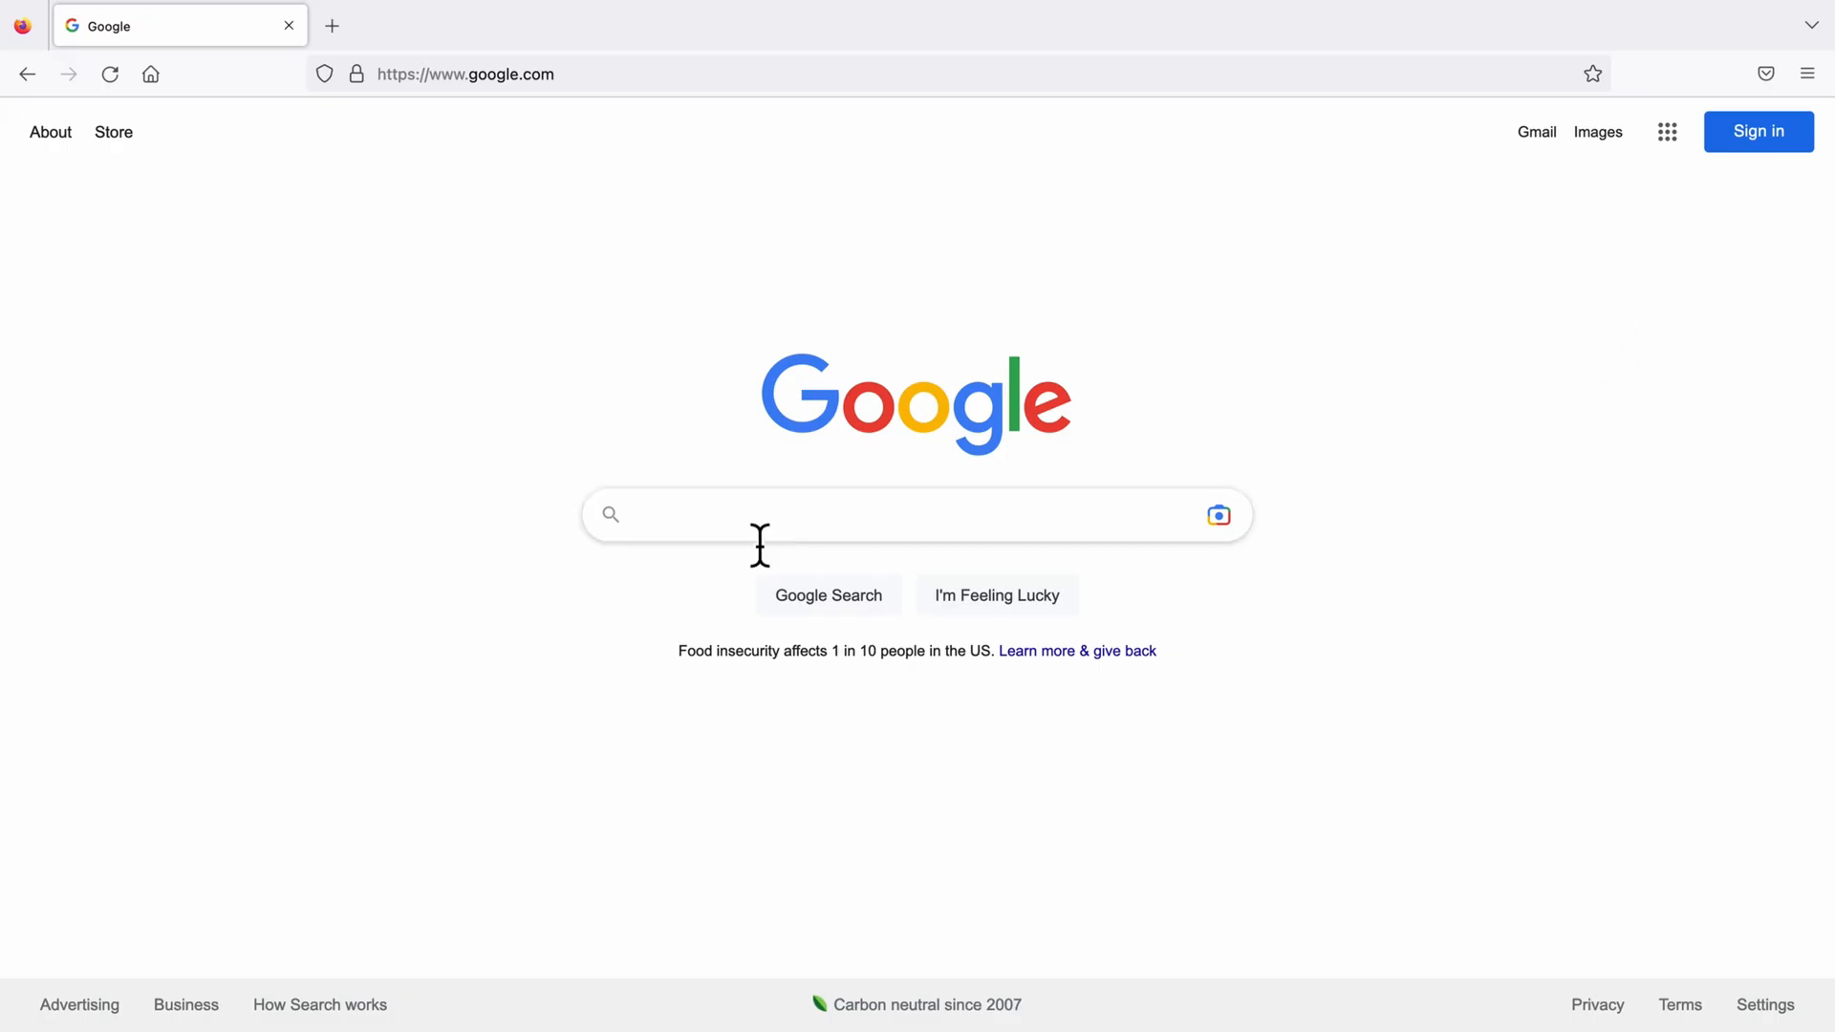
Search Google for 'vm virtualbox' and follow the official Oracle VM VirtualBox result.
{"action": "type", "text": "vm vir"}
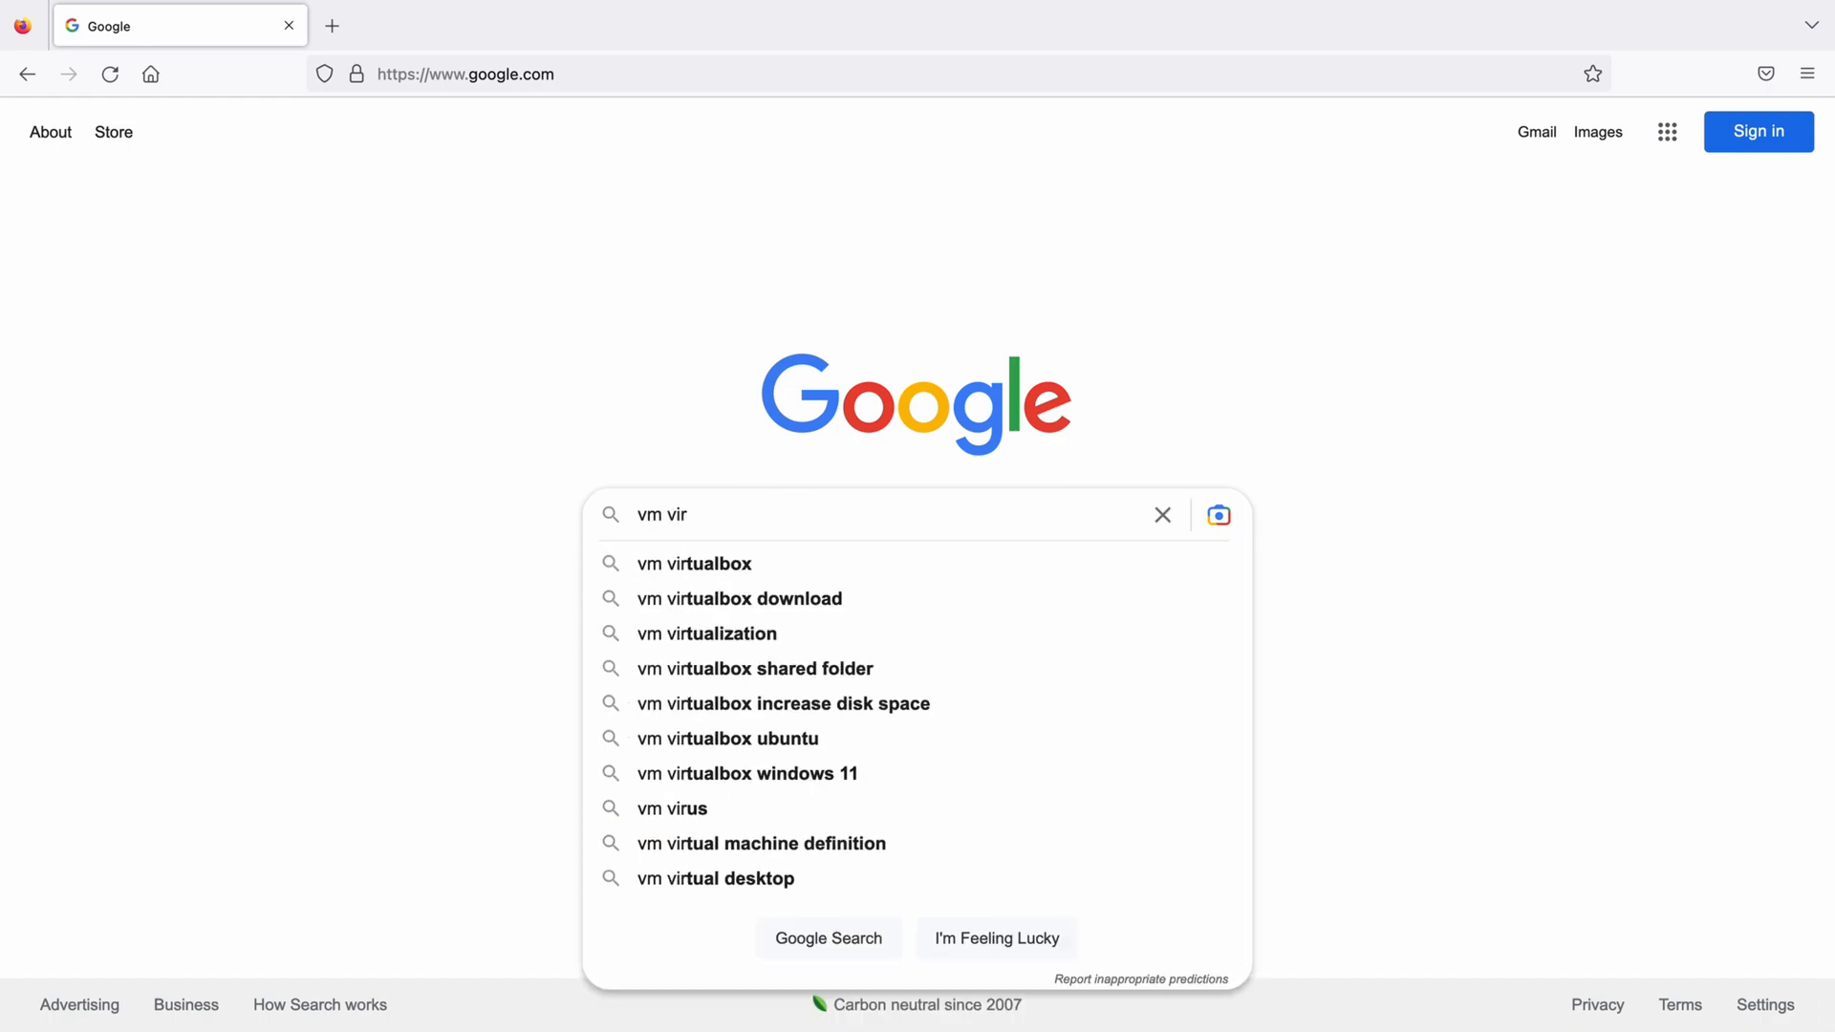
{"action": "left_click", "coordinate": [692, 562]}
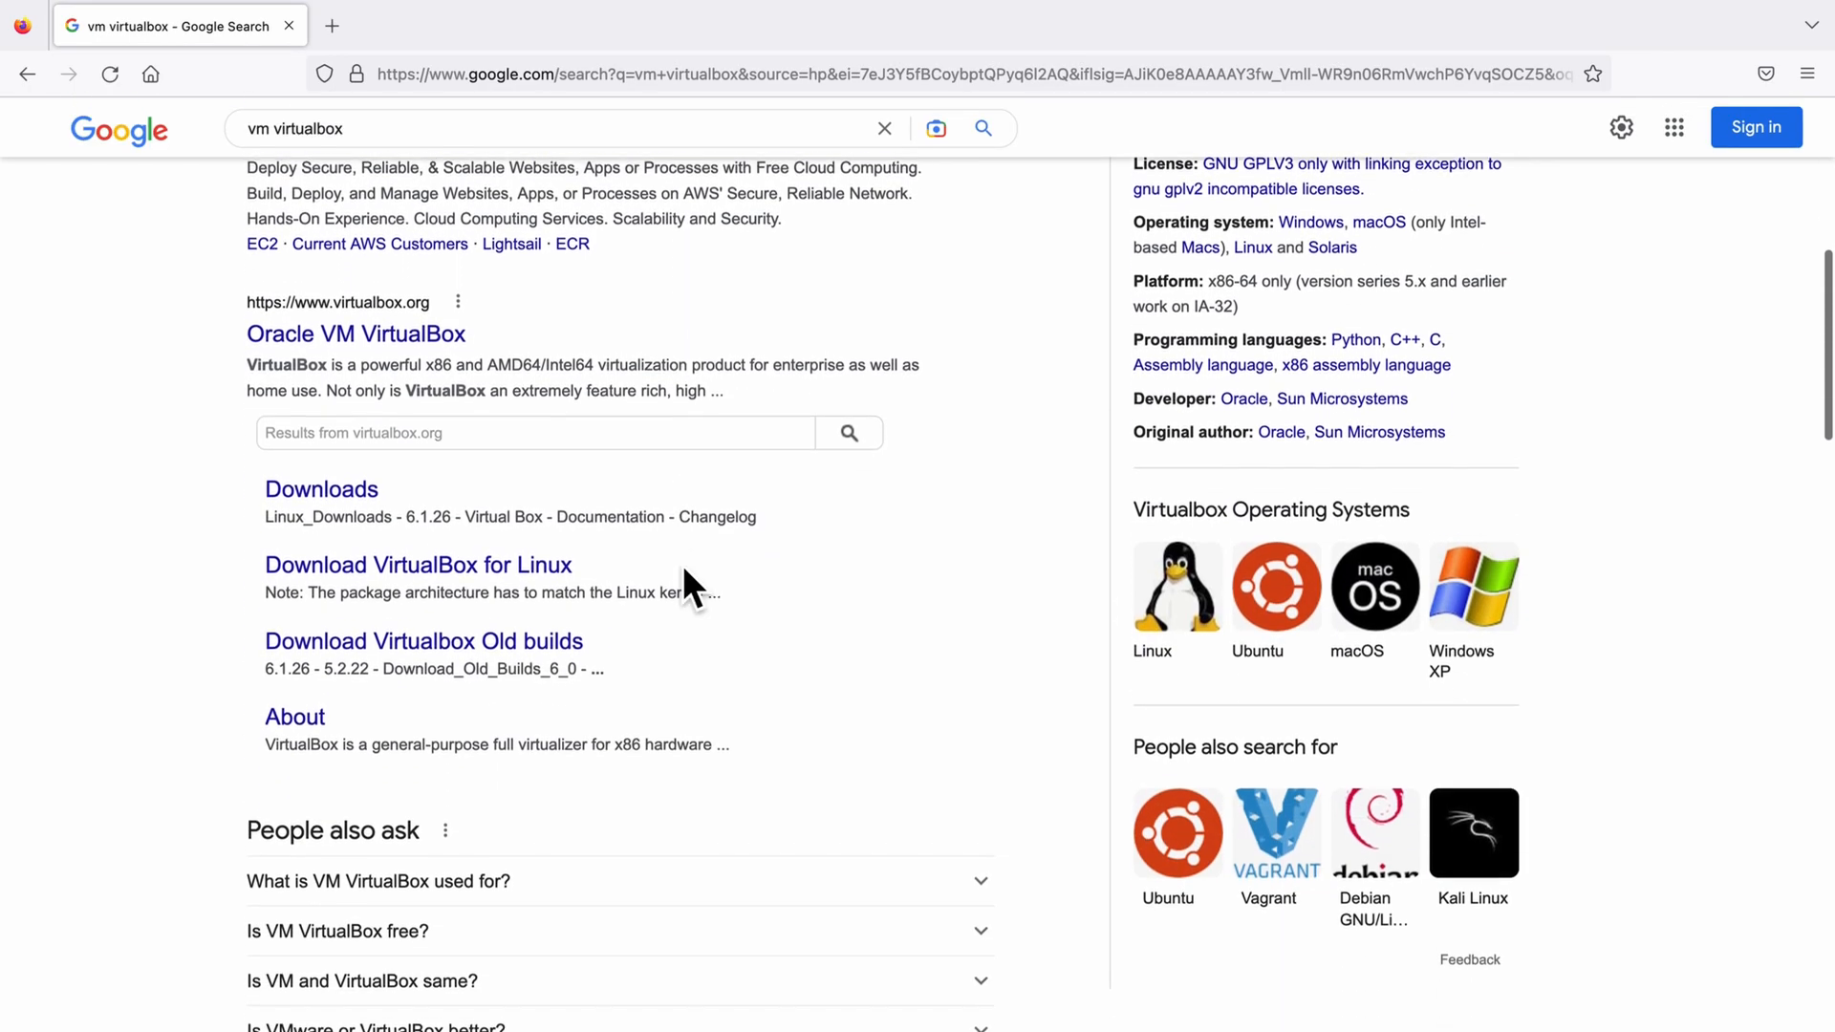
{"action": "scroll", "scroll_direction": "down", "scroll_amount": 3}
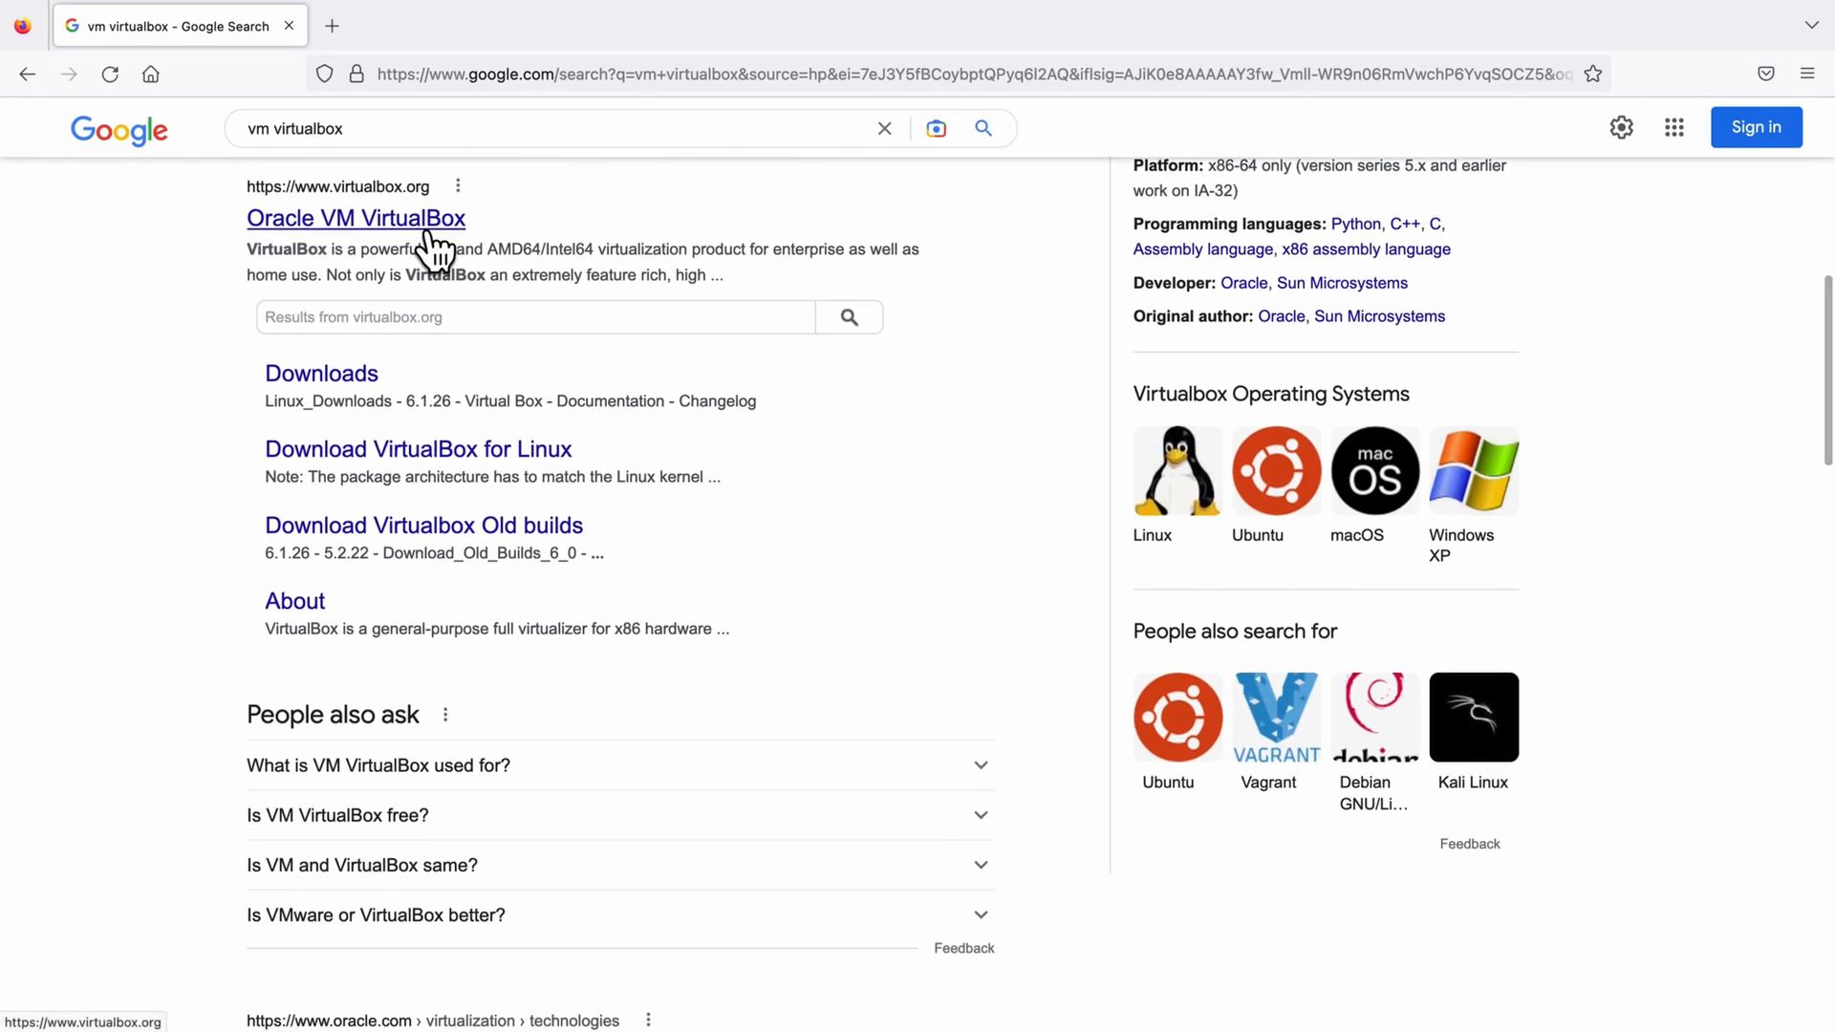
{"action": "left_click", "coordinate": [355, 218]}
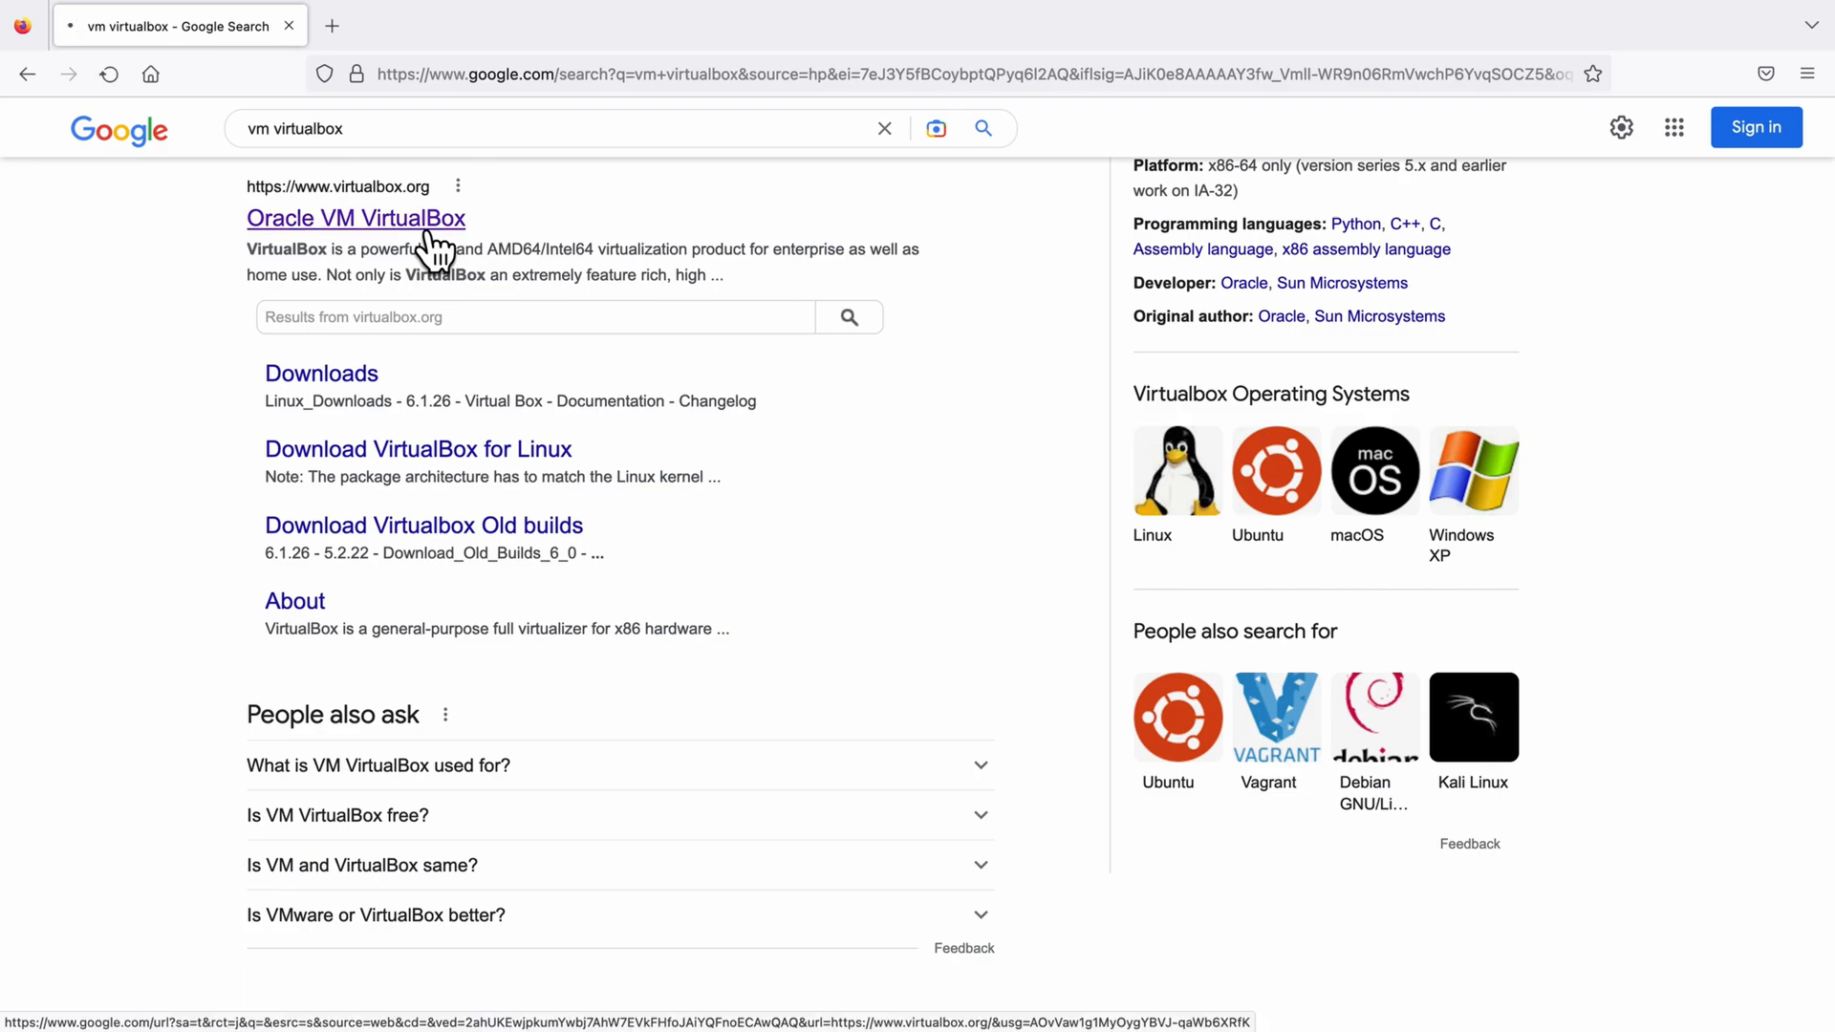
From virtualbox.org Downloads, fetch the VirtualBox 7.0.4 macOS / Intel hosts package (127 MB).
{"action": "left_click", "coordinate": [355, 218]}
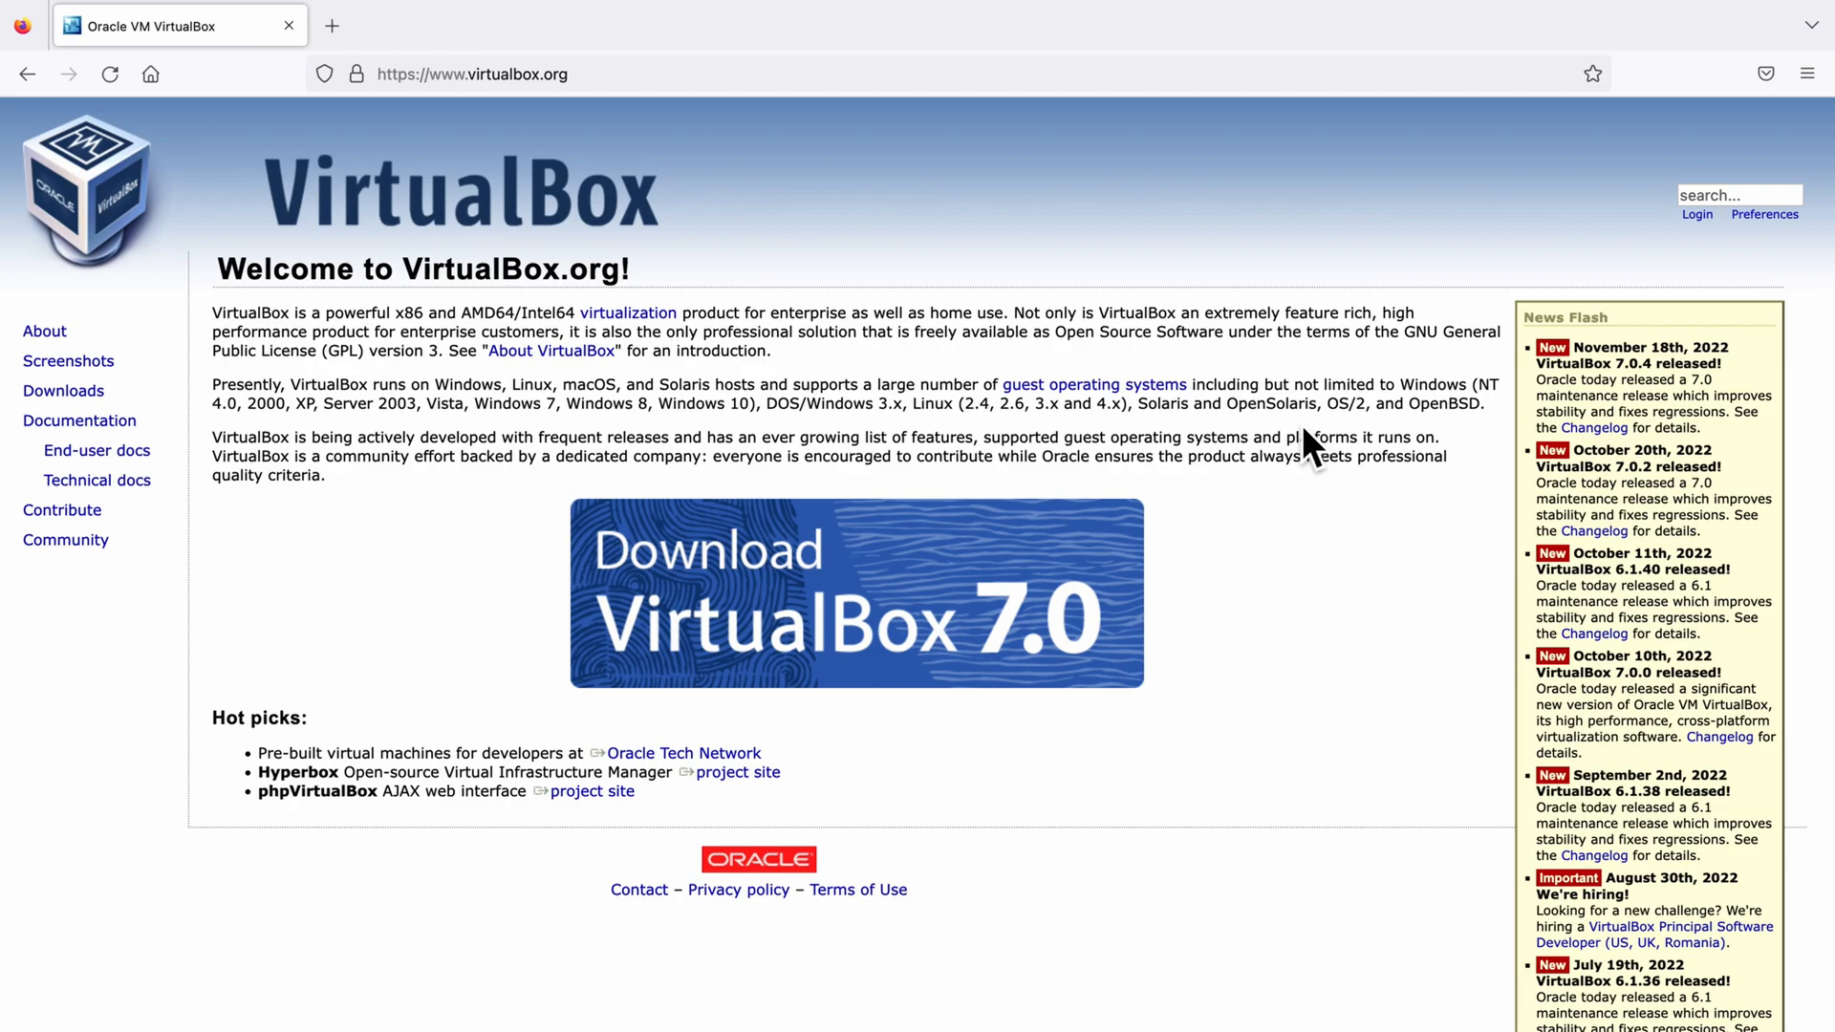
{"action": "mouse_move", "coordinate": [1063, 447]}
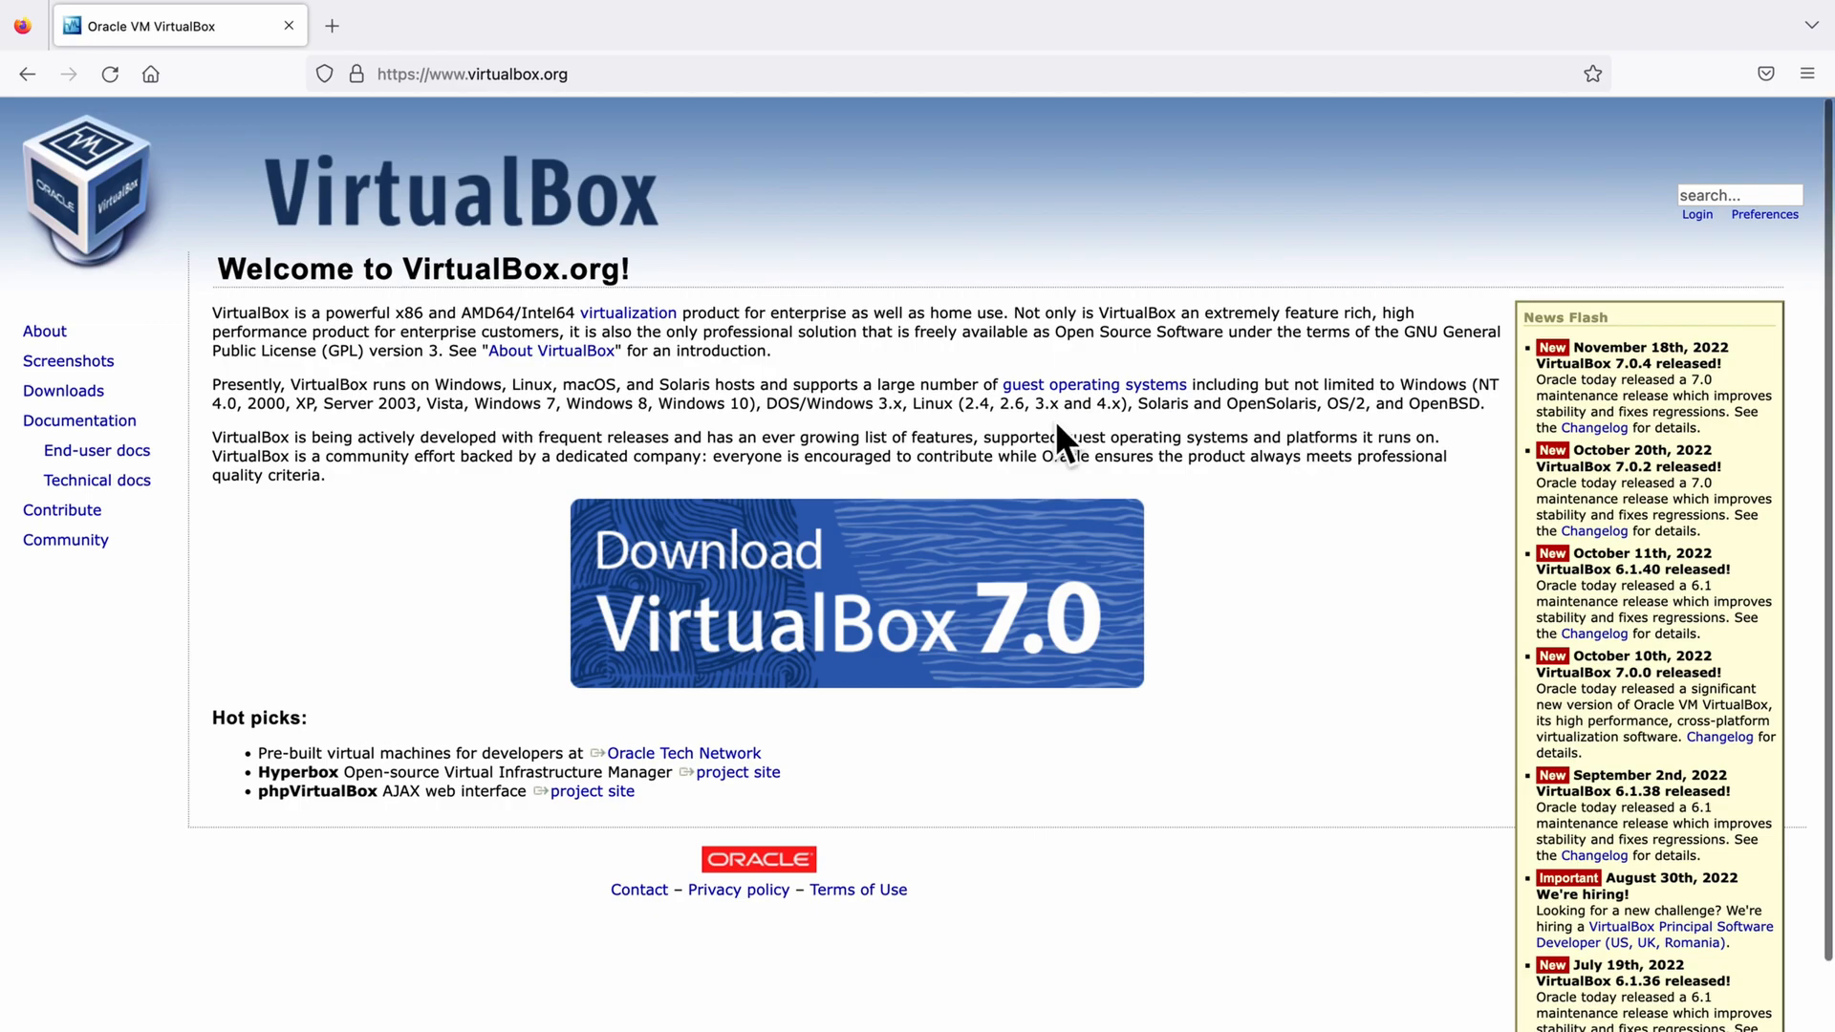
{"action": "left_click", "coordinate": [64, 390]}
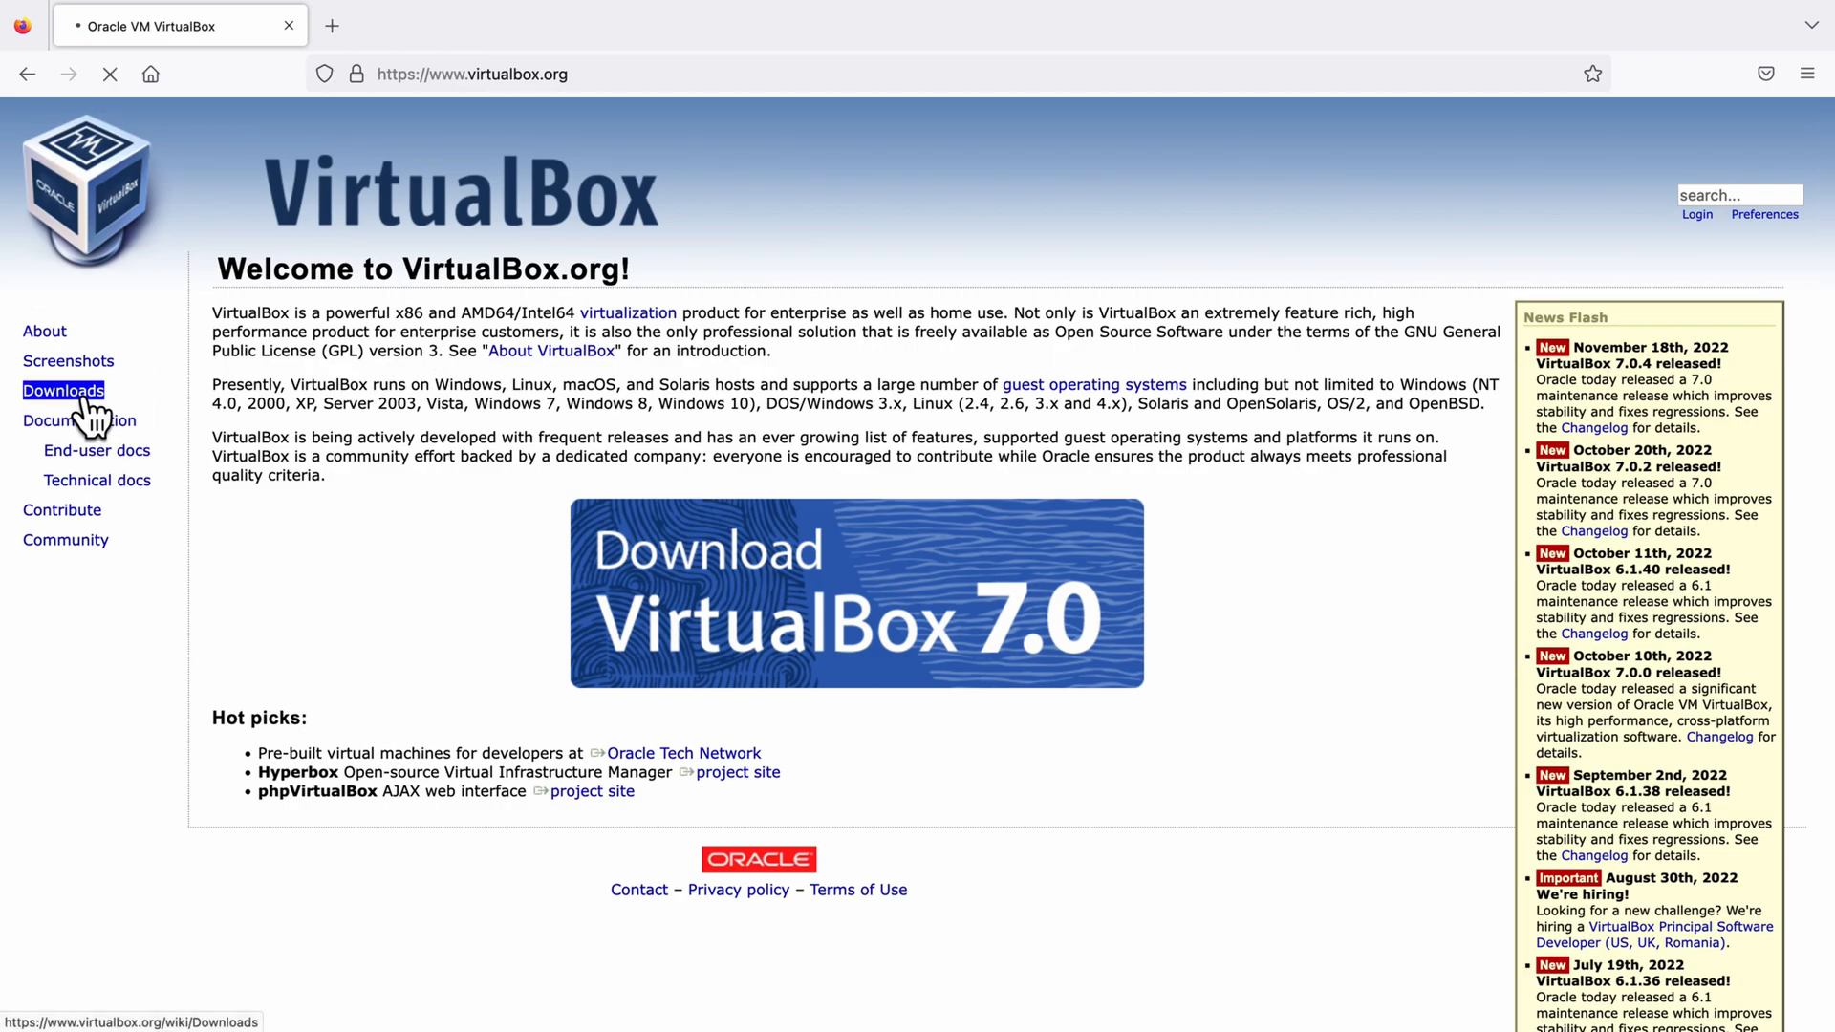
{"action": "left_click", "coordinate": [63, 390]}
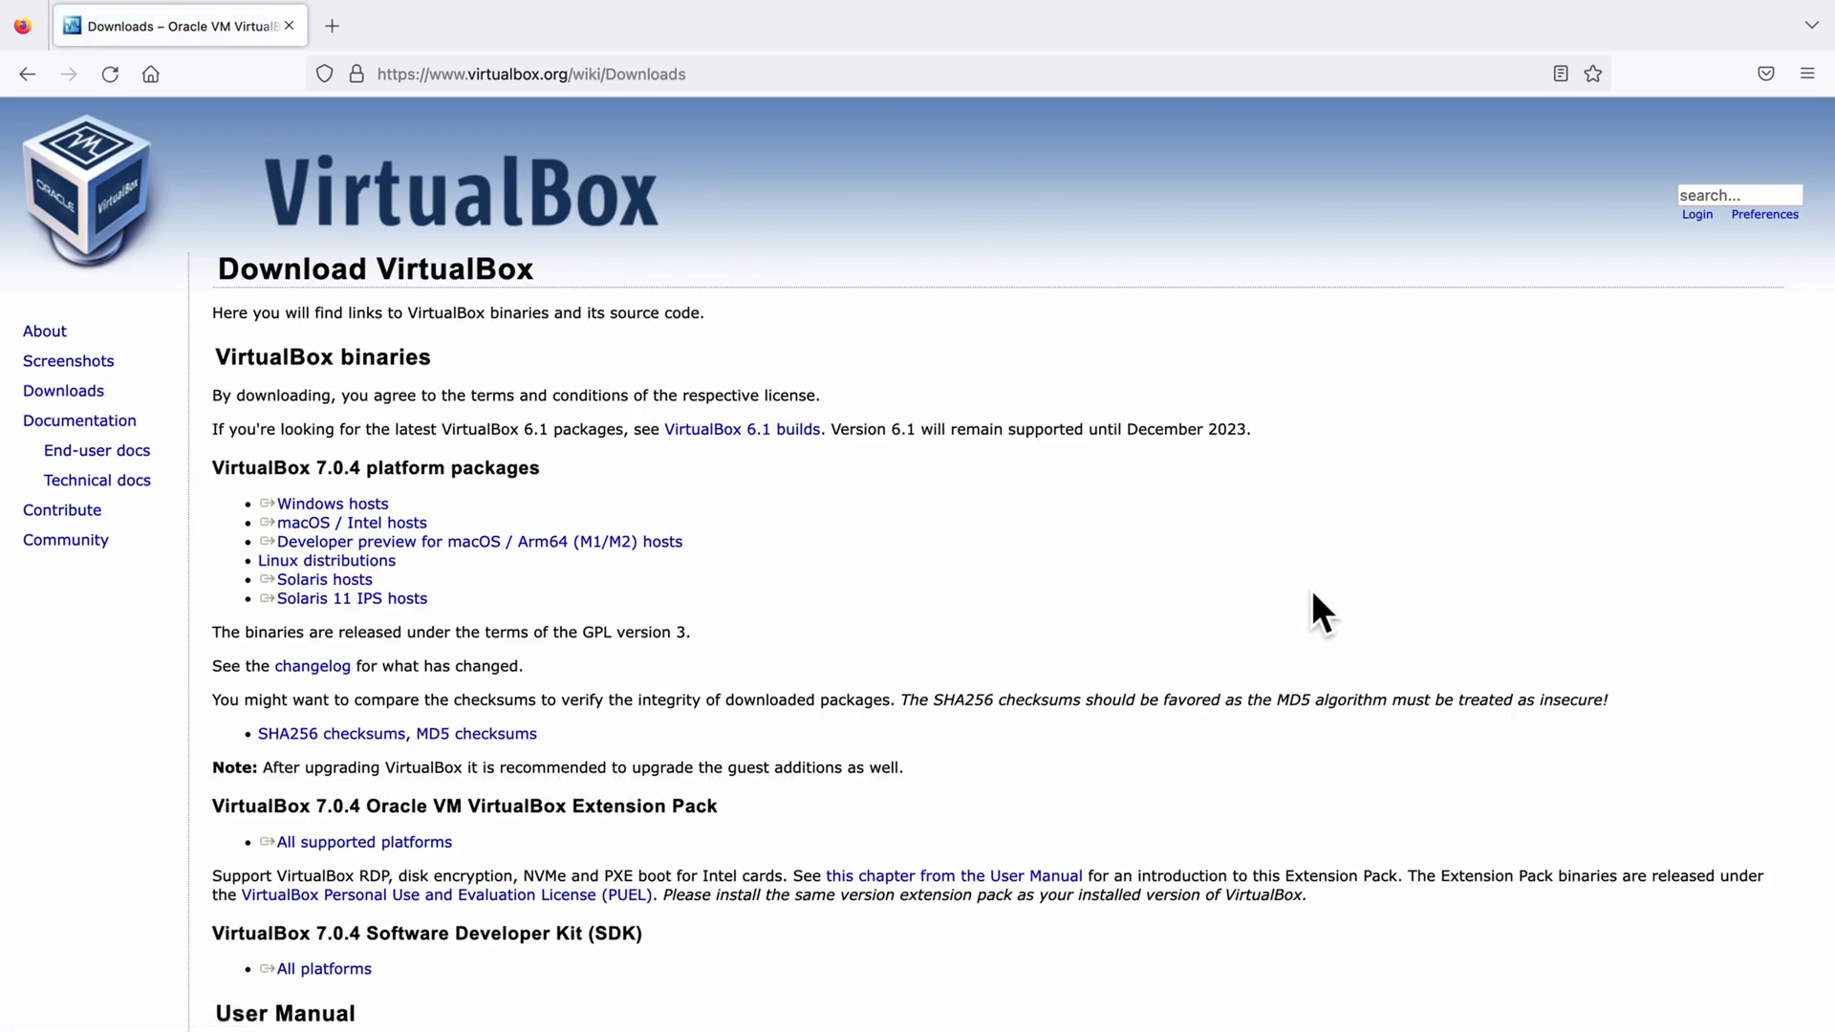
{"action": "mouse_move", "coordinate": [1254, 495]}
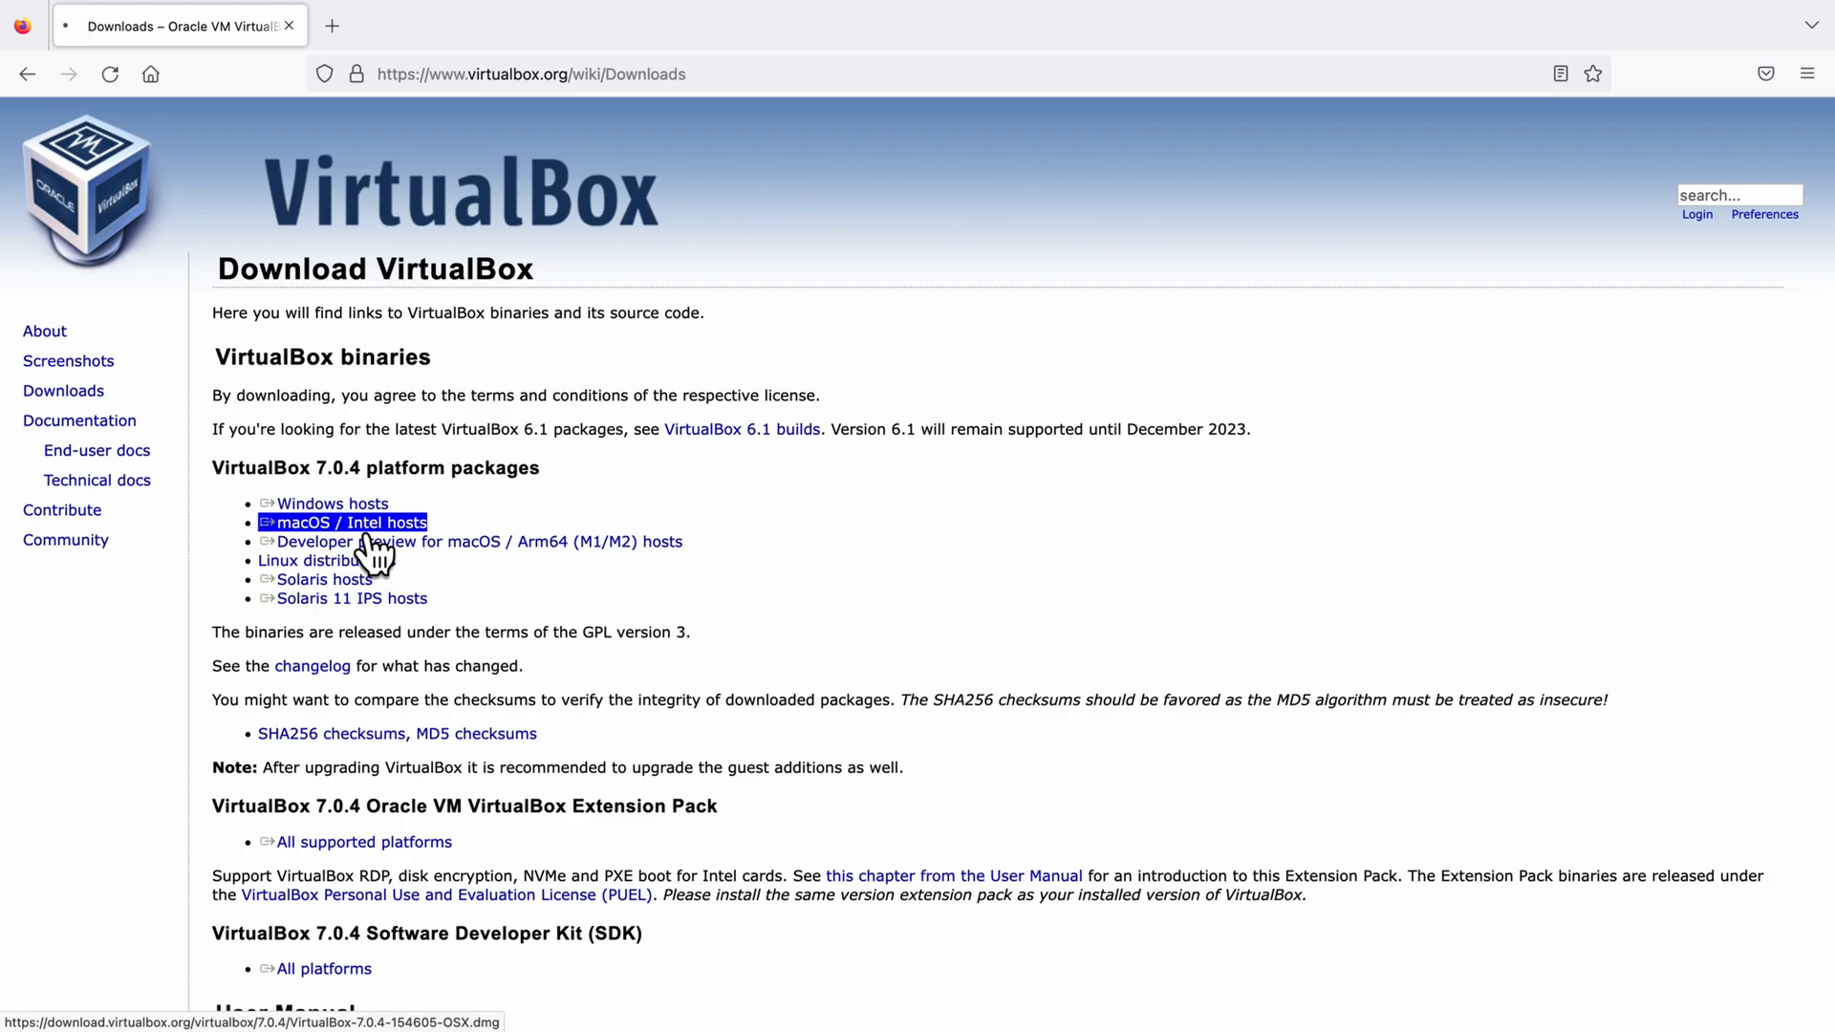
{"action": "left_click", "coordinate": [351, 522]}
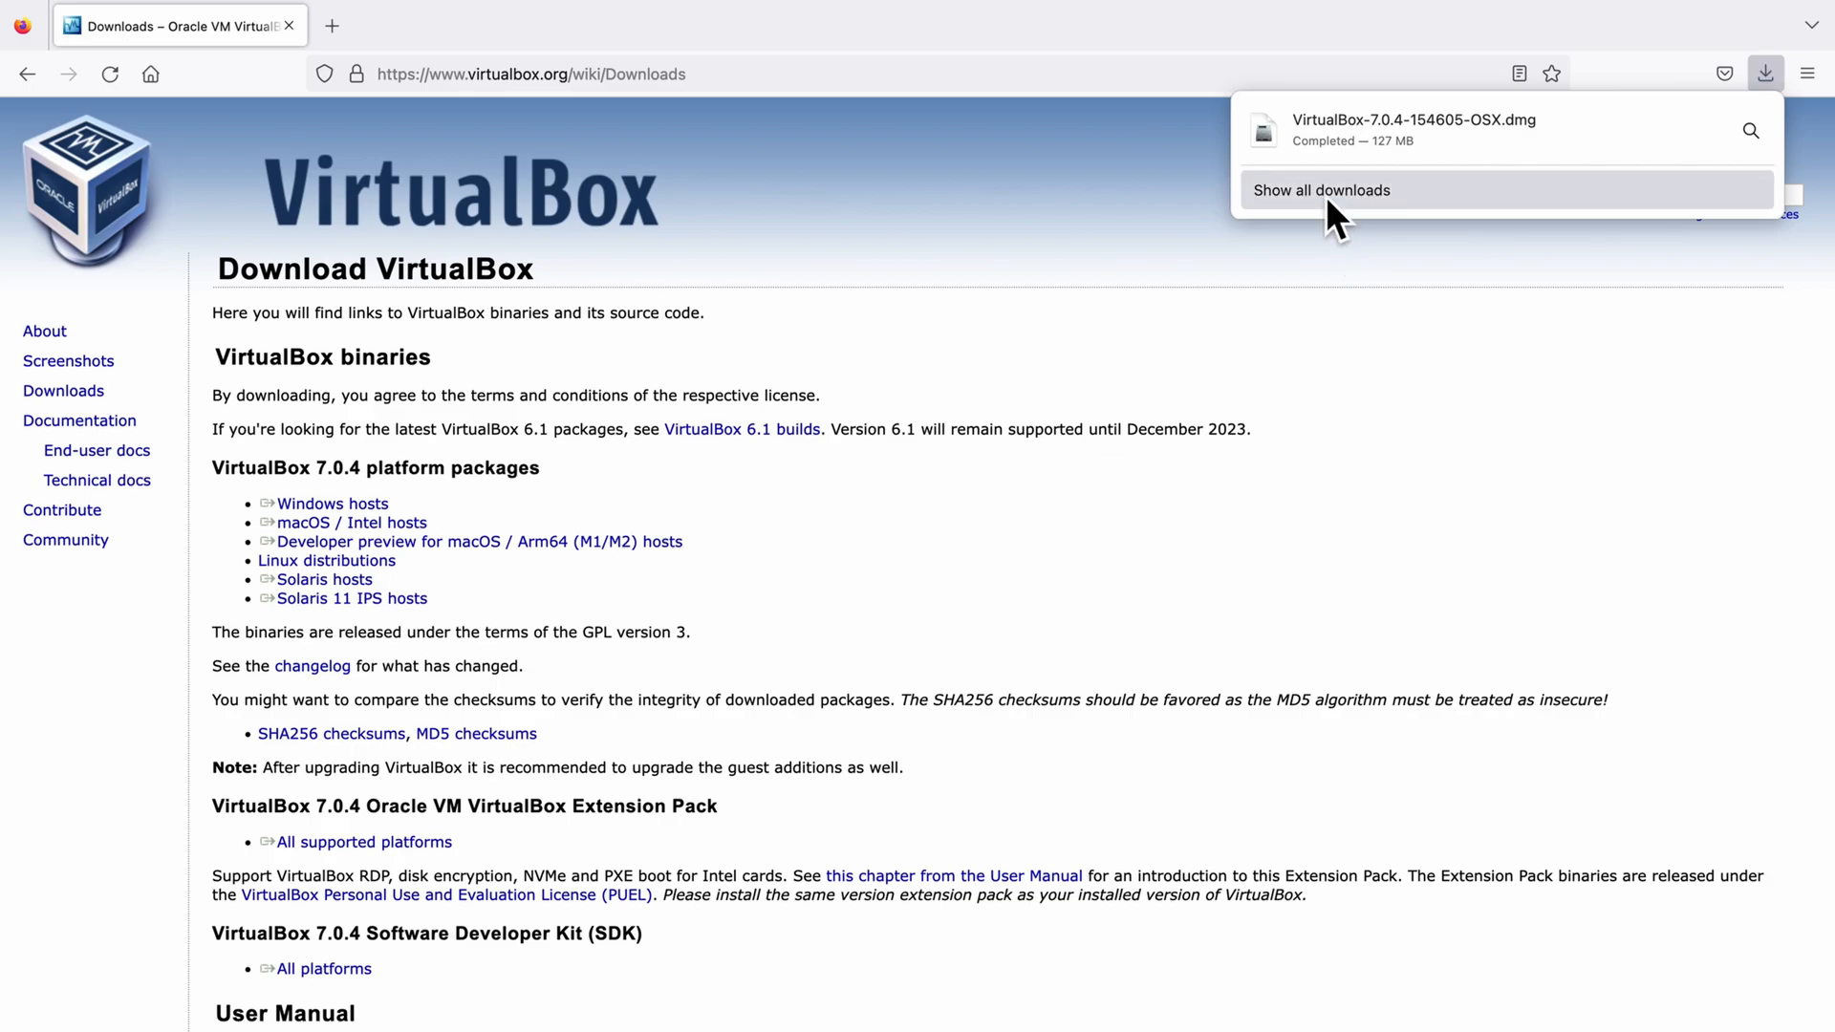
Reveal the download in Finder, mount VirtualBox-7.0.4-154605-OSX.dmg and select VirtualBox.pkg.
{"action": "left_click", "coordinate": [1322, 189]}
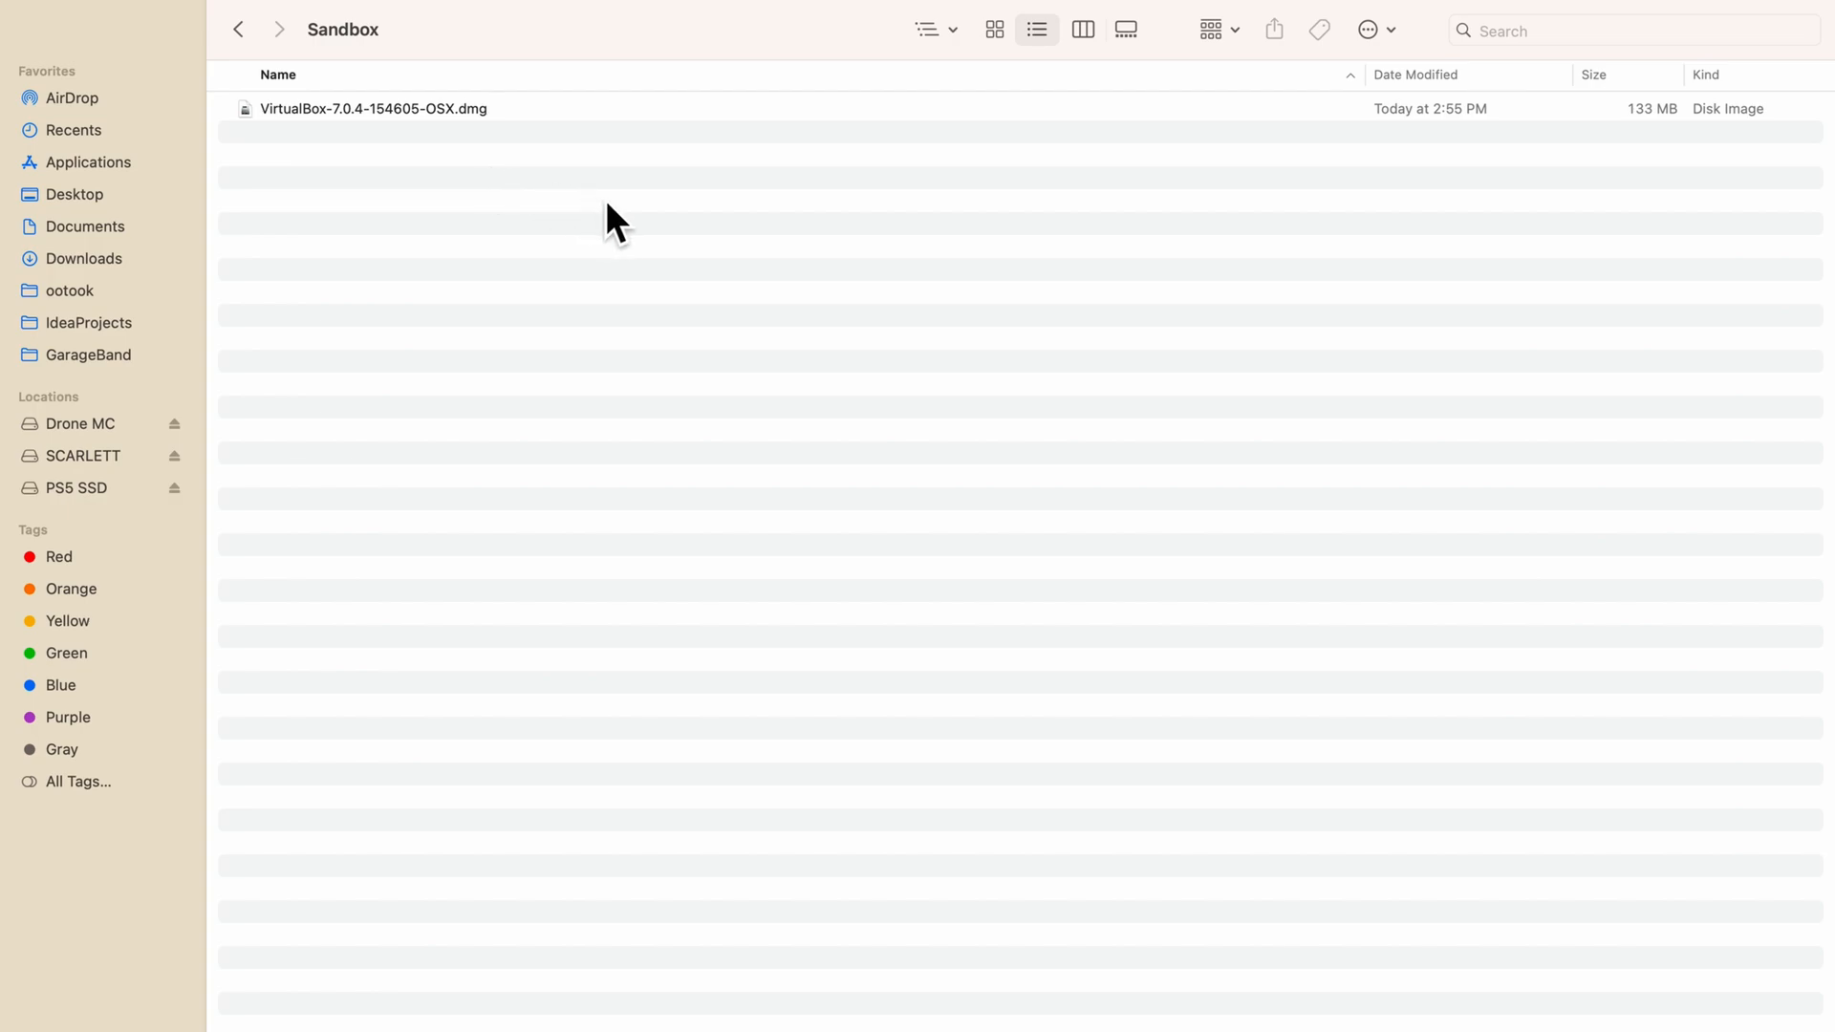
{"action": "left_click", "coordinate": [373, 107]}
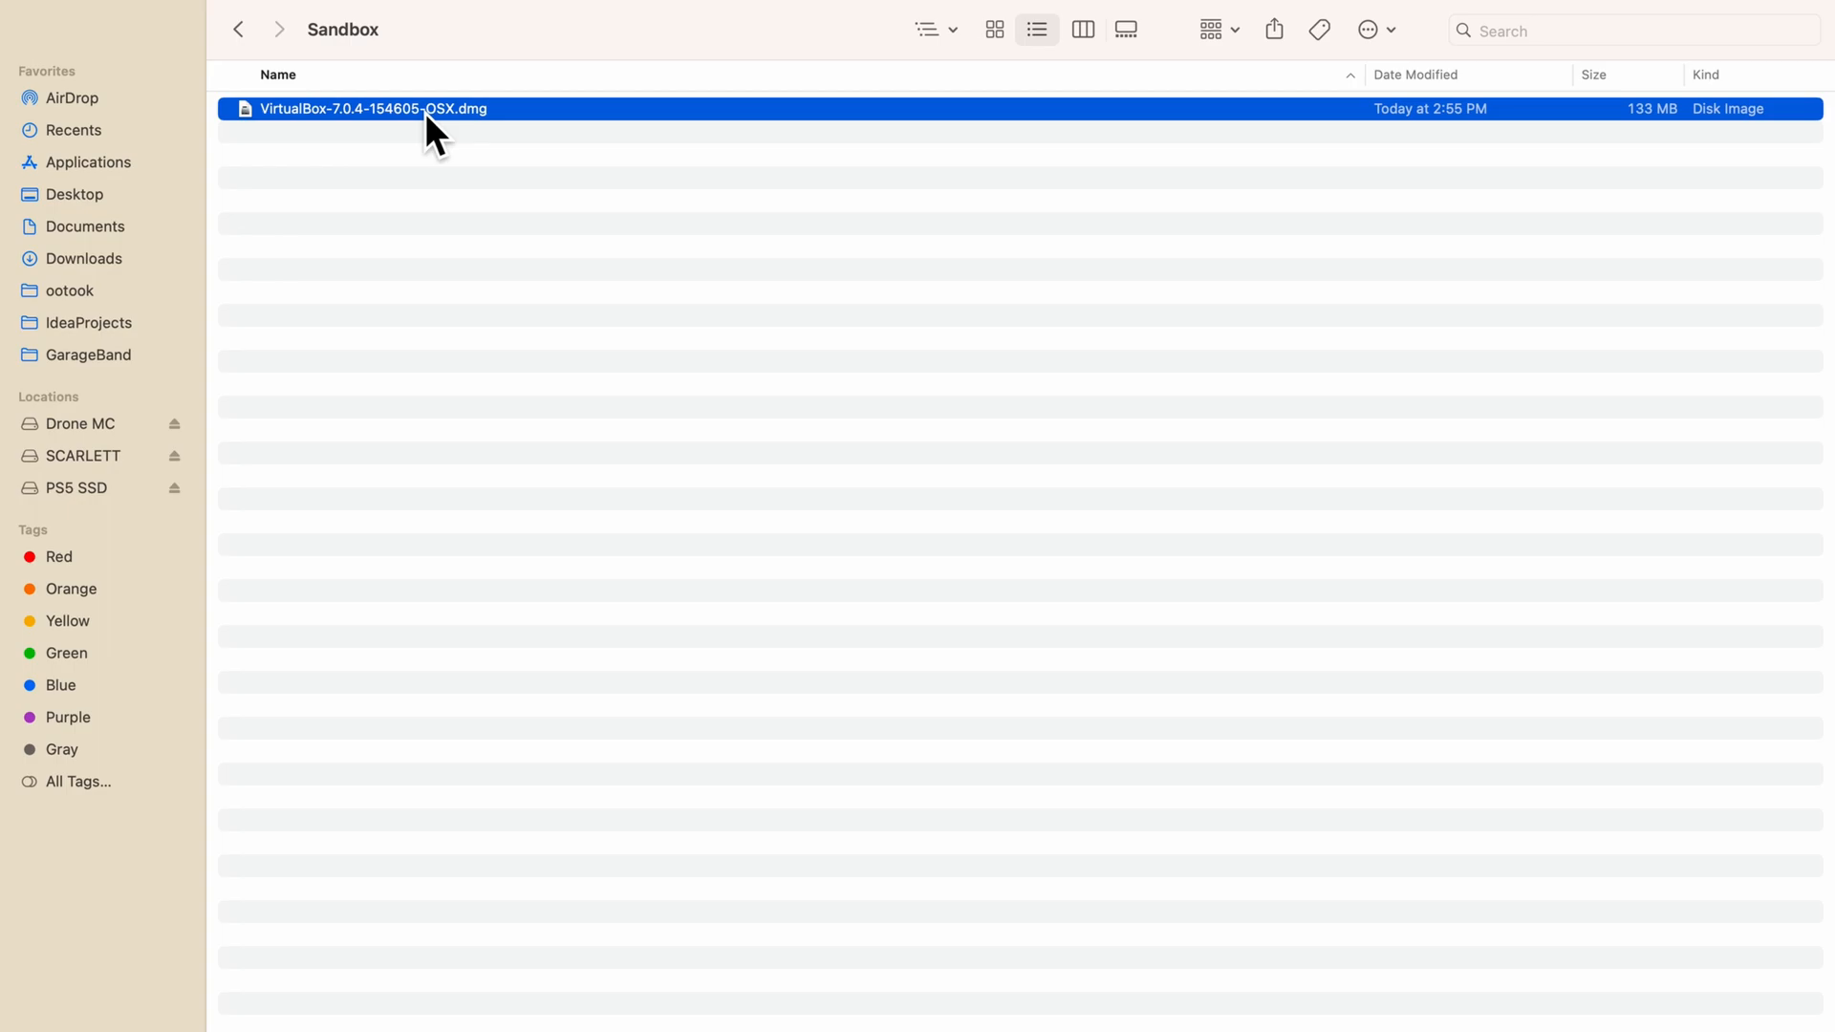
{"action": "double_click", "coordinate": [373, 107]}
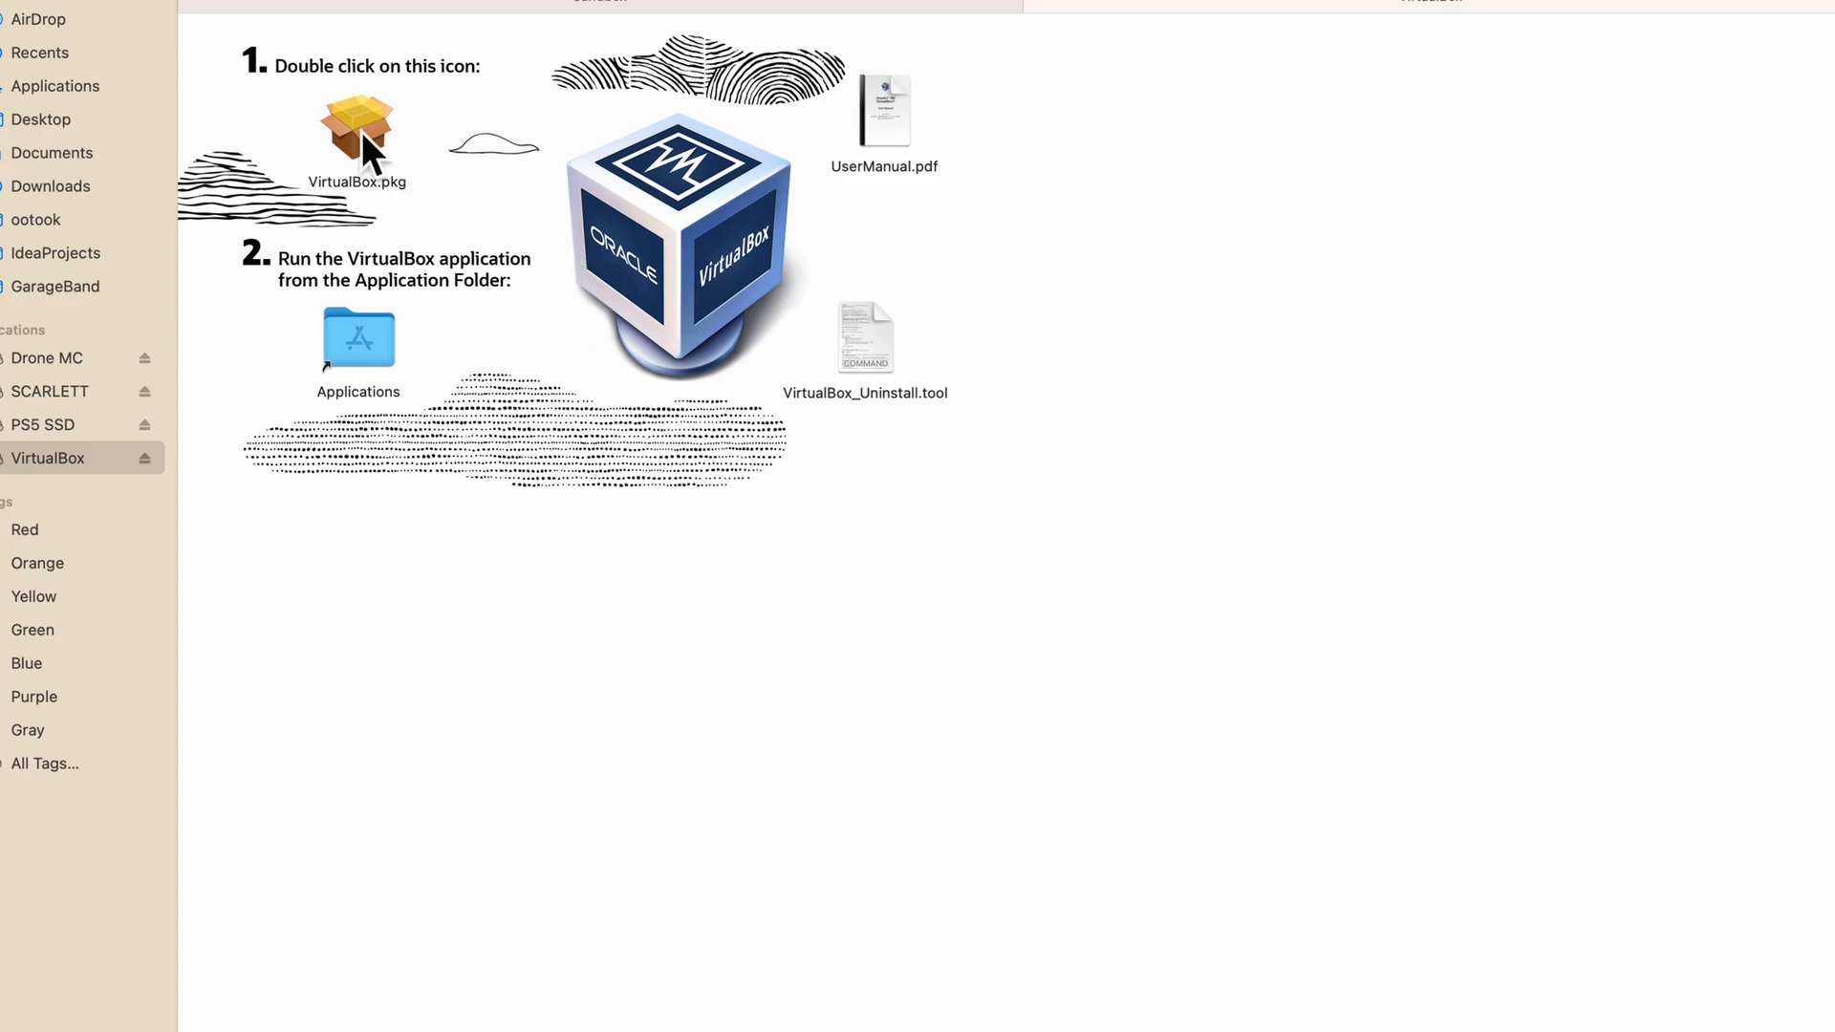
{"action": "left_click", "coordinate": [357, 134]}
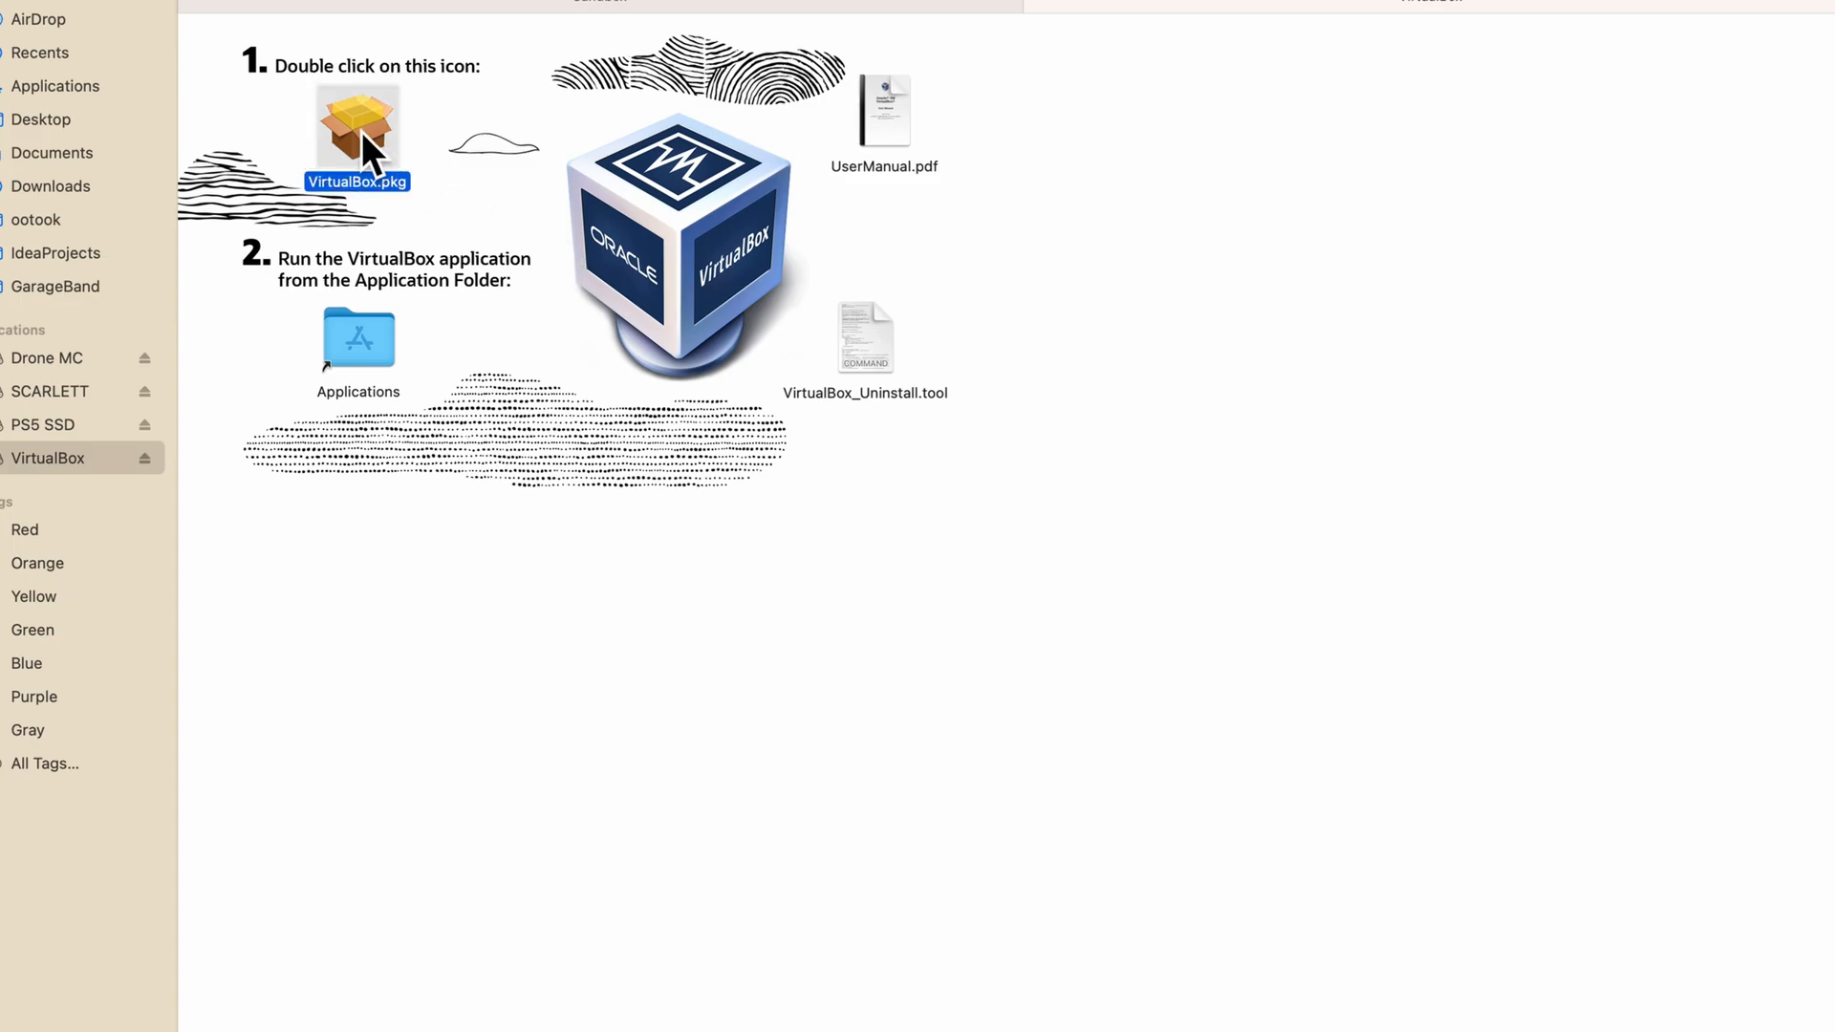
Run the VirtualBox.pkg standard install on Macintosh HD, authorising it with the password.
{"action": "double_click", "coordinate": [357, 128]}
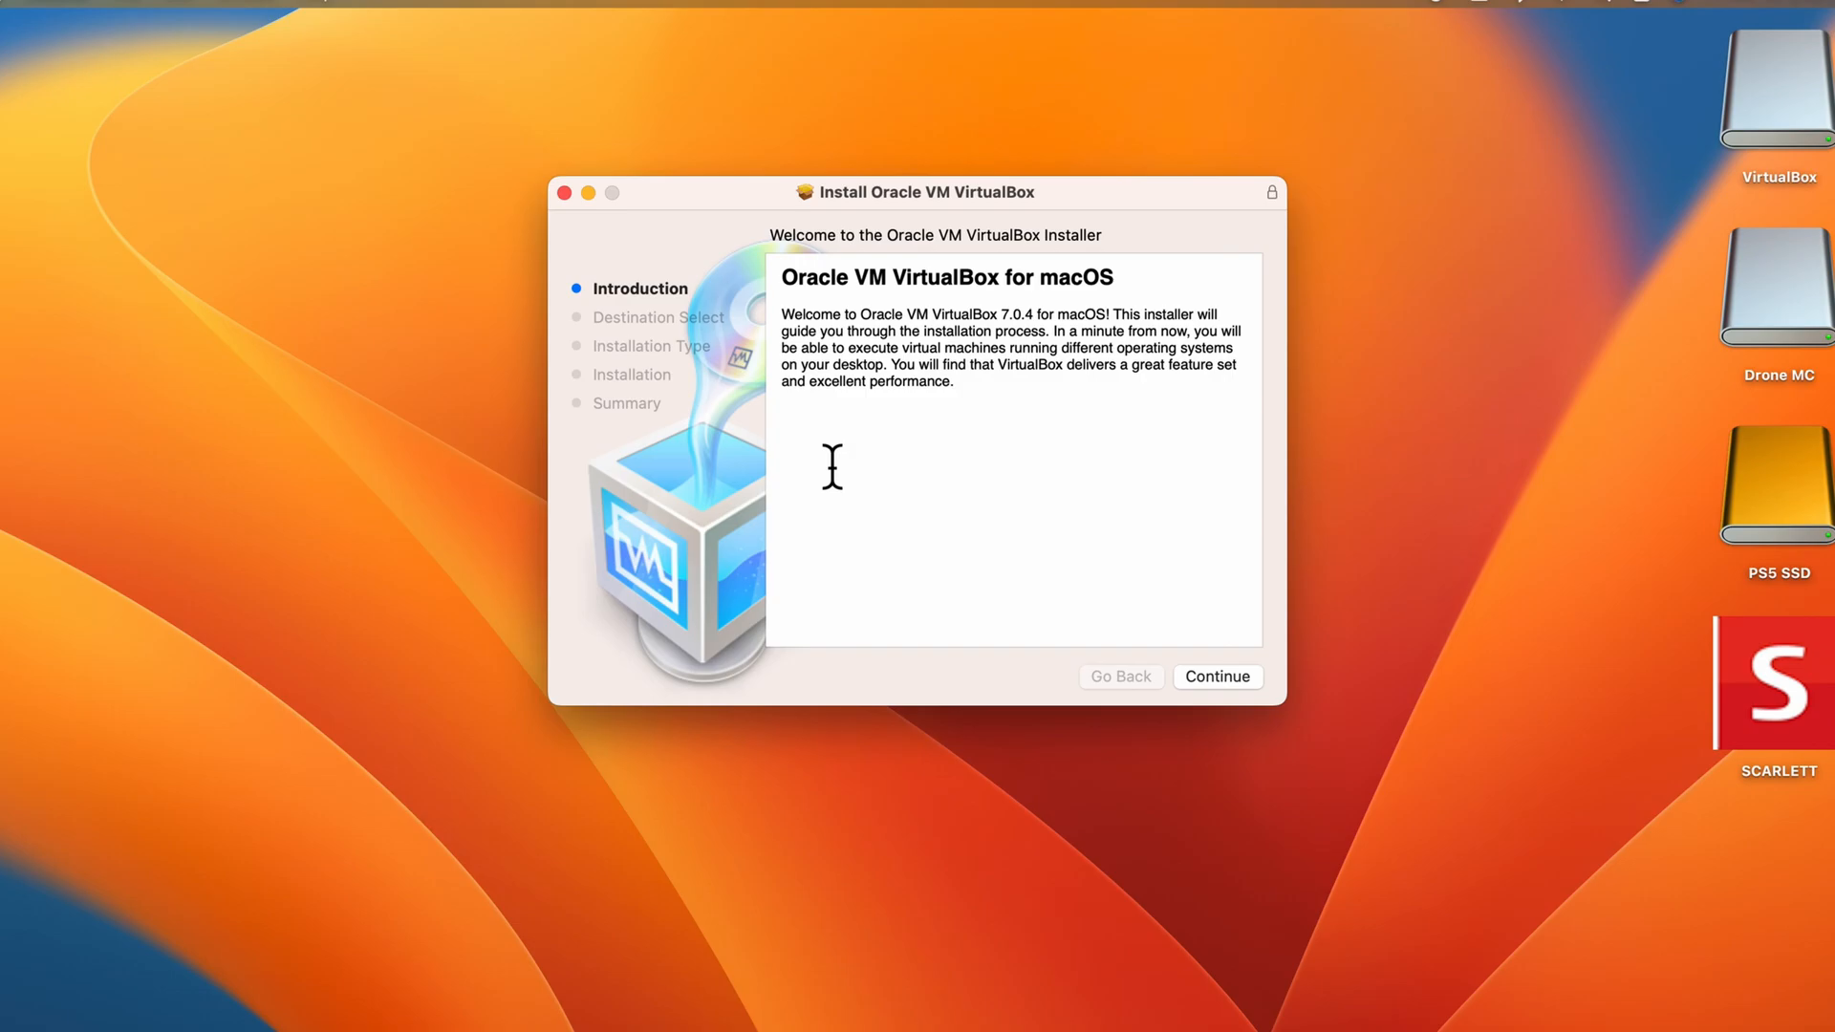
{"action": "mouse_move", "coordinate": [1217, 676]}
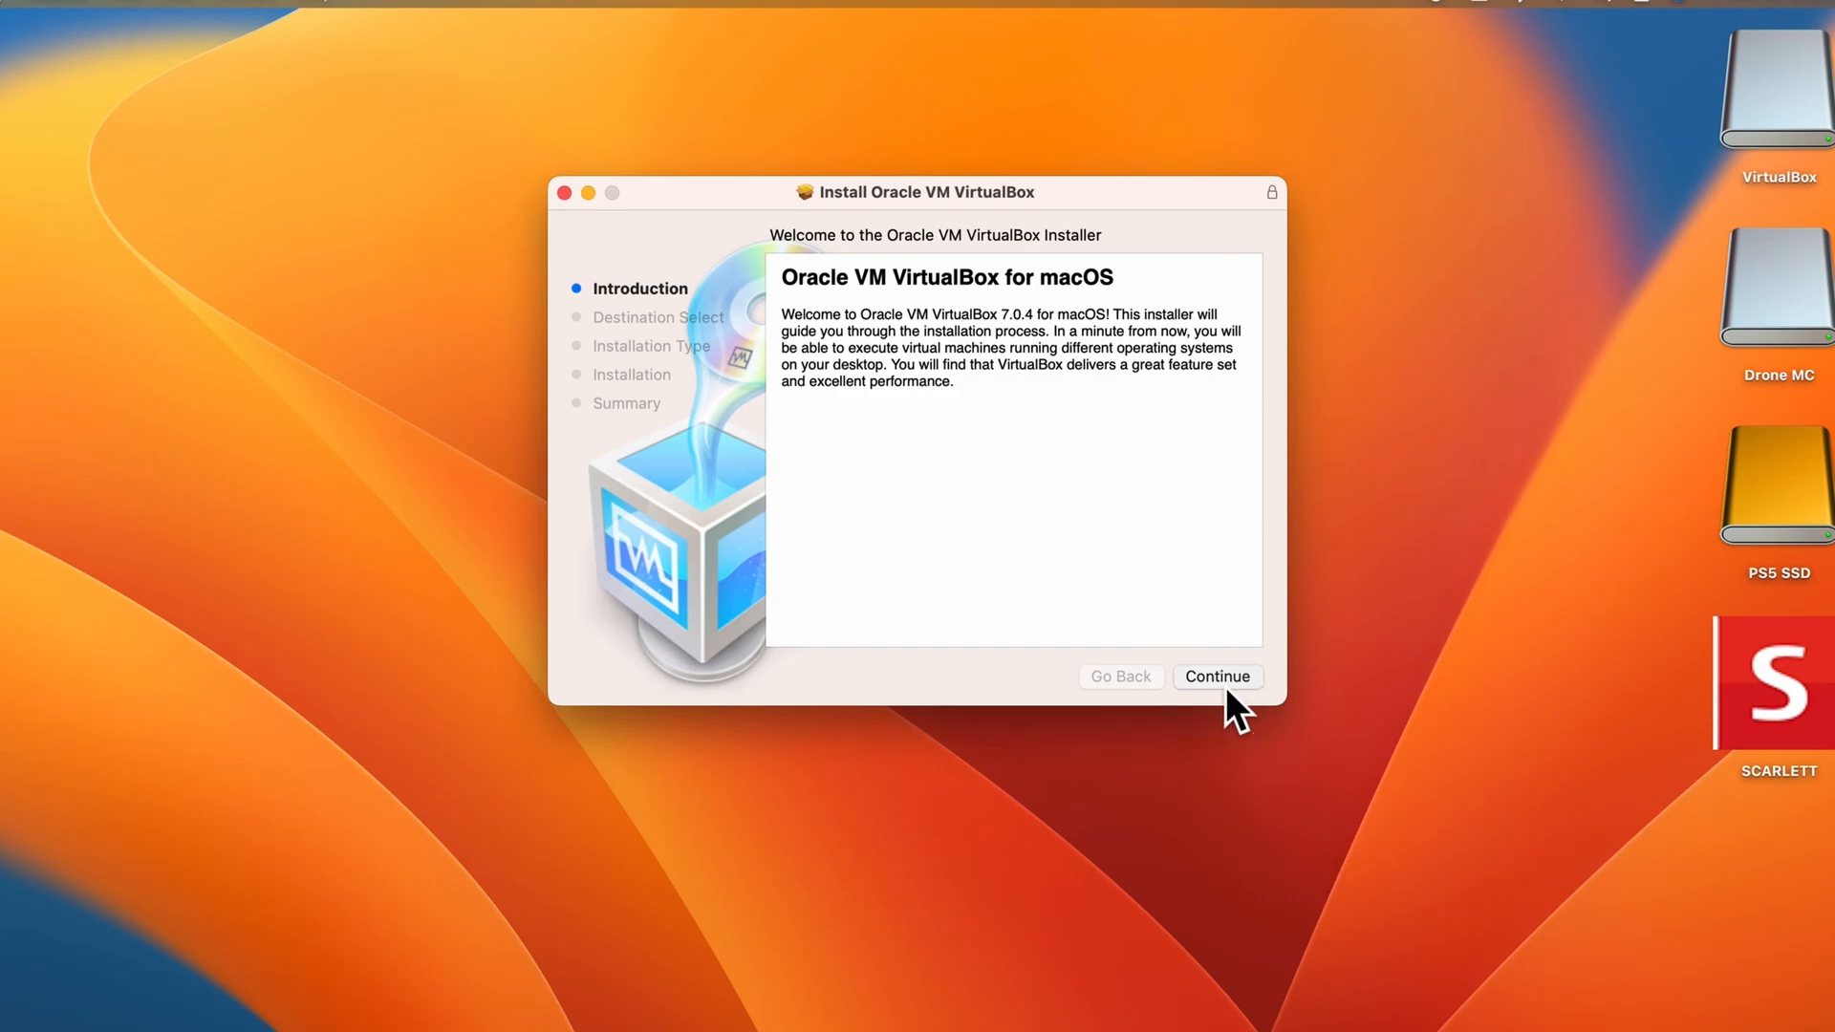
{"action": "left_click", "coordinate": [1218, 676]}
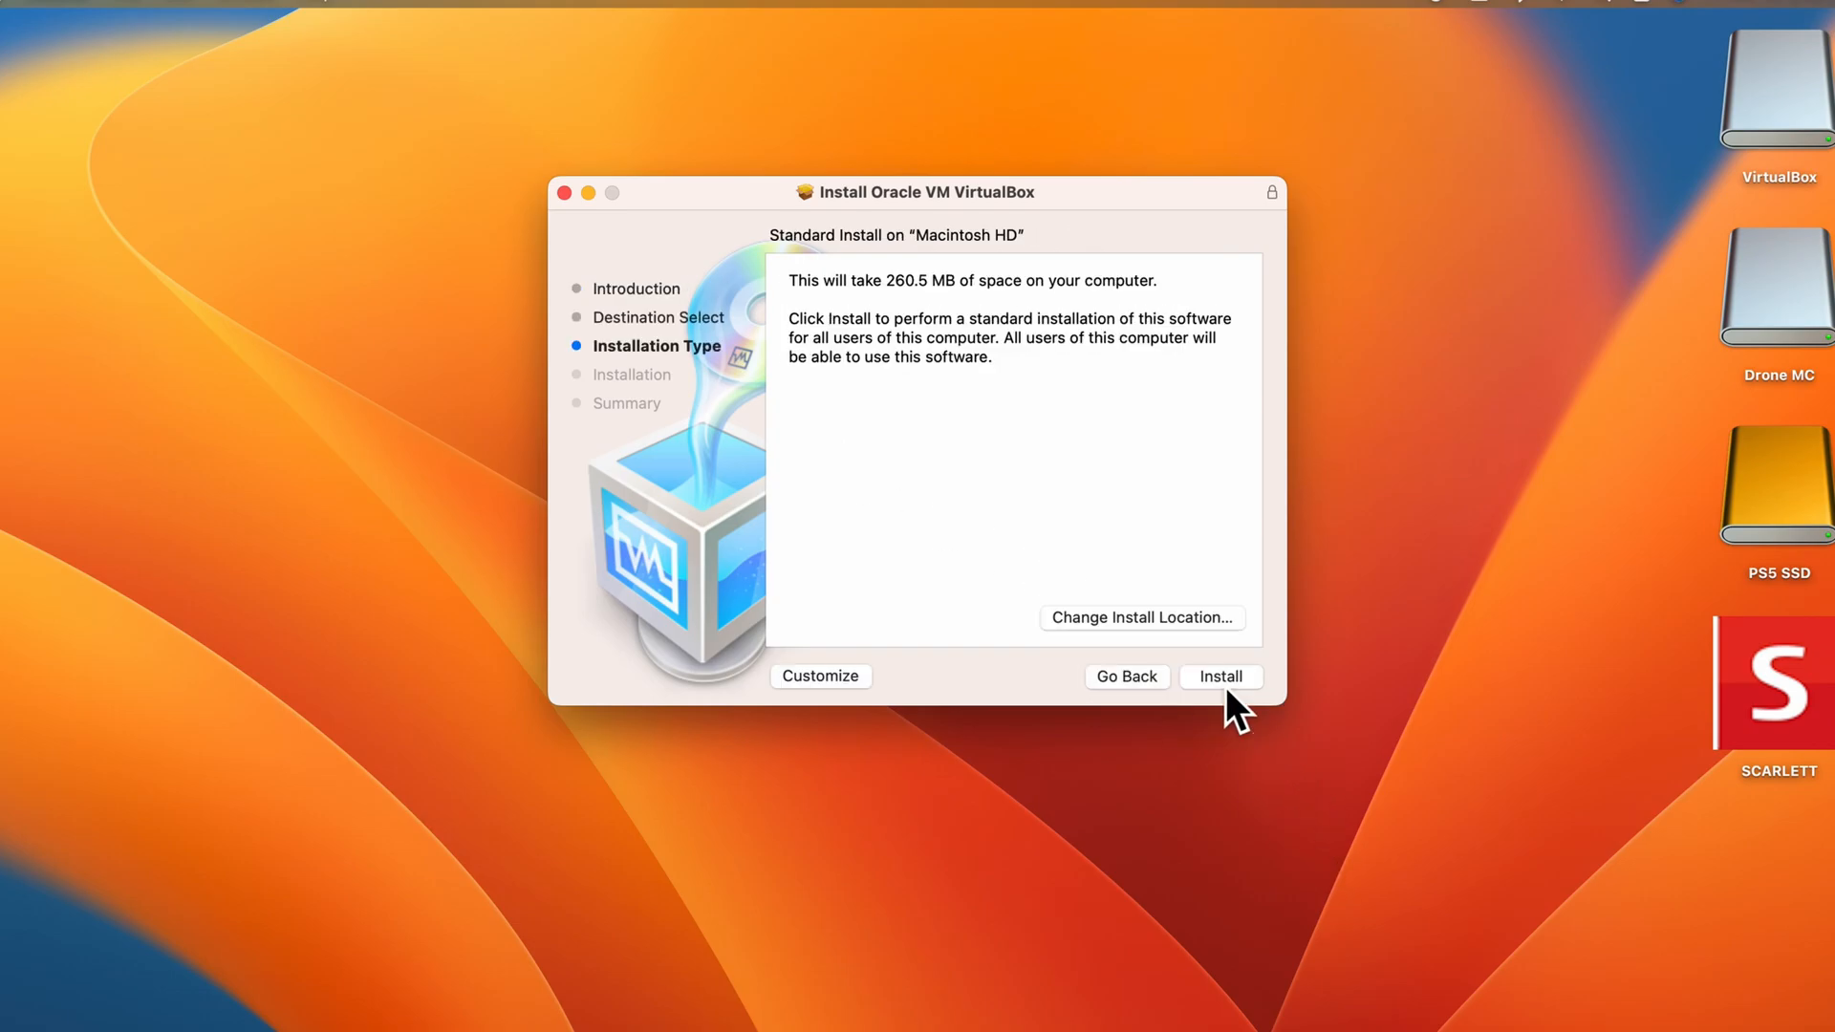
{"action": "mouse_move", "coordinate": [1227, 722]}
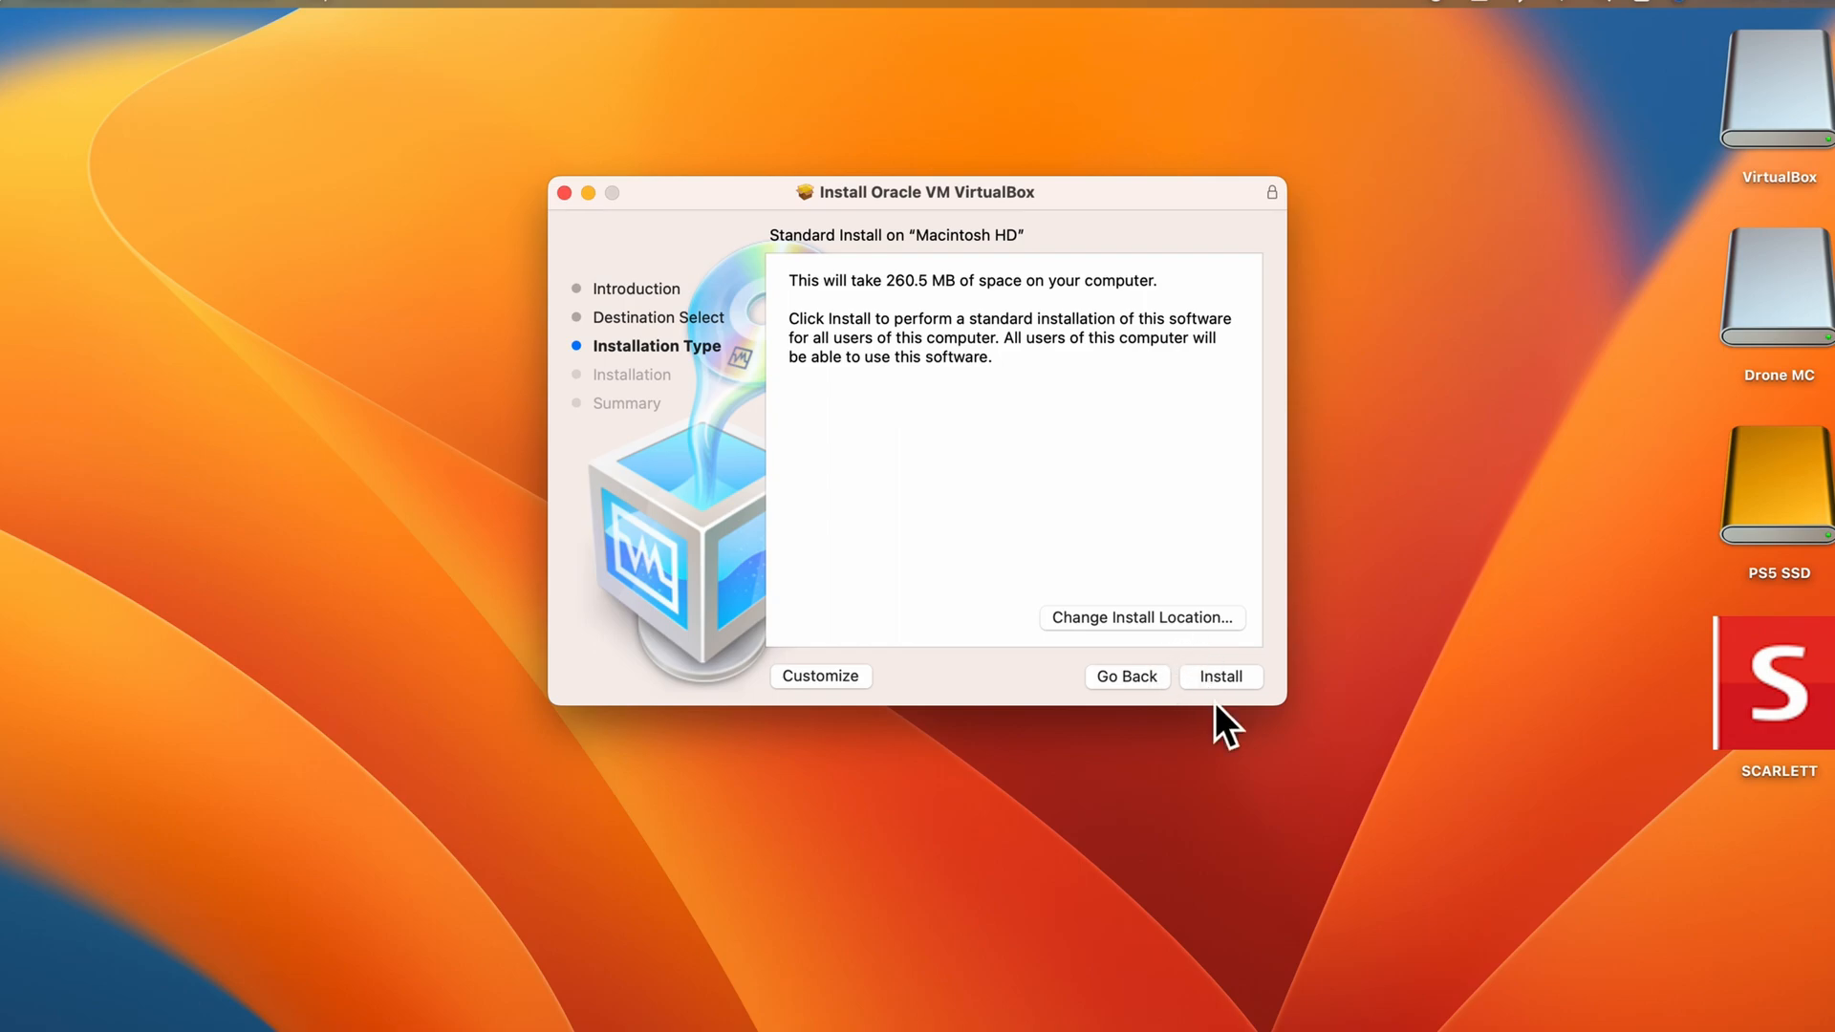
{"action": "left_click", "coordinate": [1219, 677]}
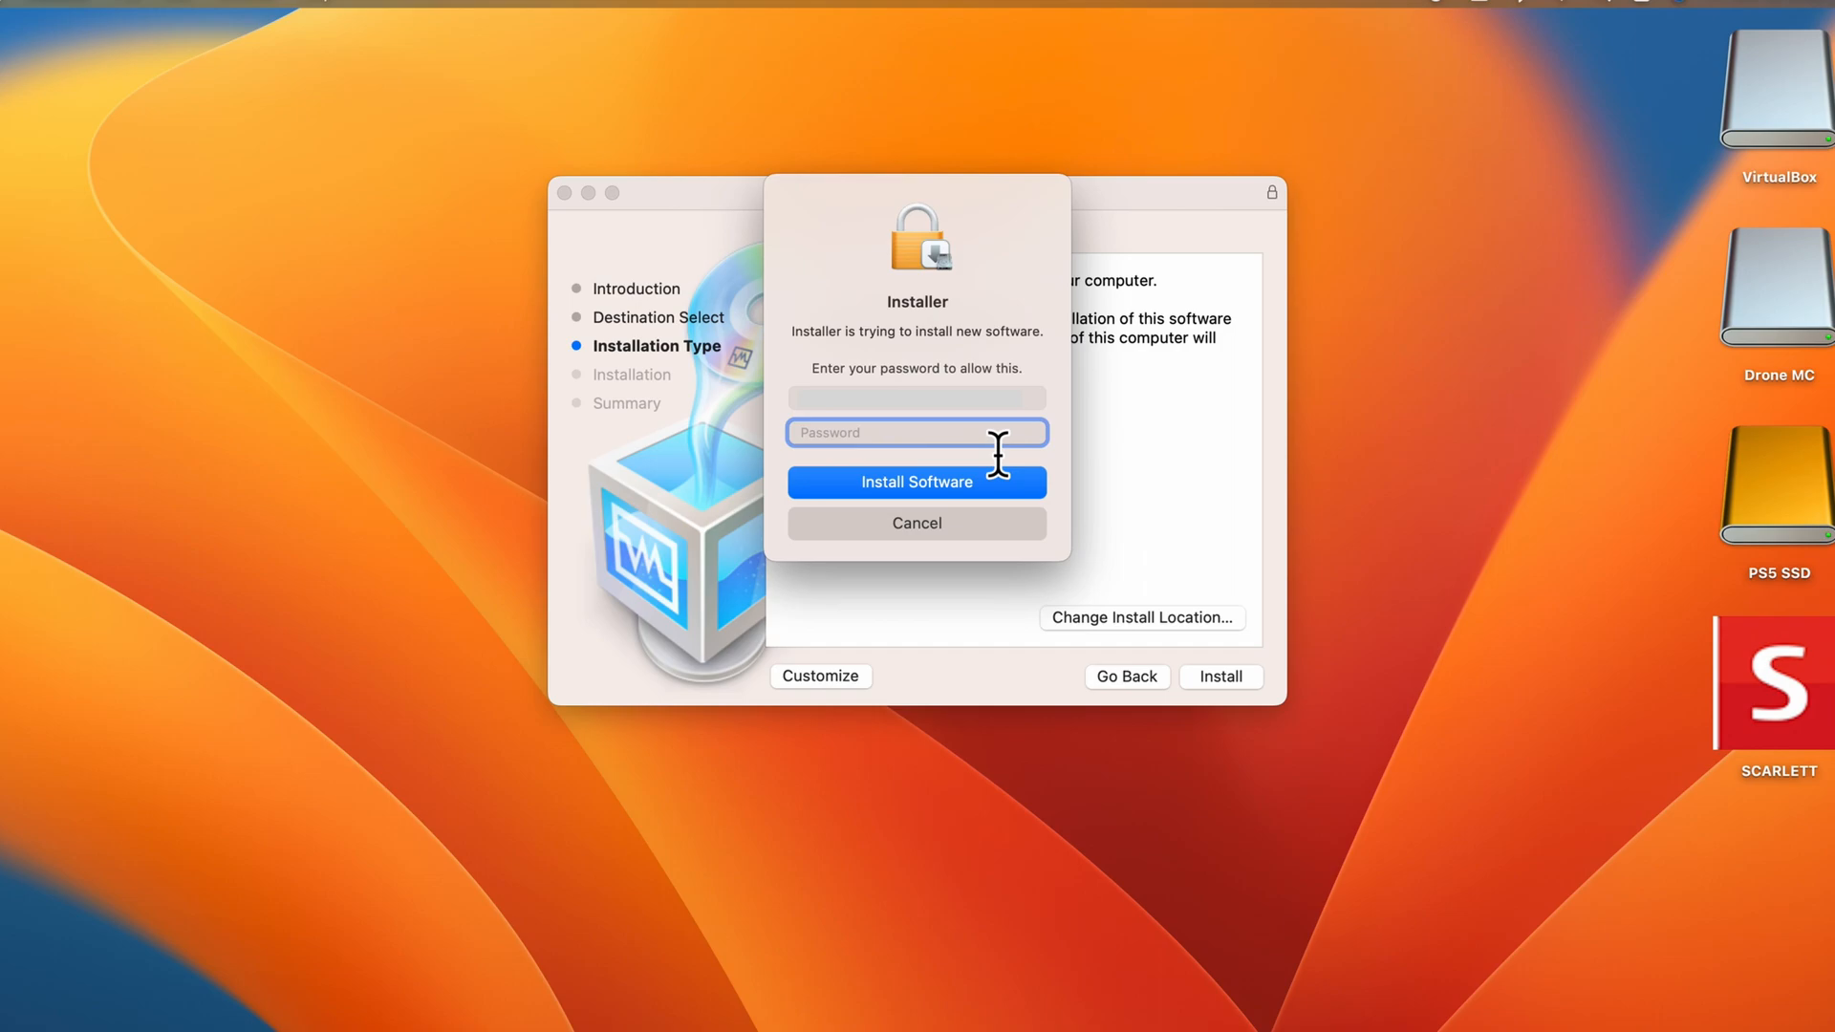
{"action": "type", "text": "•••"}
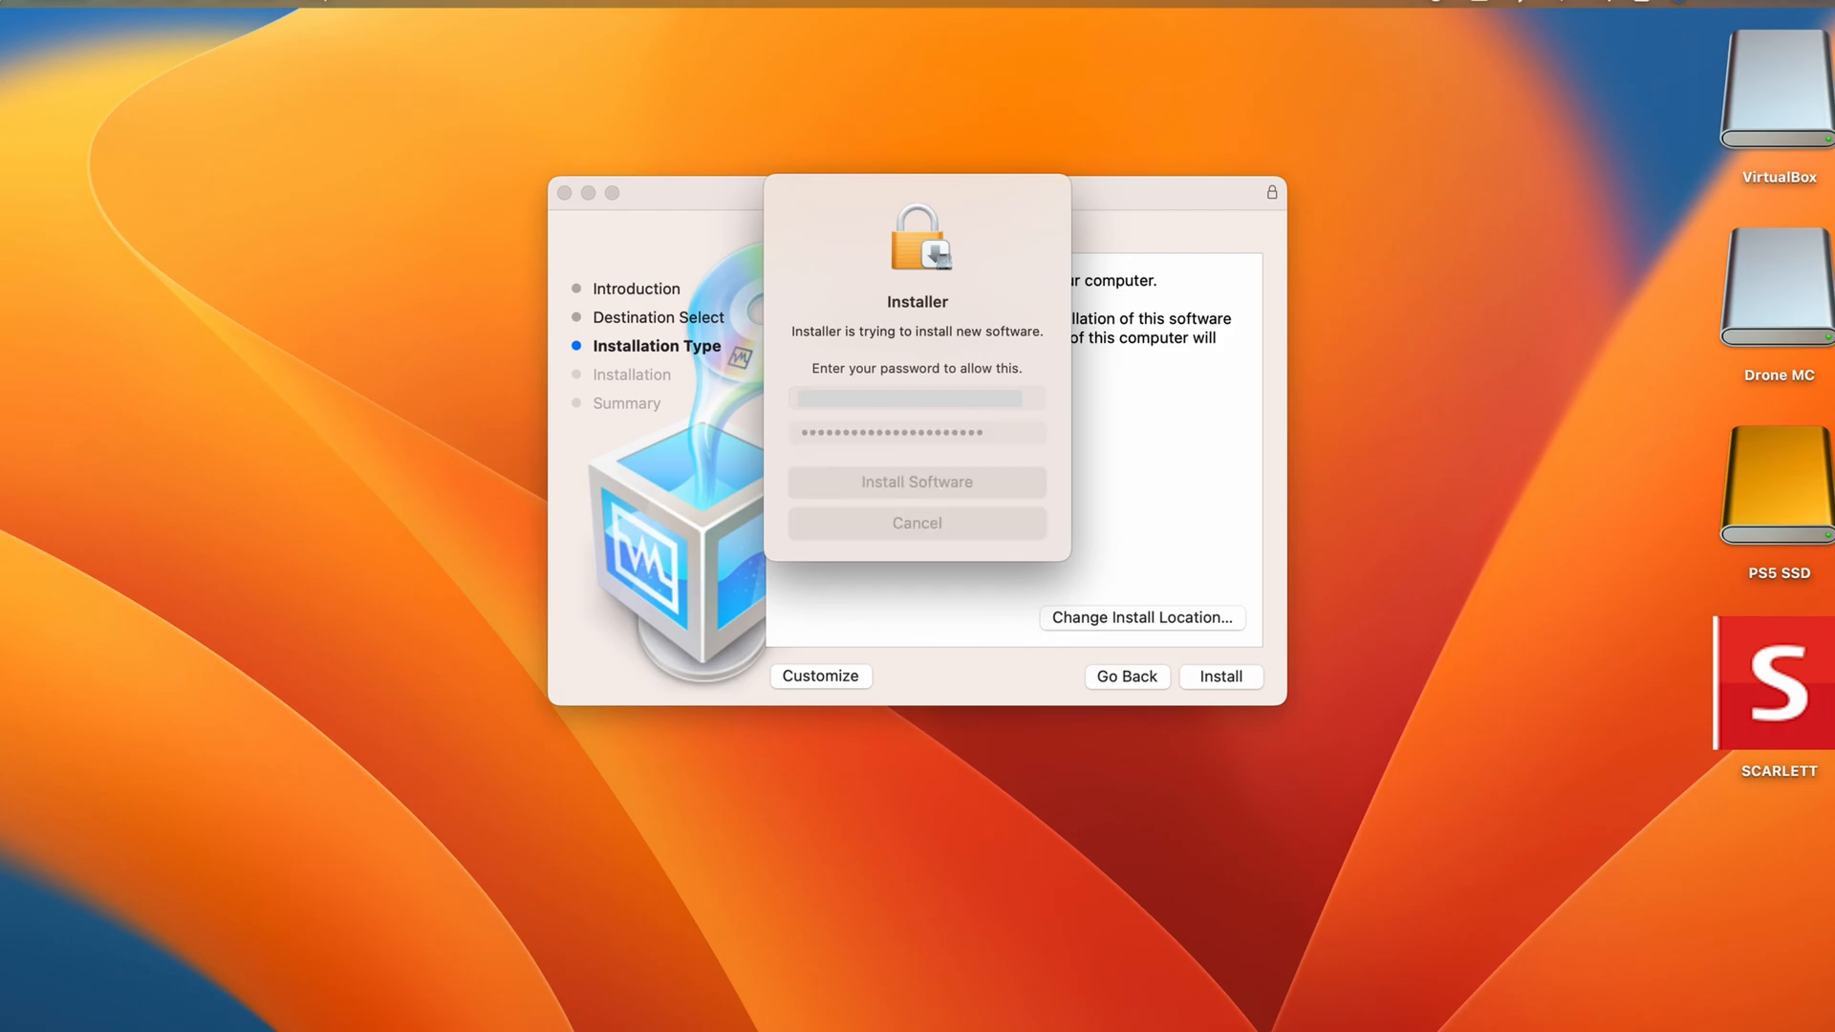
{"action": "left_click", "coordinate": [916, 481]}
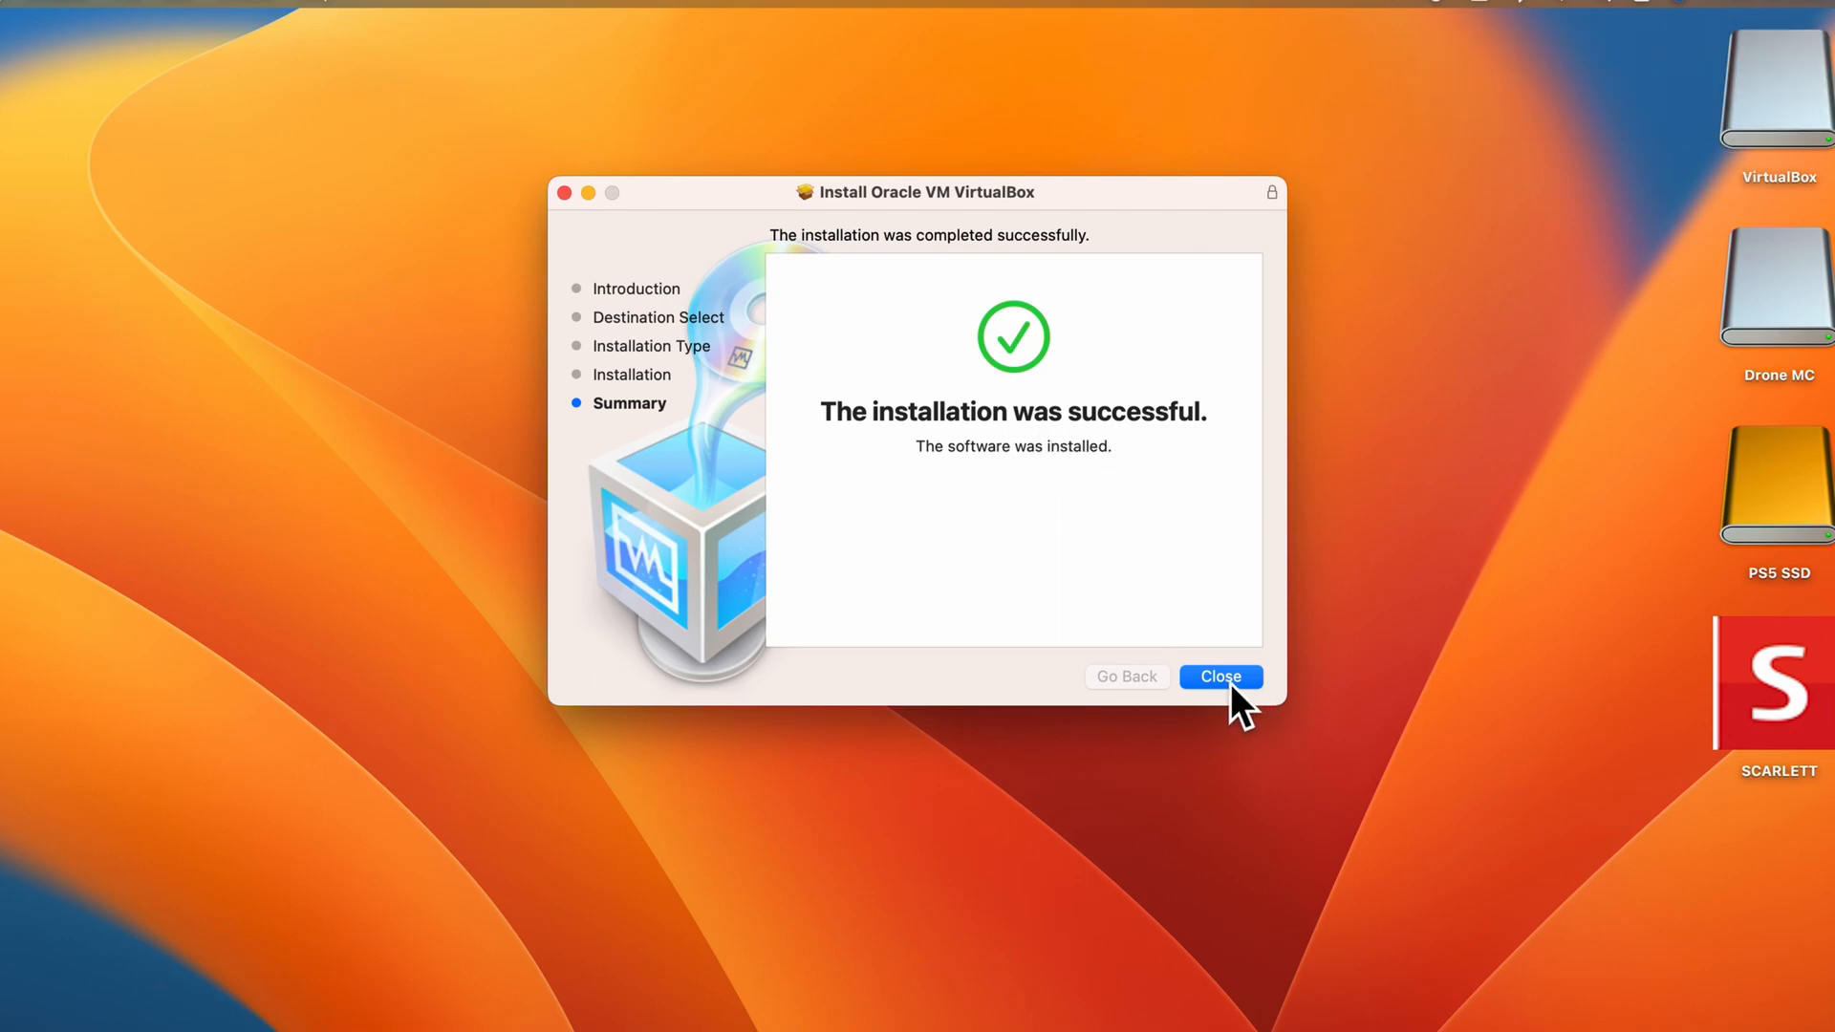
Close the successful installer and move the VirtualBox installer package to the Trash.
{"action": "left_click", "coordinate": [1219, 677]}
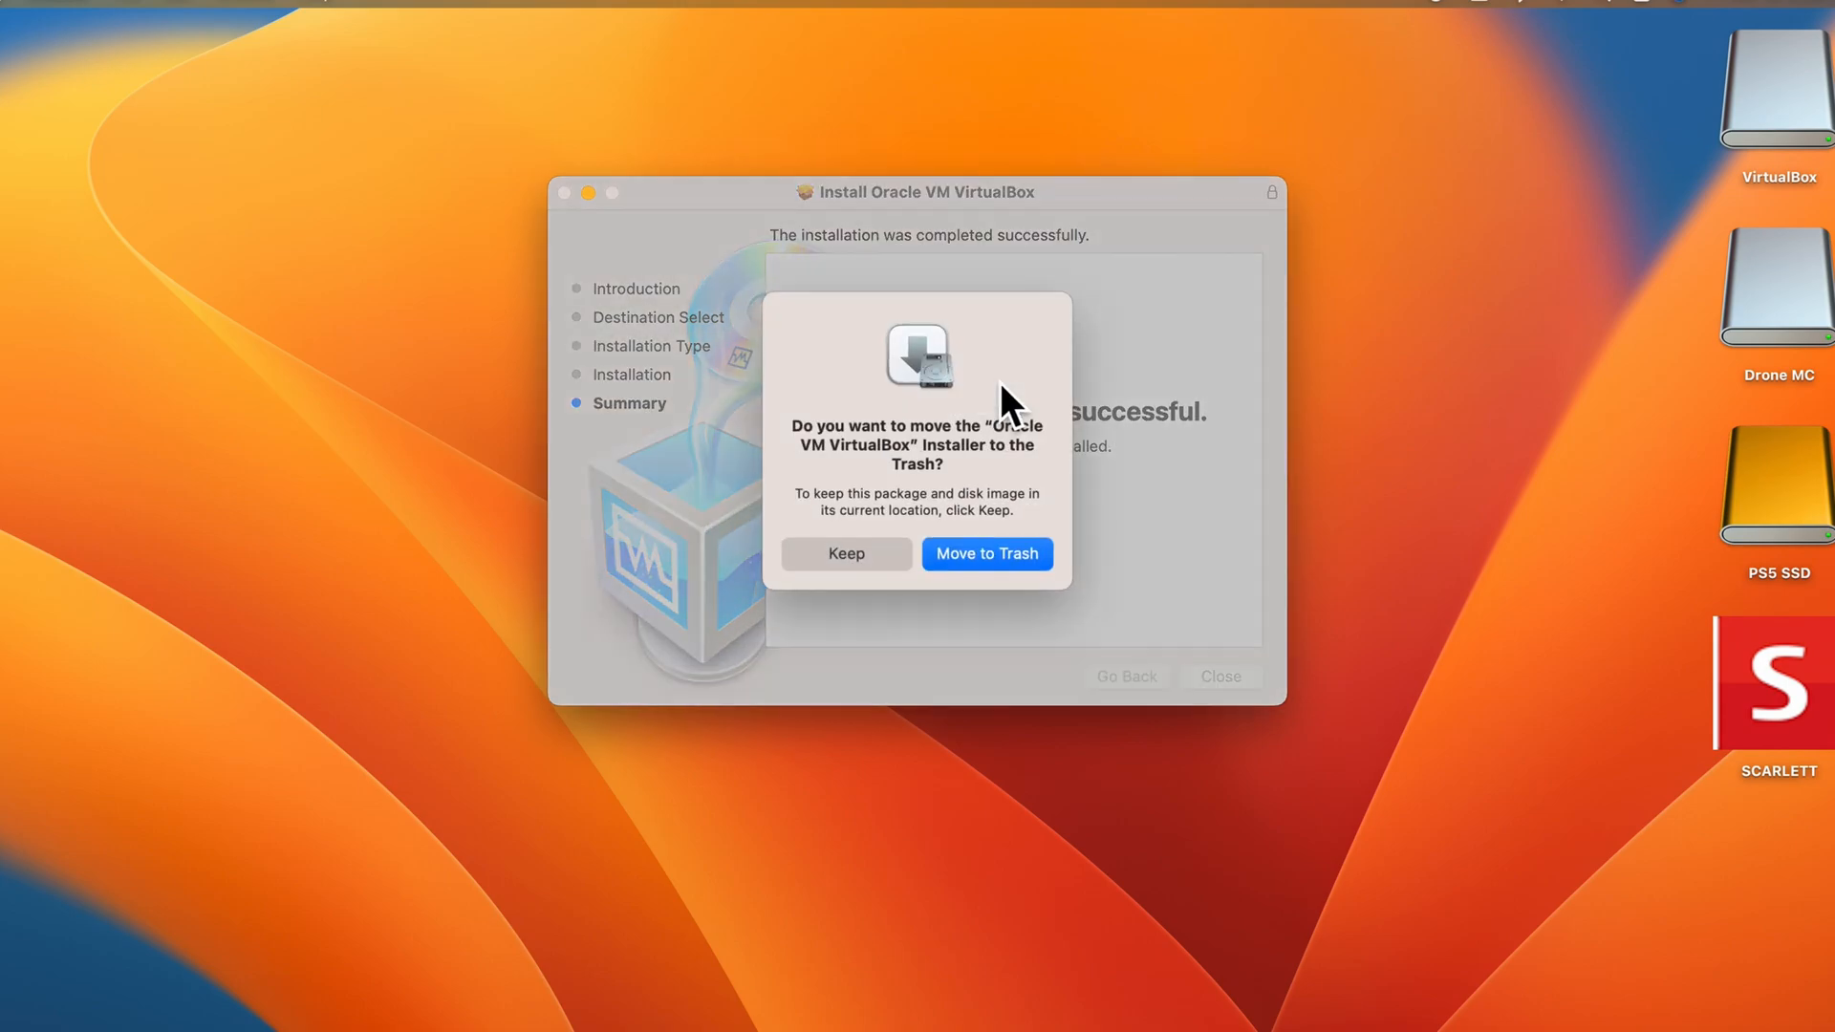
{"action": "left_click", "coordinate": [986, 554]}
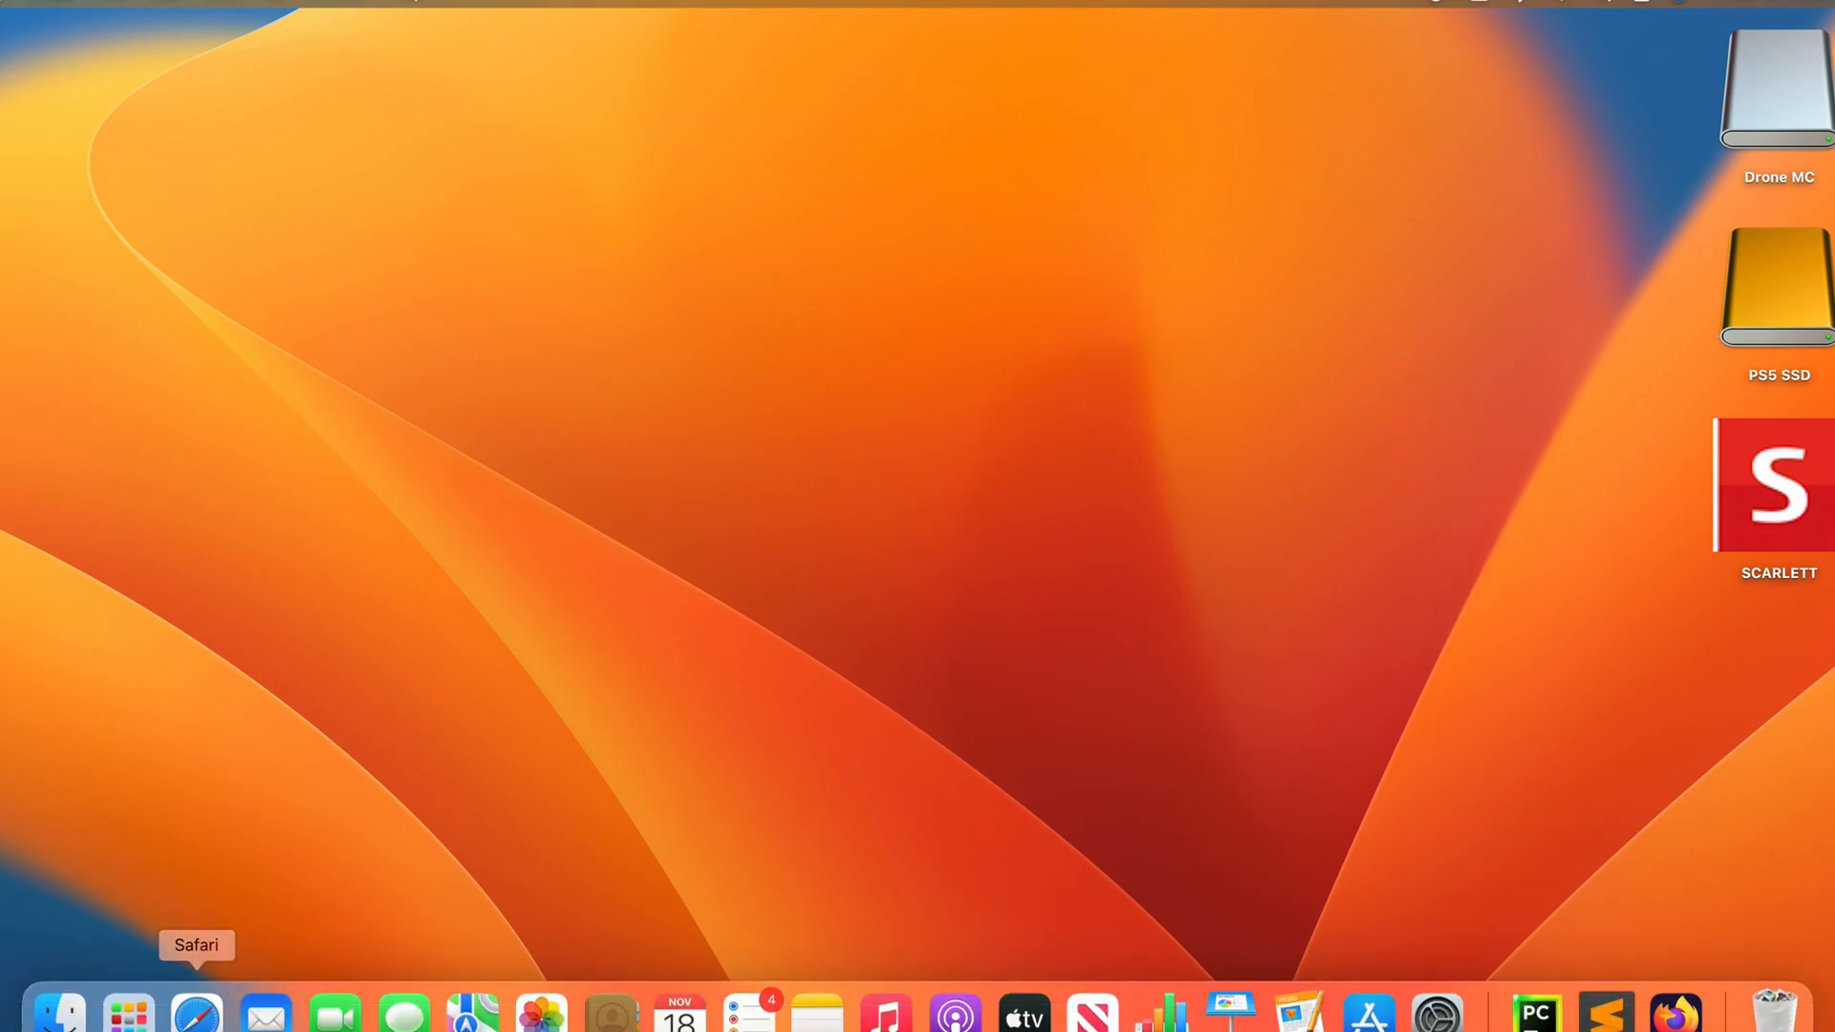
Launch VirtualBox from Launchpad to reach the VirtualBox Manager welcome screen.
{"action": "left_click", "coordinate": [128, 1013]}
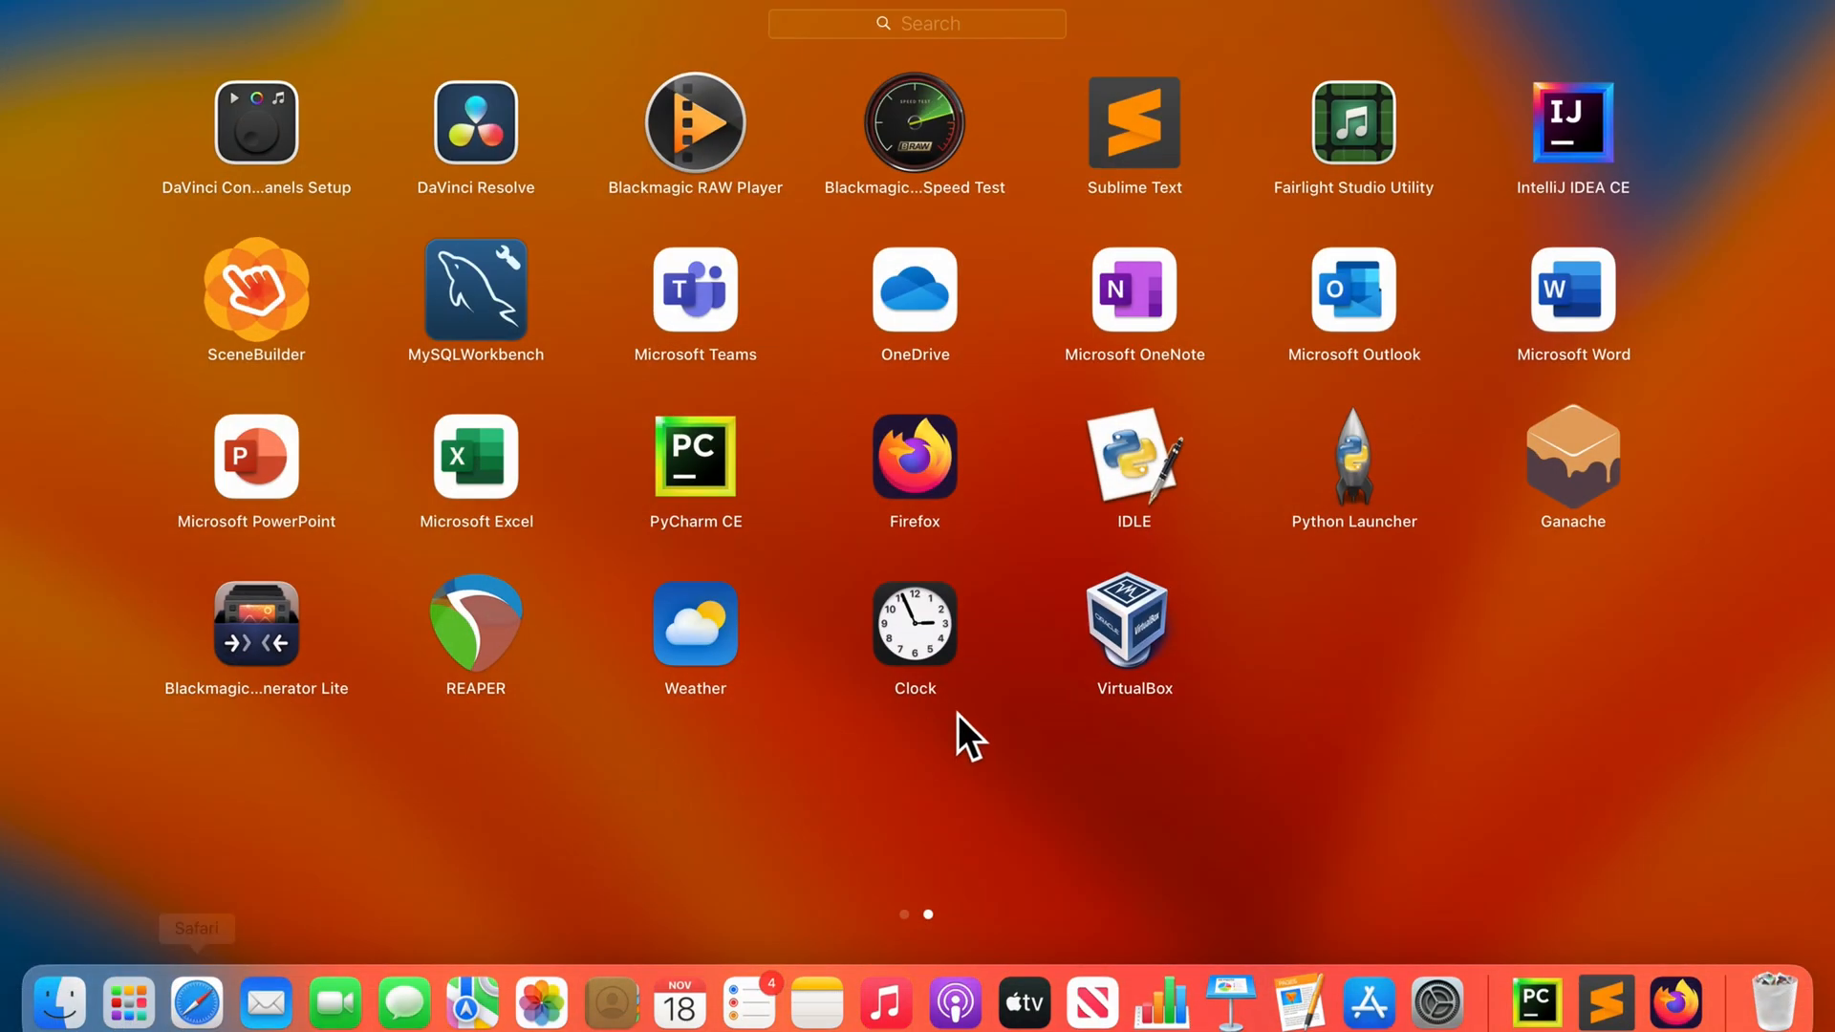
{"action": "mouse_move", "coordinate": [1144, 644]}
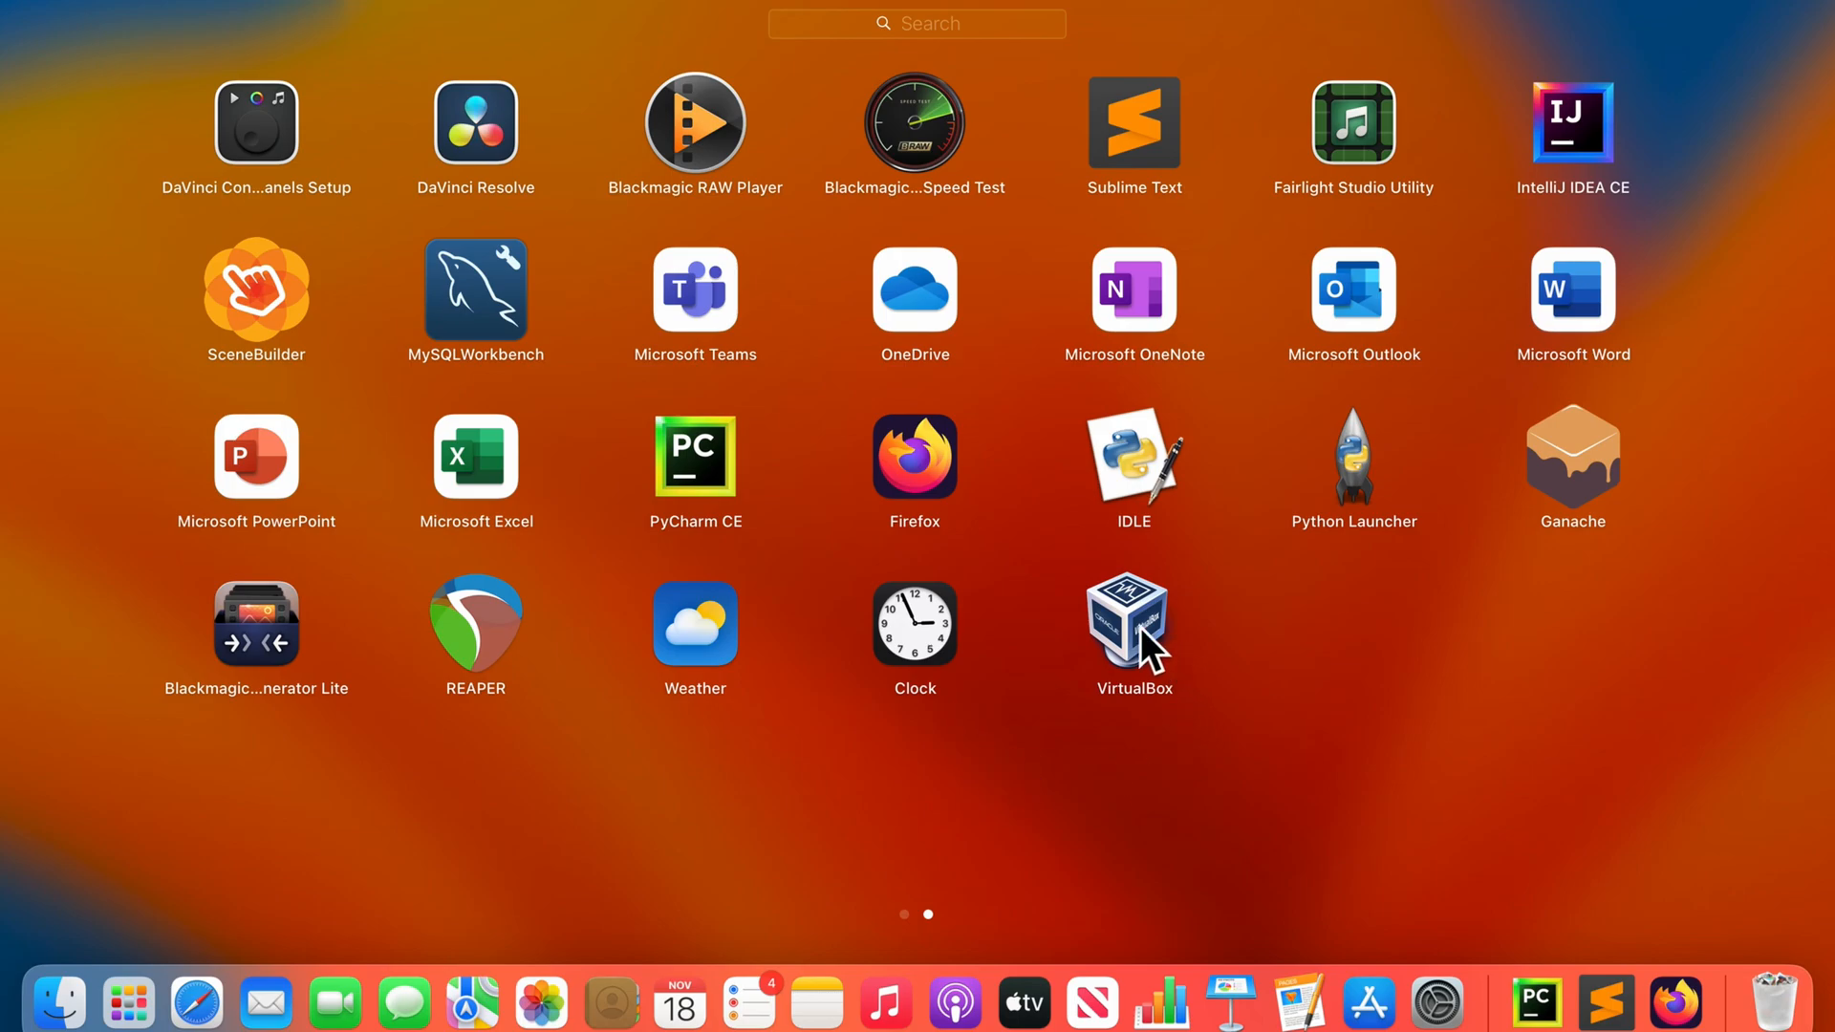
{"action": "left_click", "coordinate": [1153, 649]}
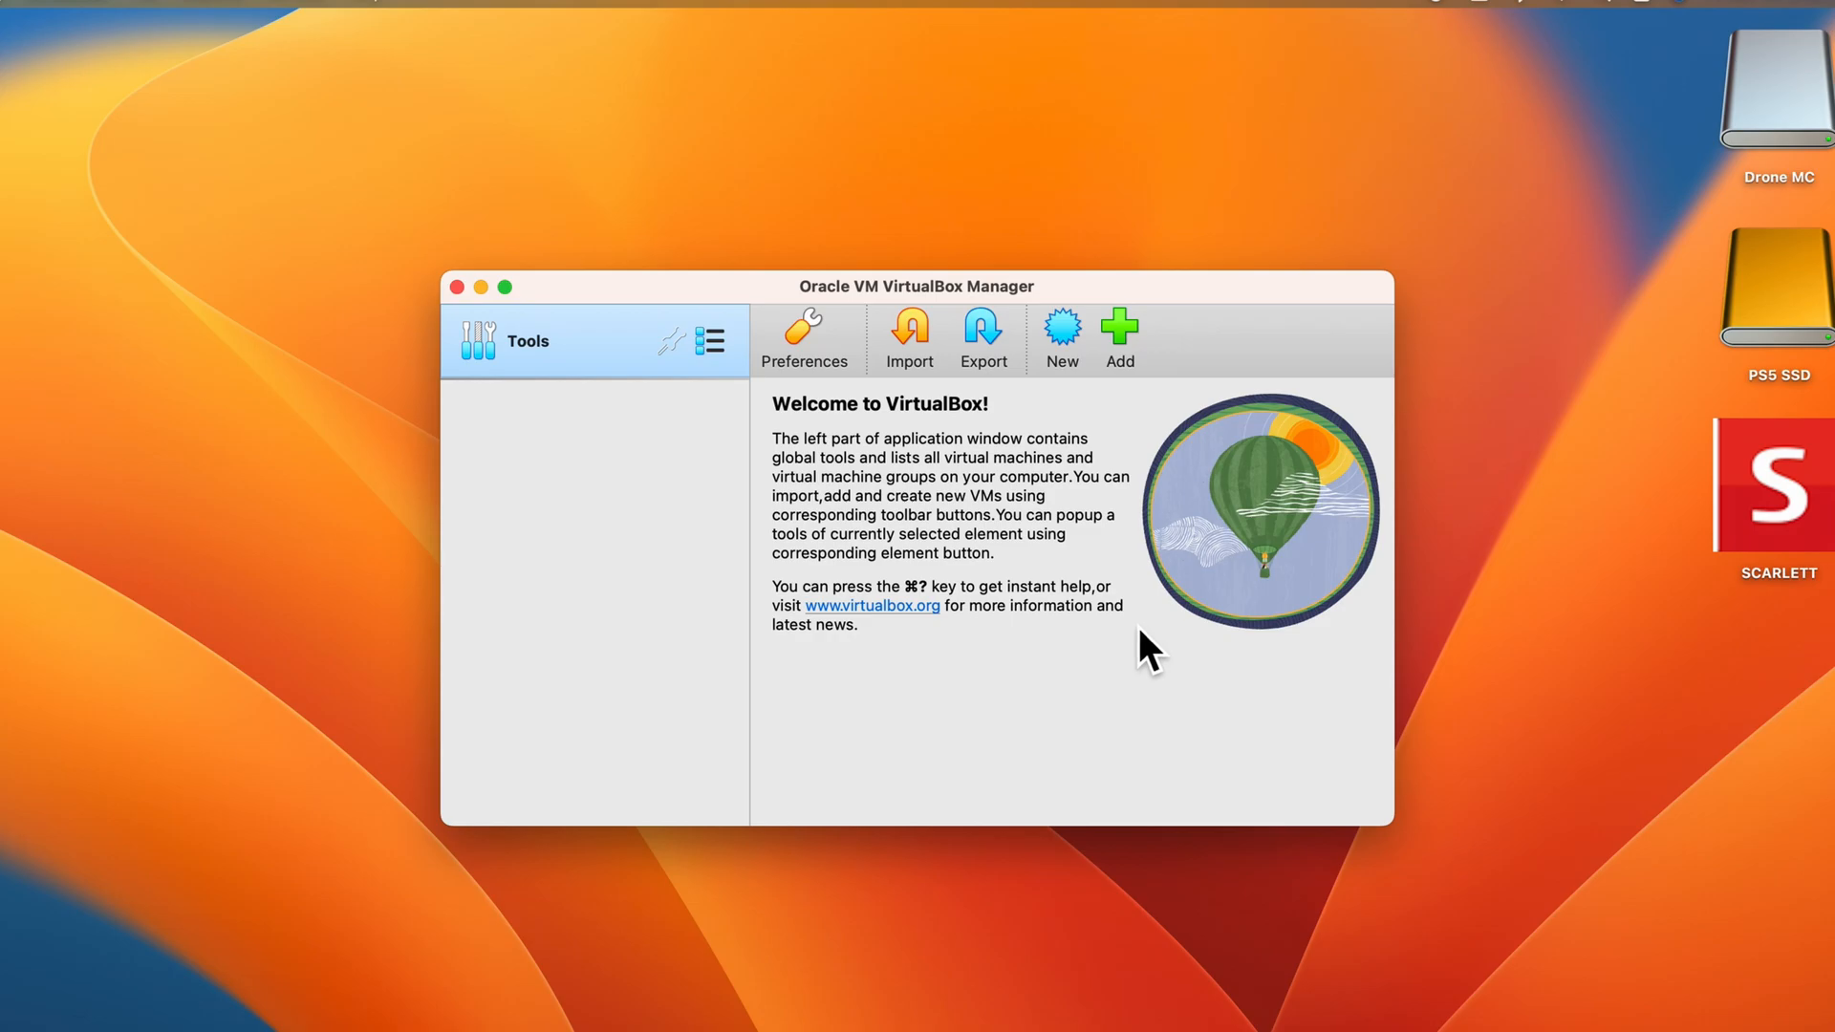
{"action": "mouse_move", "coordinate": [1101, 559]}
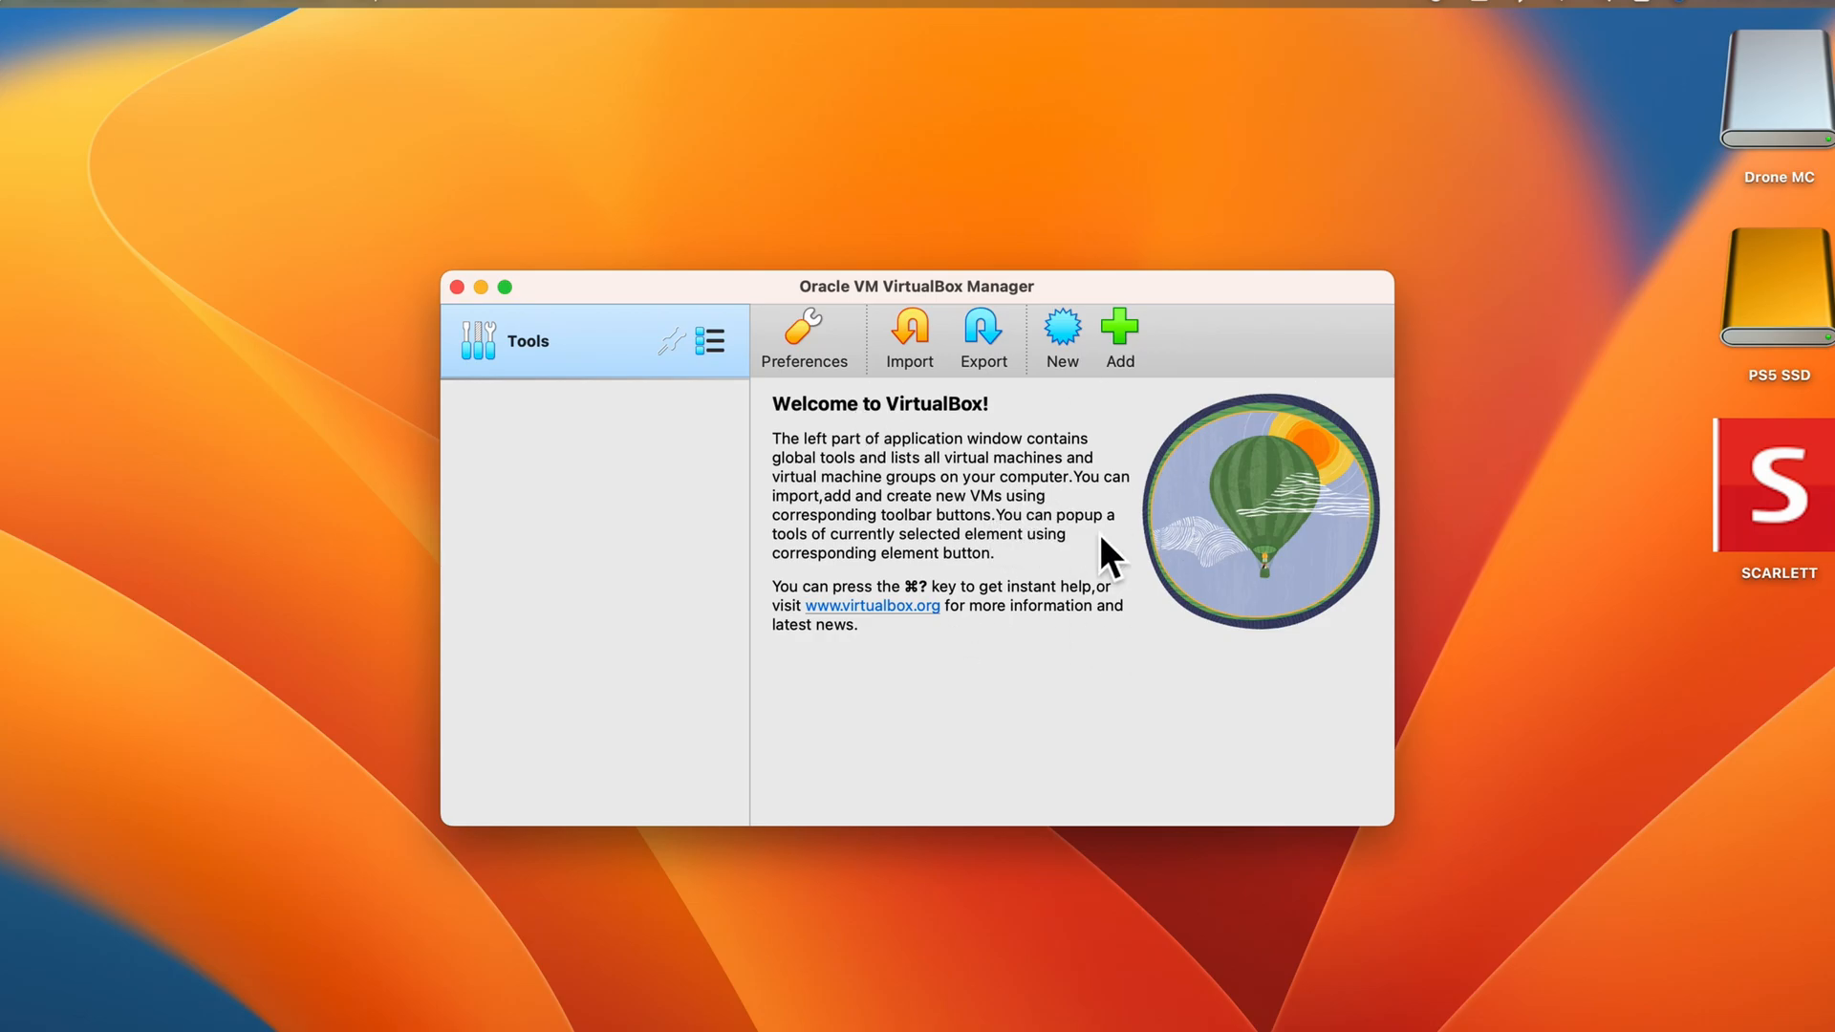
{"action": "mouse_move", "coordinate": [1133, 352]}
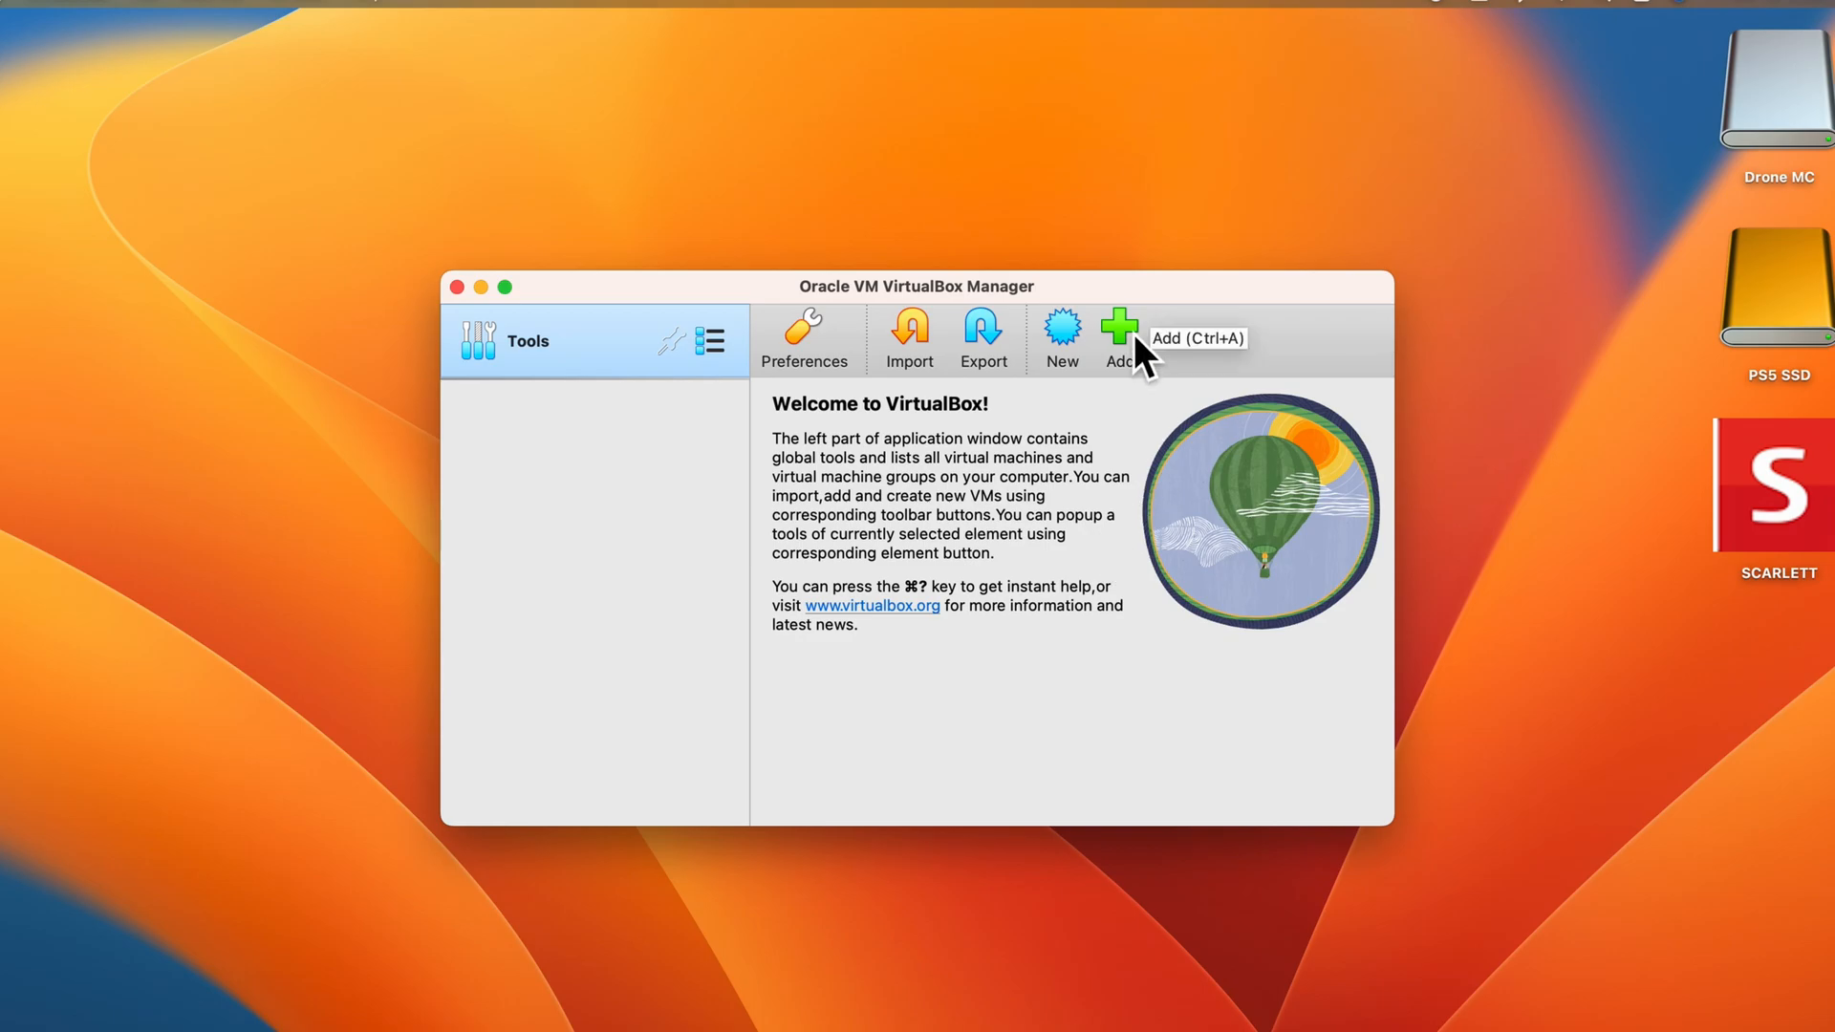
{"action": "mouse_move", "coordinate": [1063, 336]}
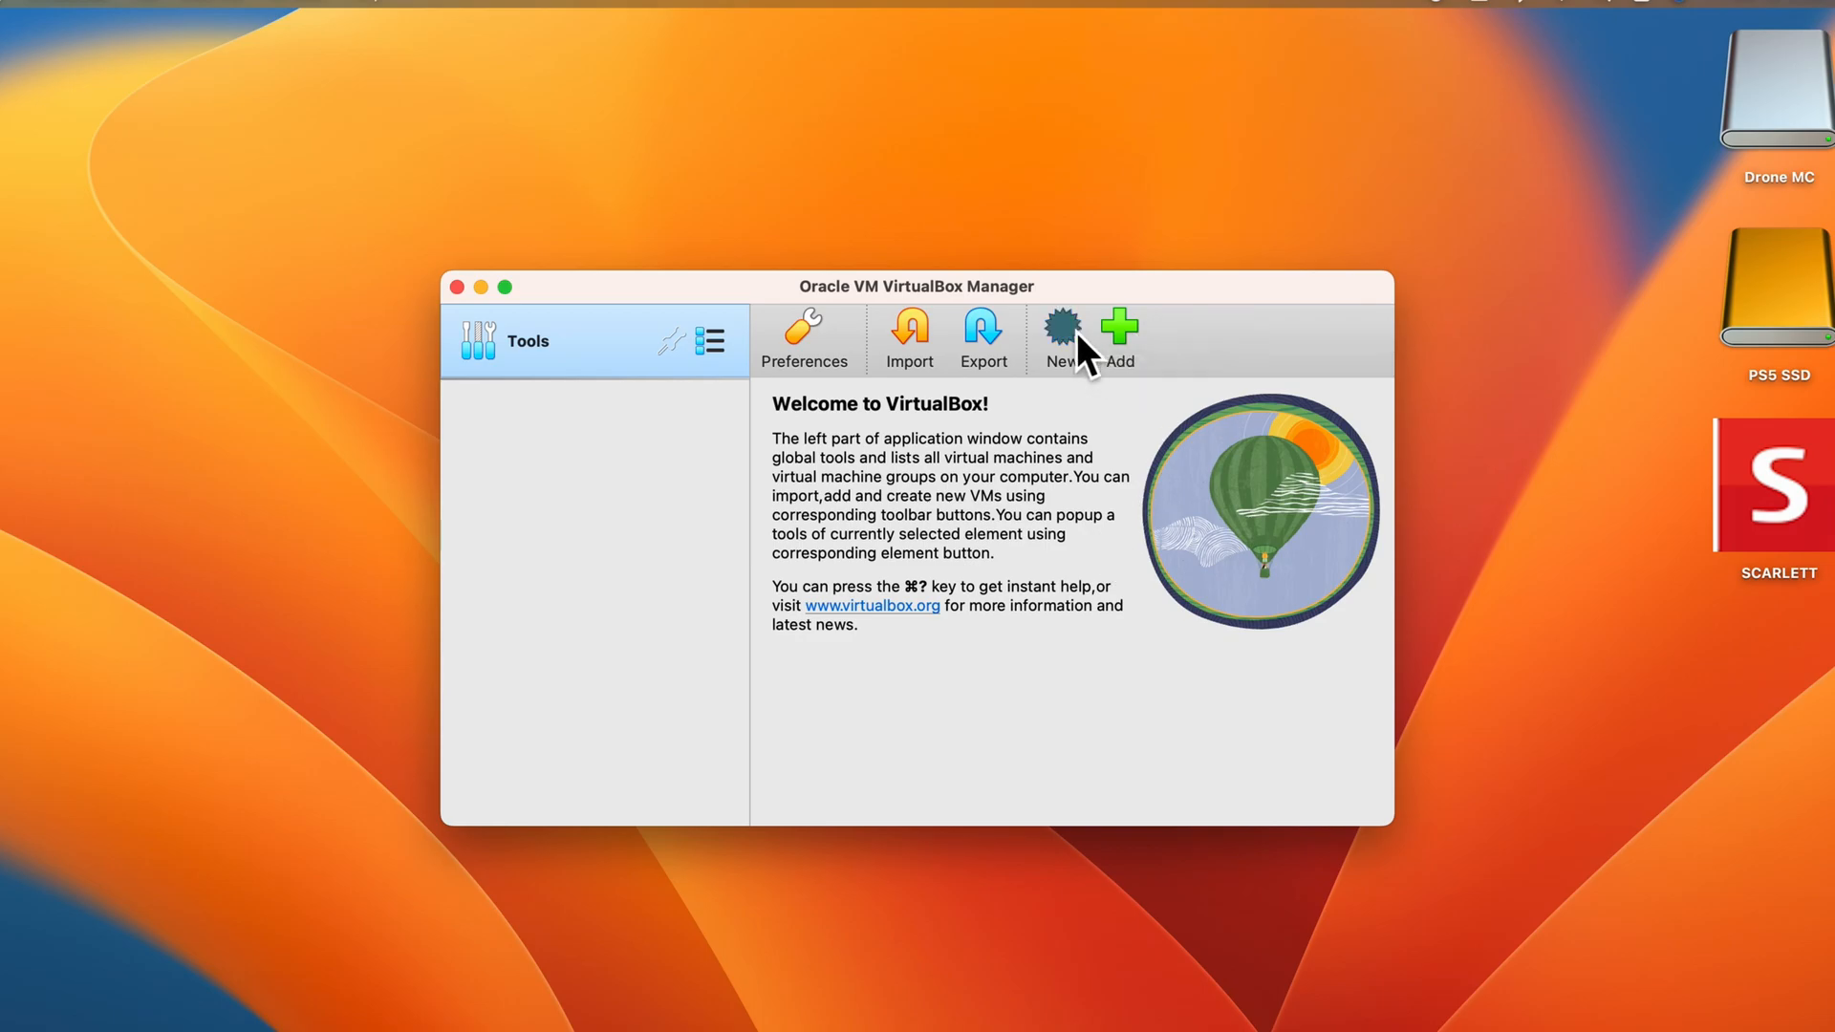
Create a new VM with type Linux and version Ubuntu 21.04 / 21.10 (64-bit).
{"action": "left_click", "coordinate": [1059, 333]}
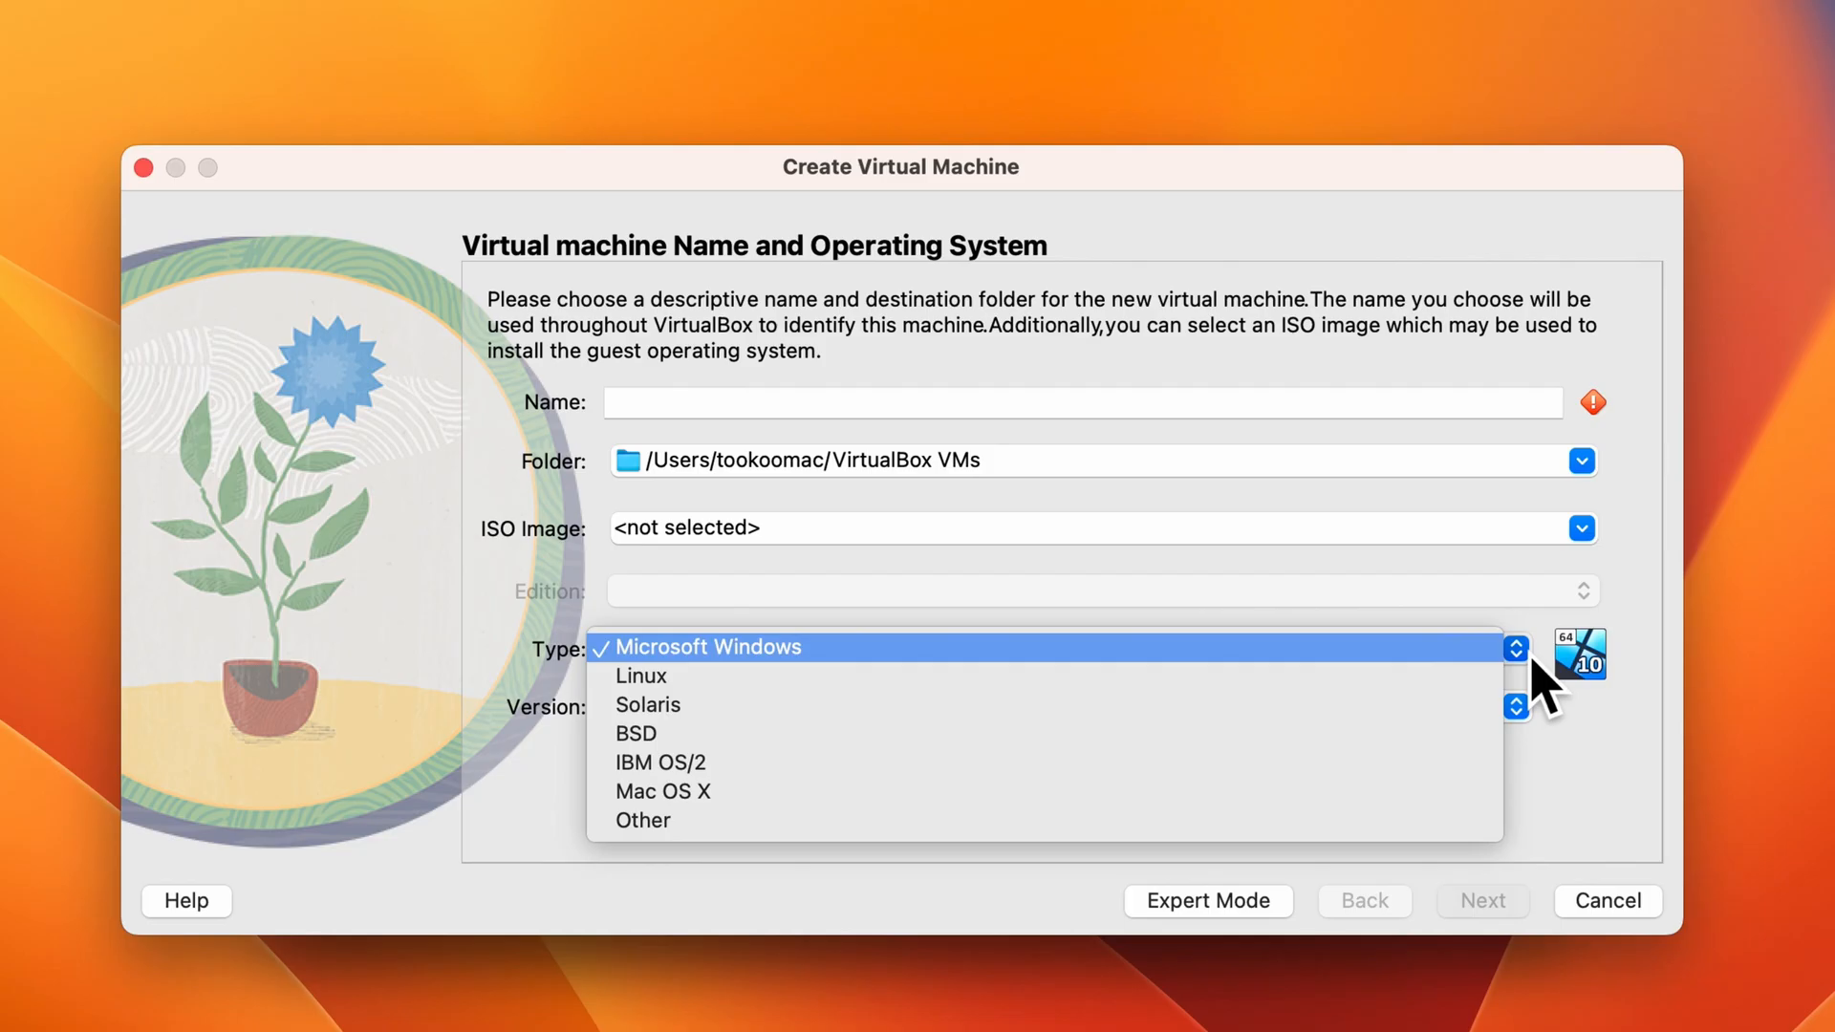
{"action": "mouse_move", "coordinate": [1416, 732]}
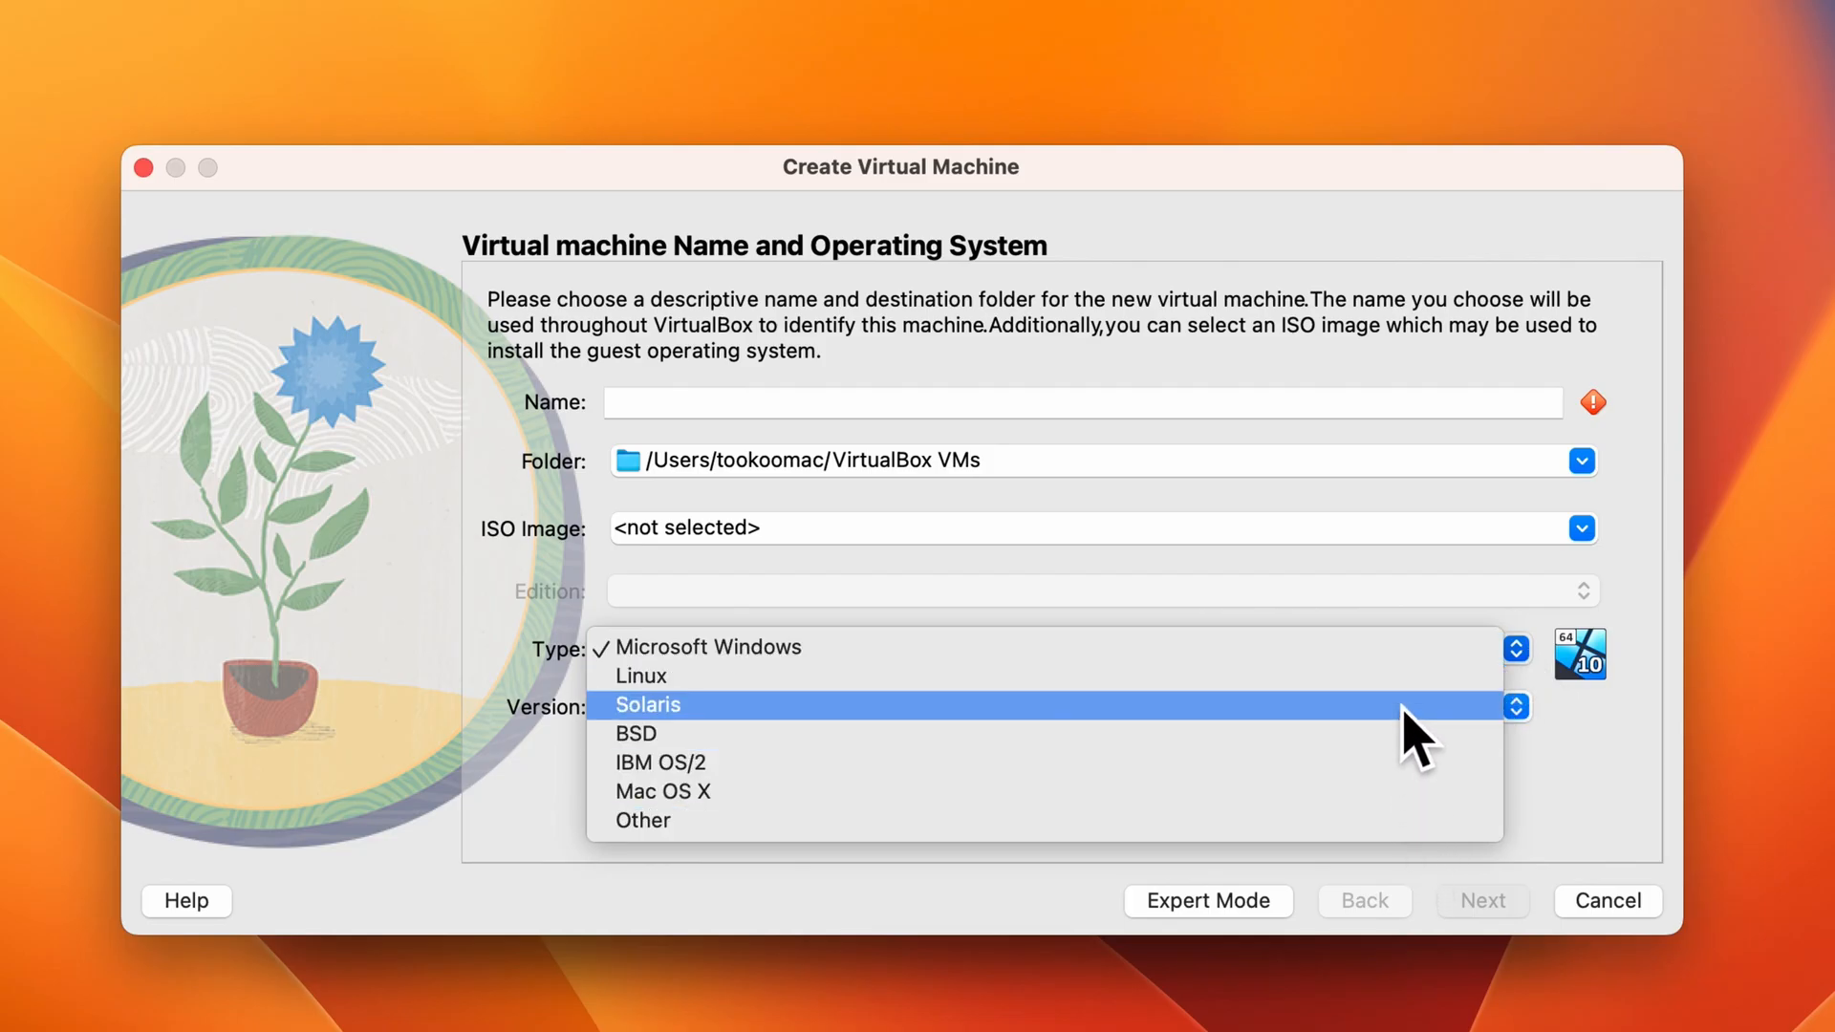
{"action": "mouse_move", "coordinate": [1399, 819]}
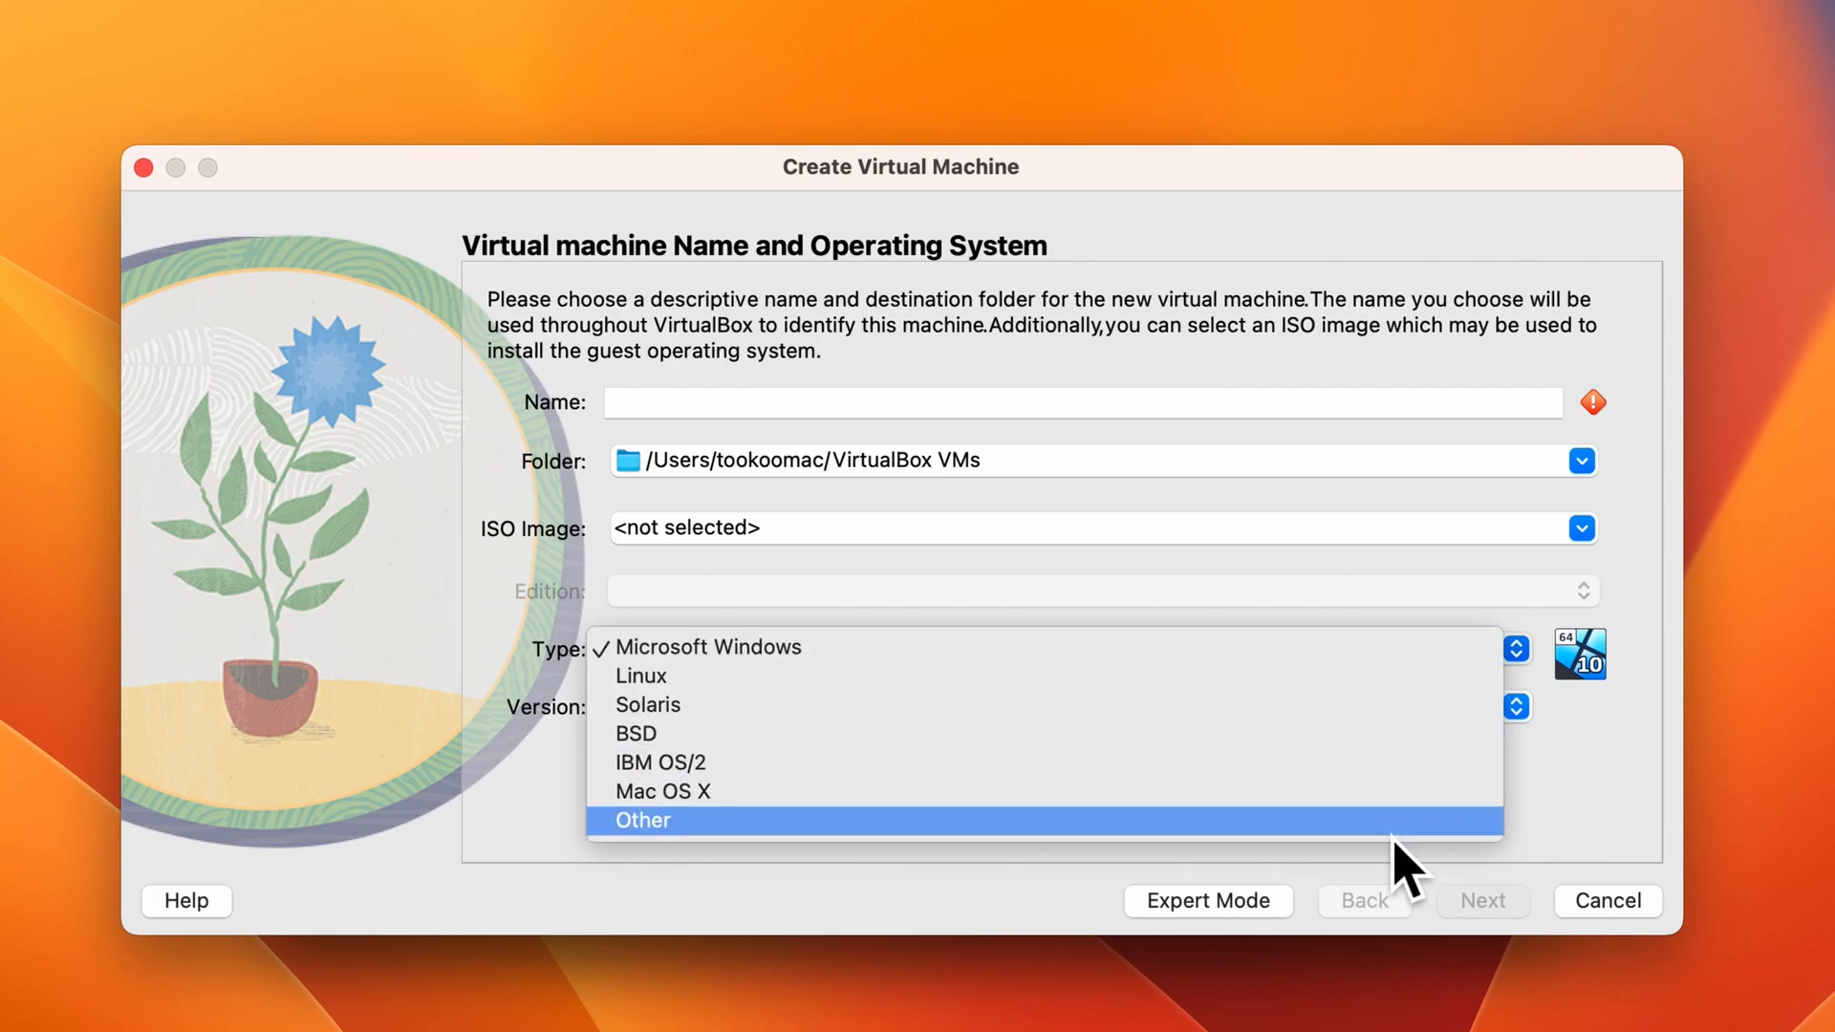
{"action": "mouse_move", "coordinate": [1473, 520]}
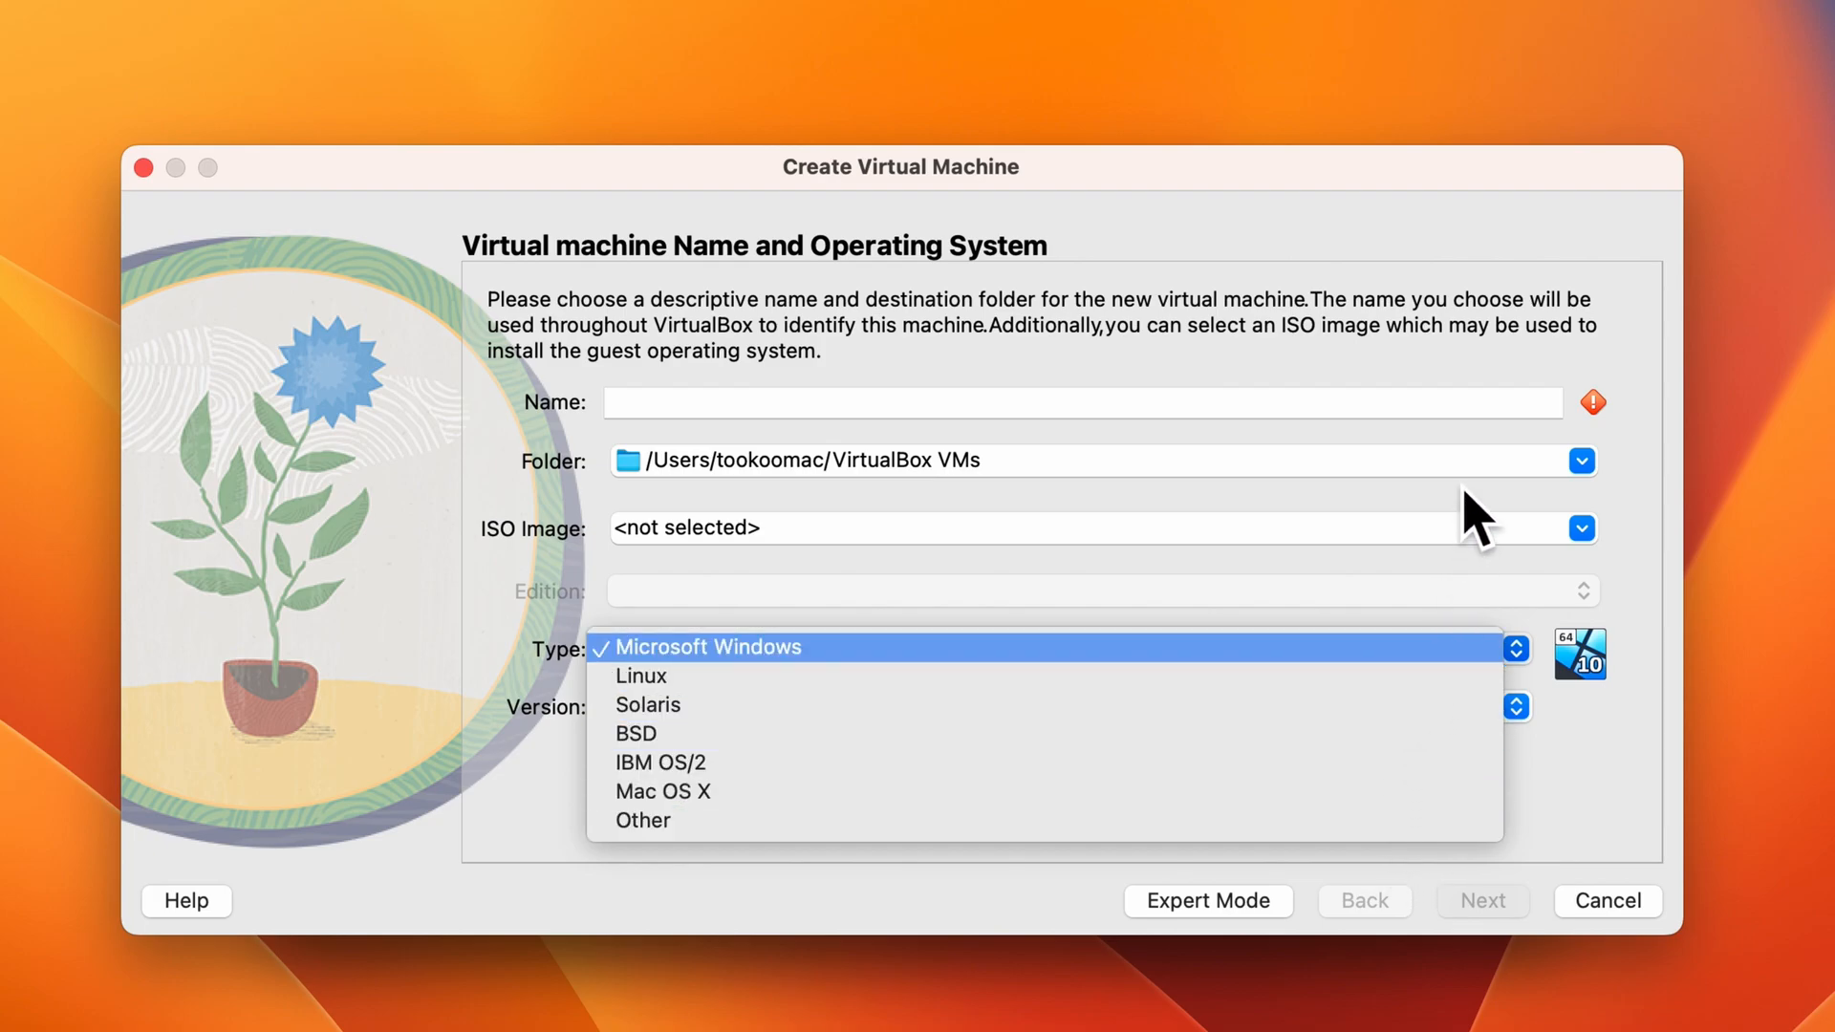
{"action": "left_click", "coordinate": [640, 674]}
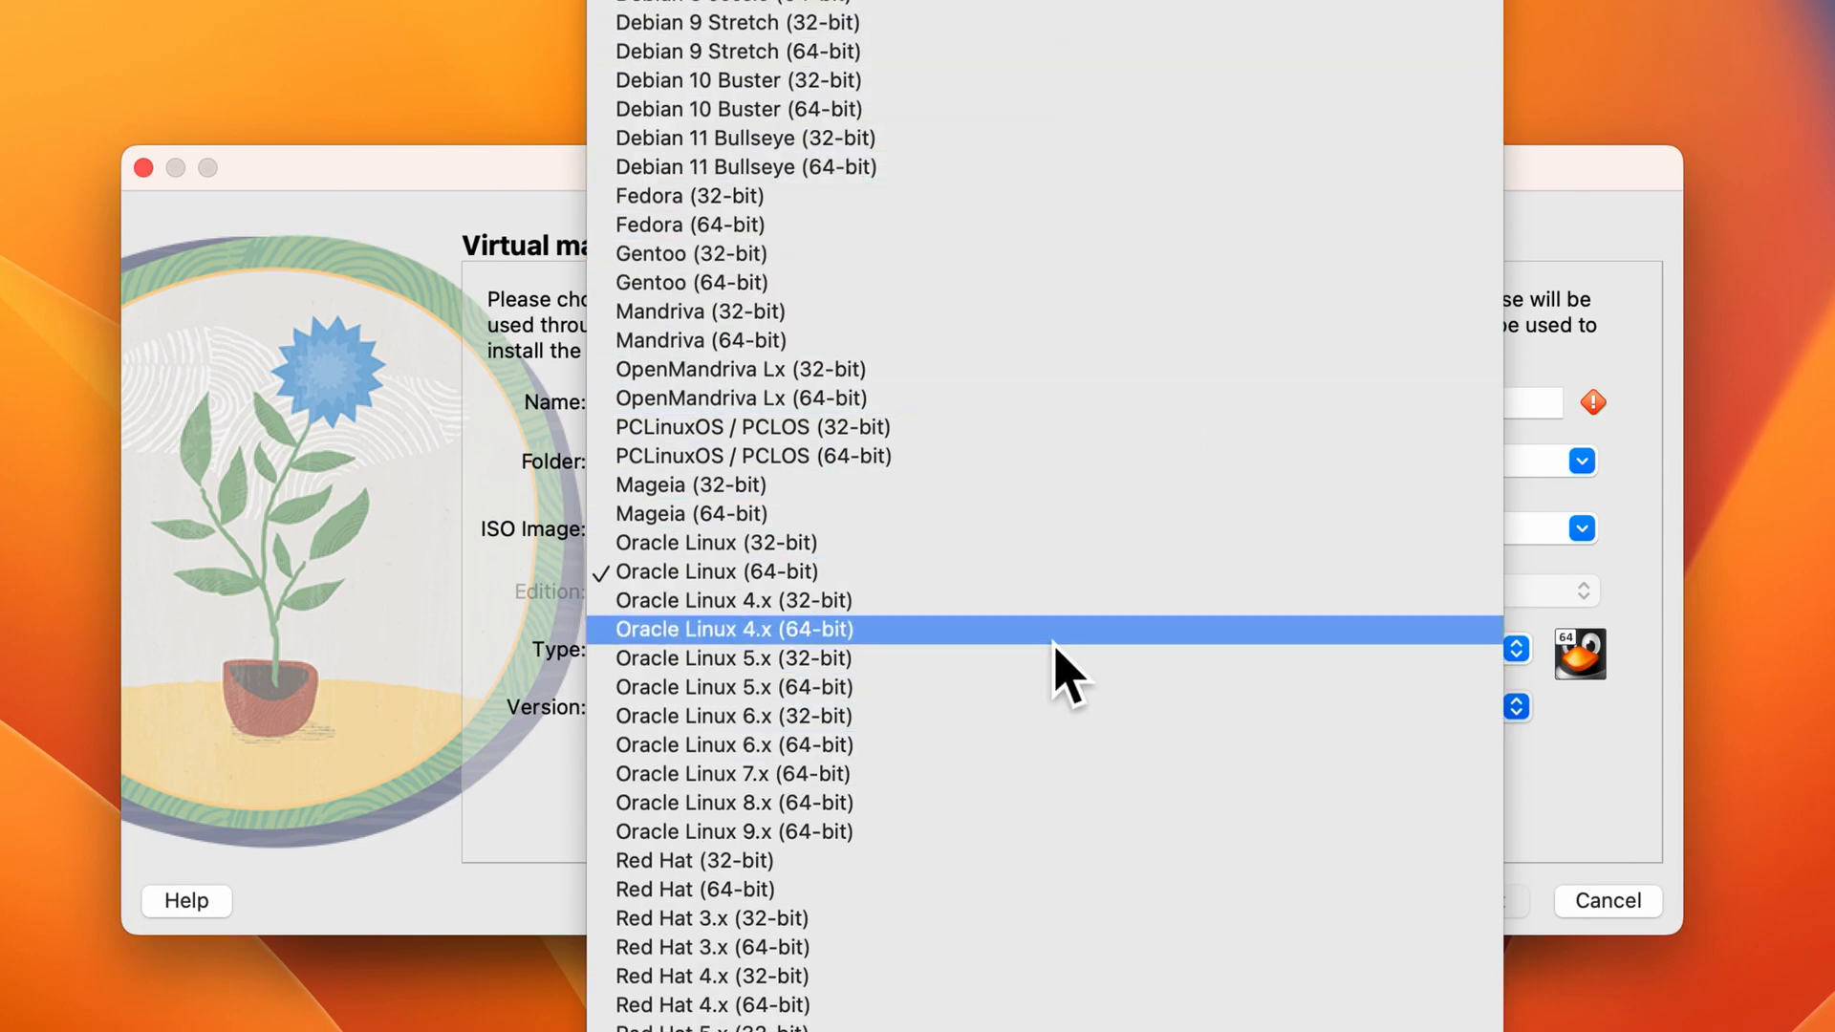
{"action": "scroll", "scroll_direction": "down", "scroll_amount": 3}
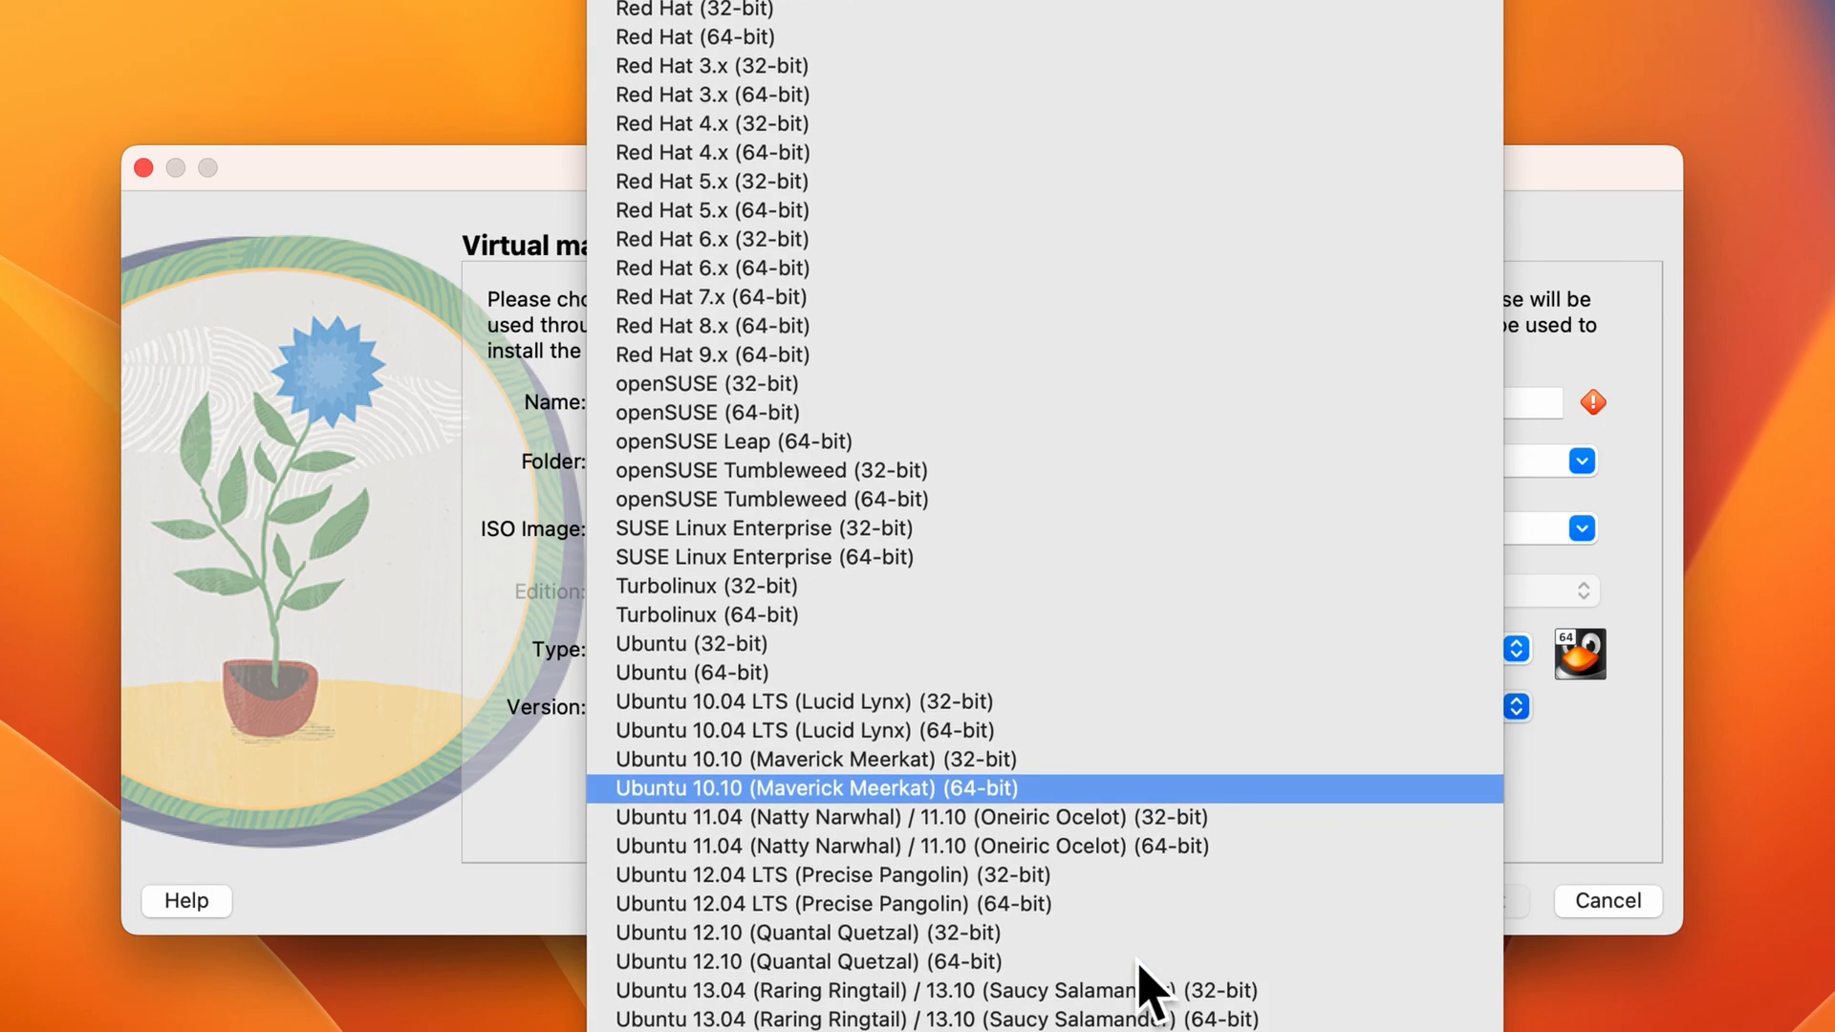
{"action": "scroll", "scroll_direction": "down", "scroll_amount": 3}
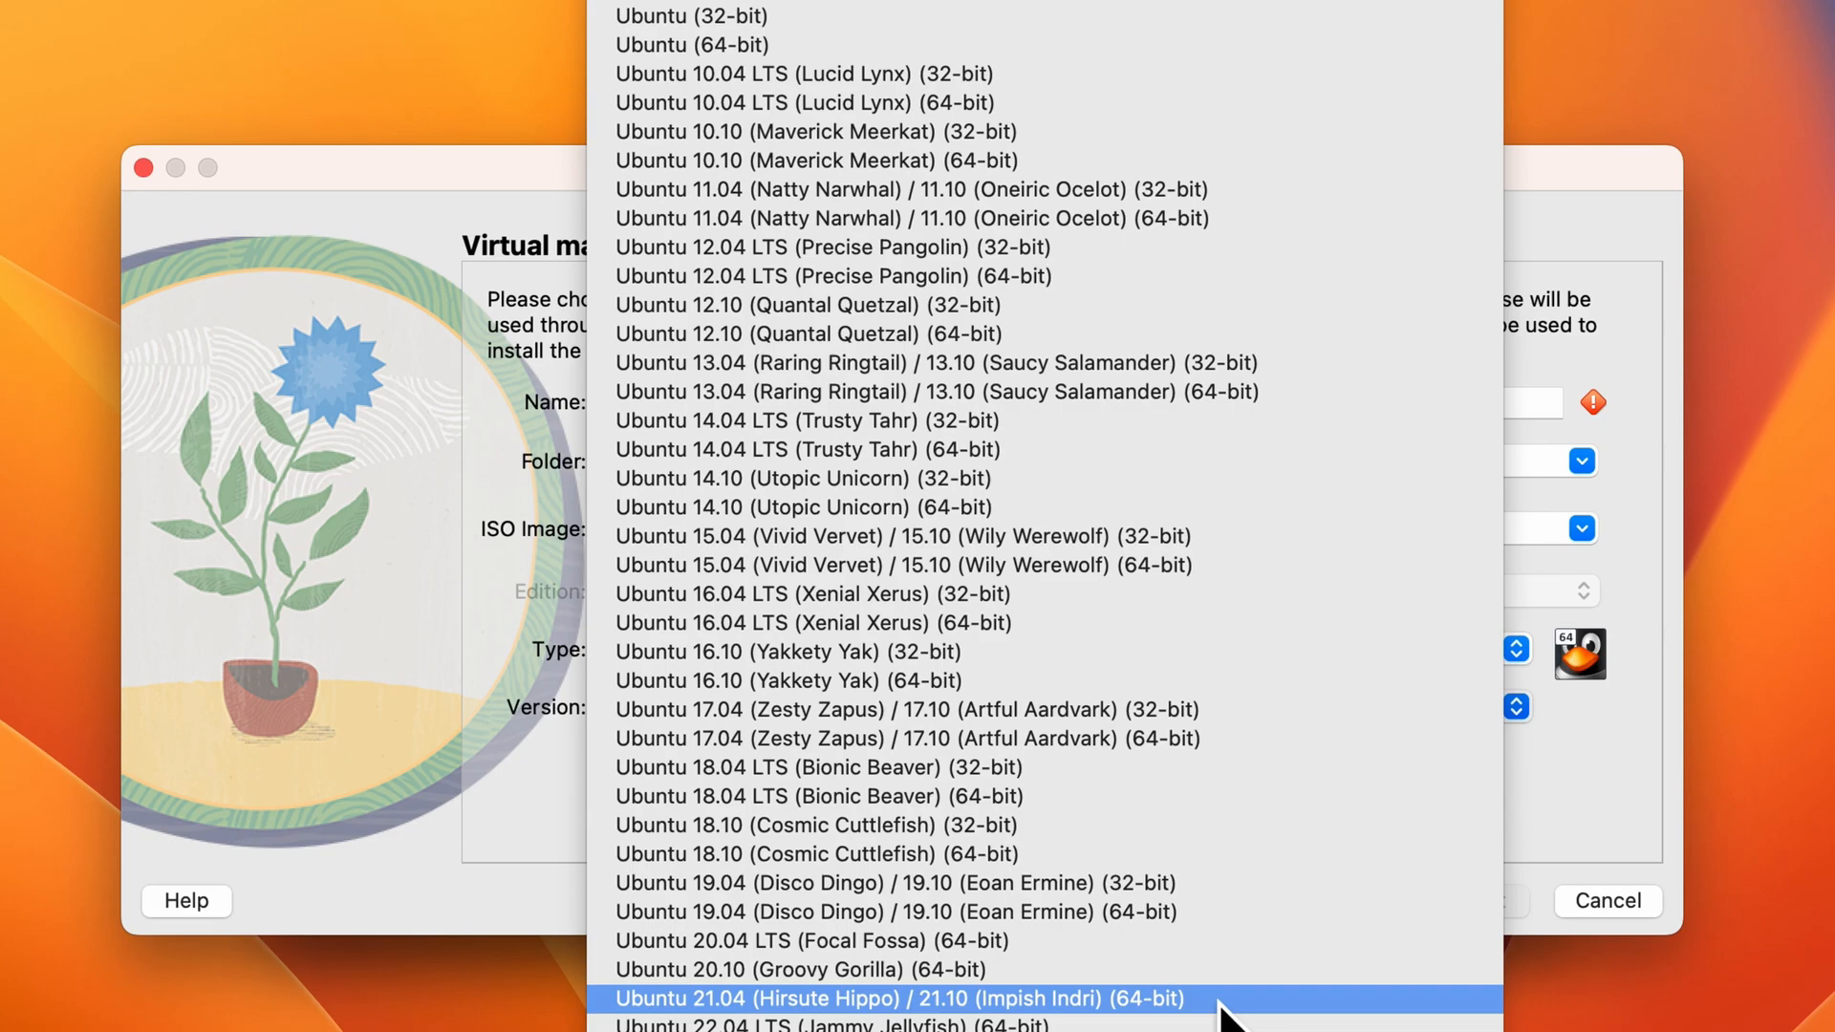
{"action": "left_click", "coordinate": [899, 997]}
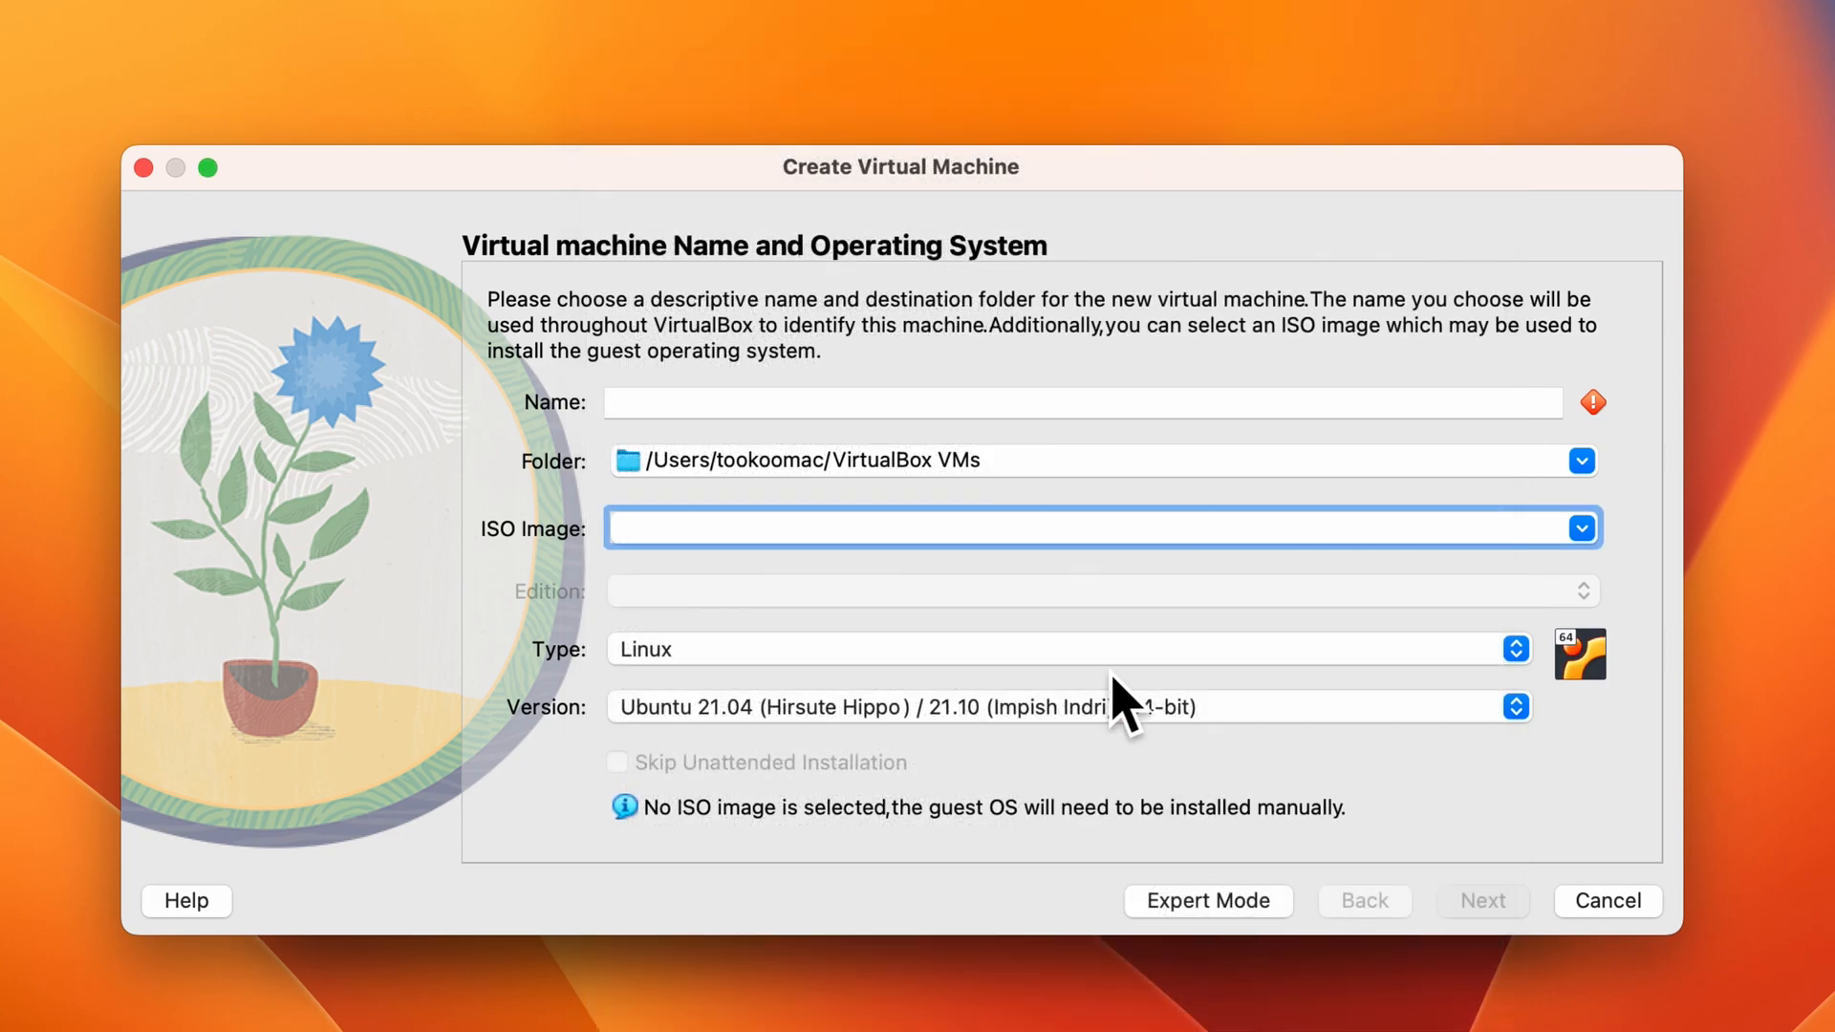